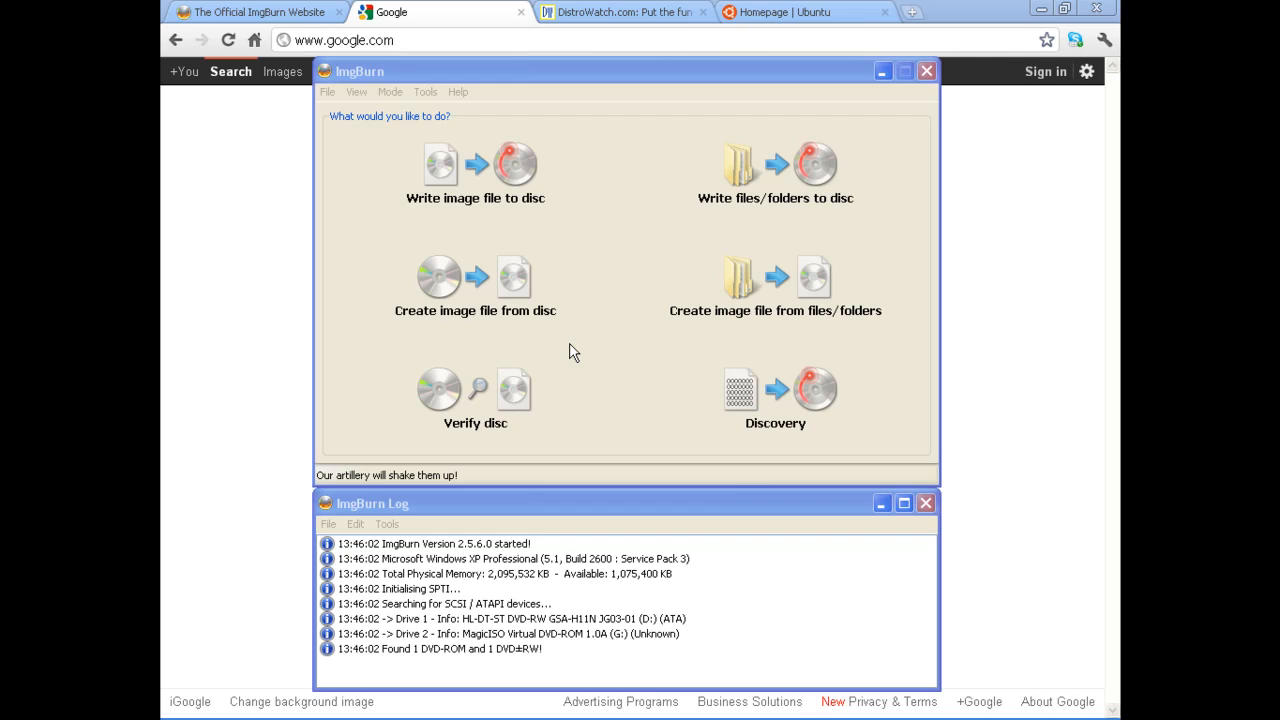
mouse_move(535, 120)
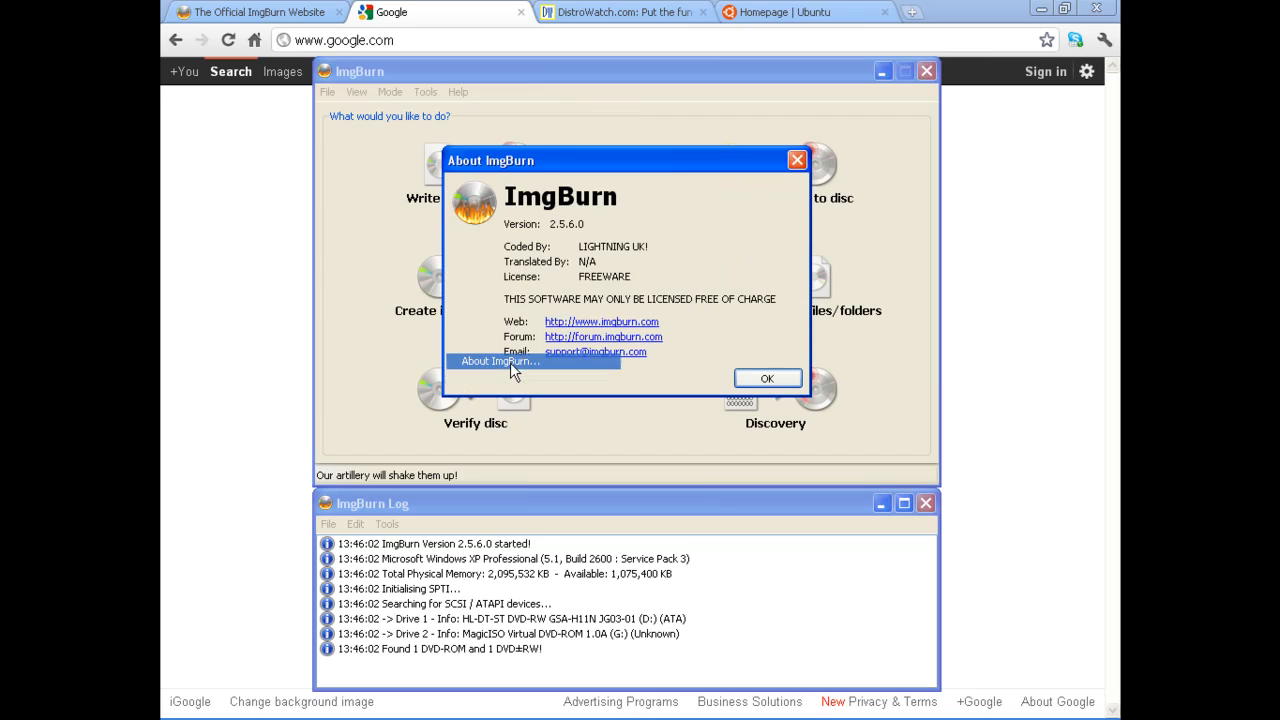
mouse_move(688, 388)
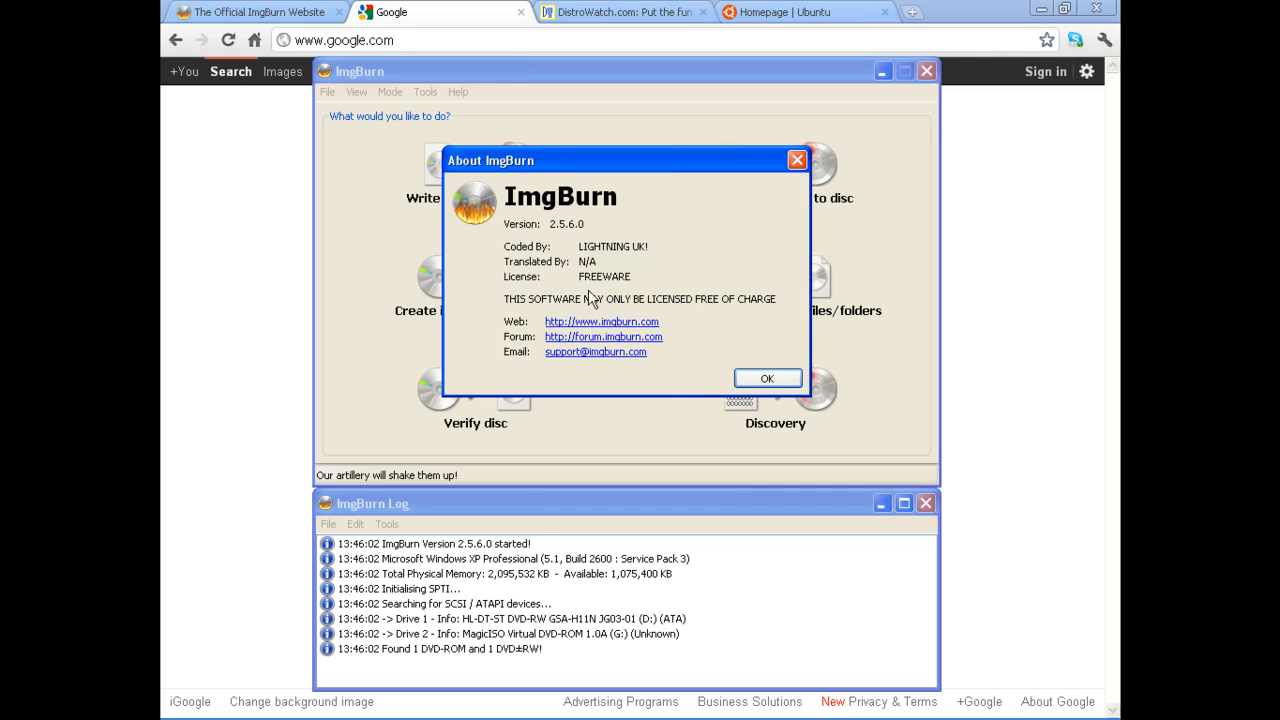
mouse_move(758, 312)
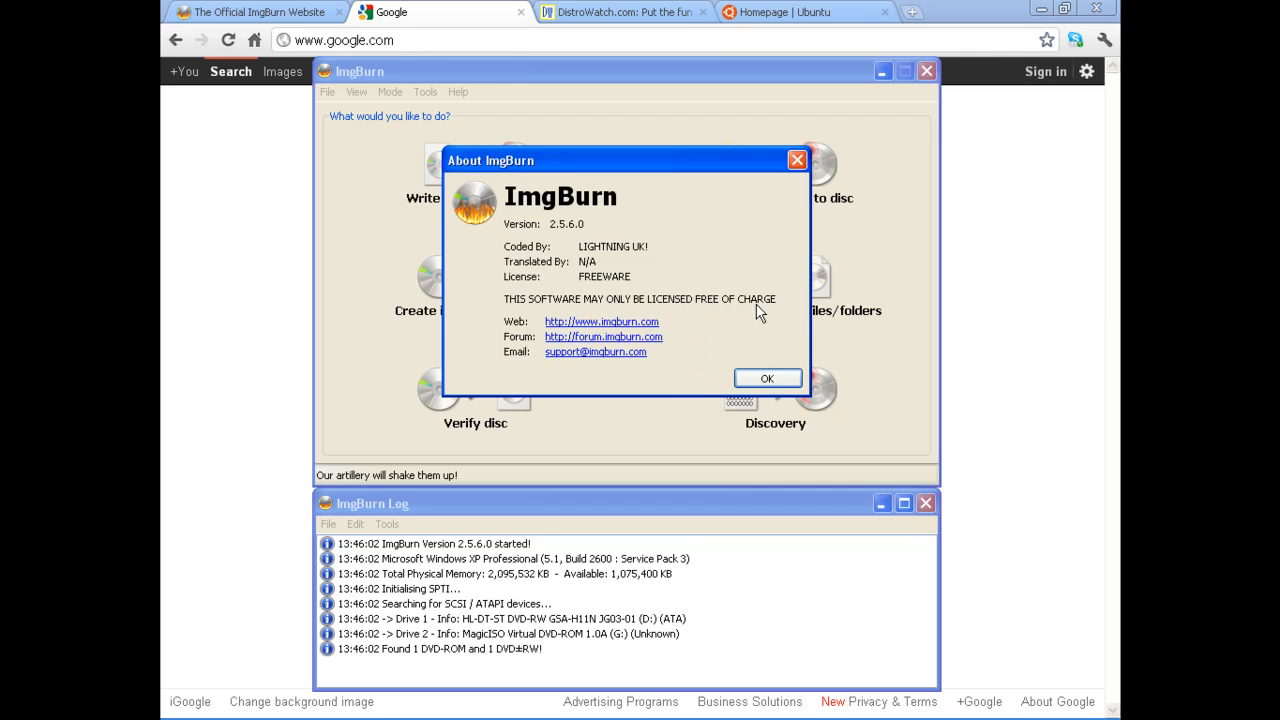
mouse_move(635, 297)
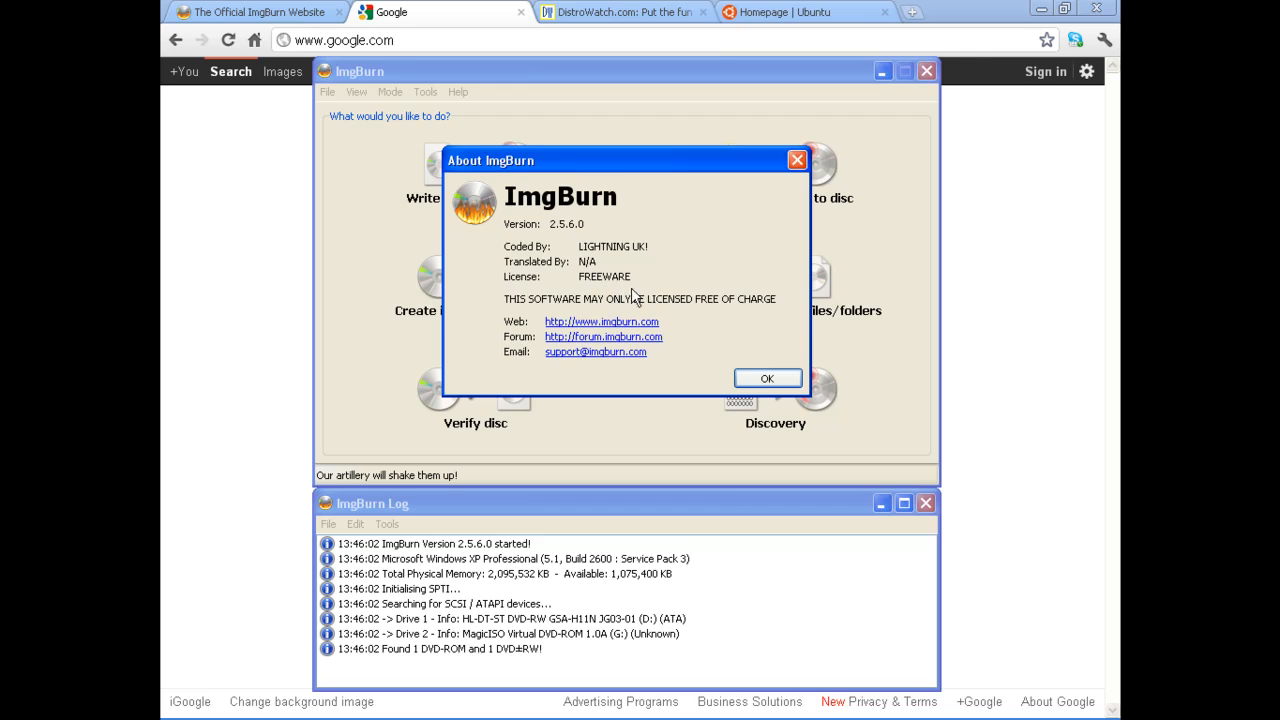
View and dismiss ImgBurn's version and license information from the Help menu.
left_click(767, 378)
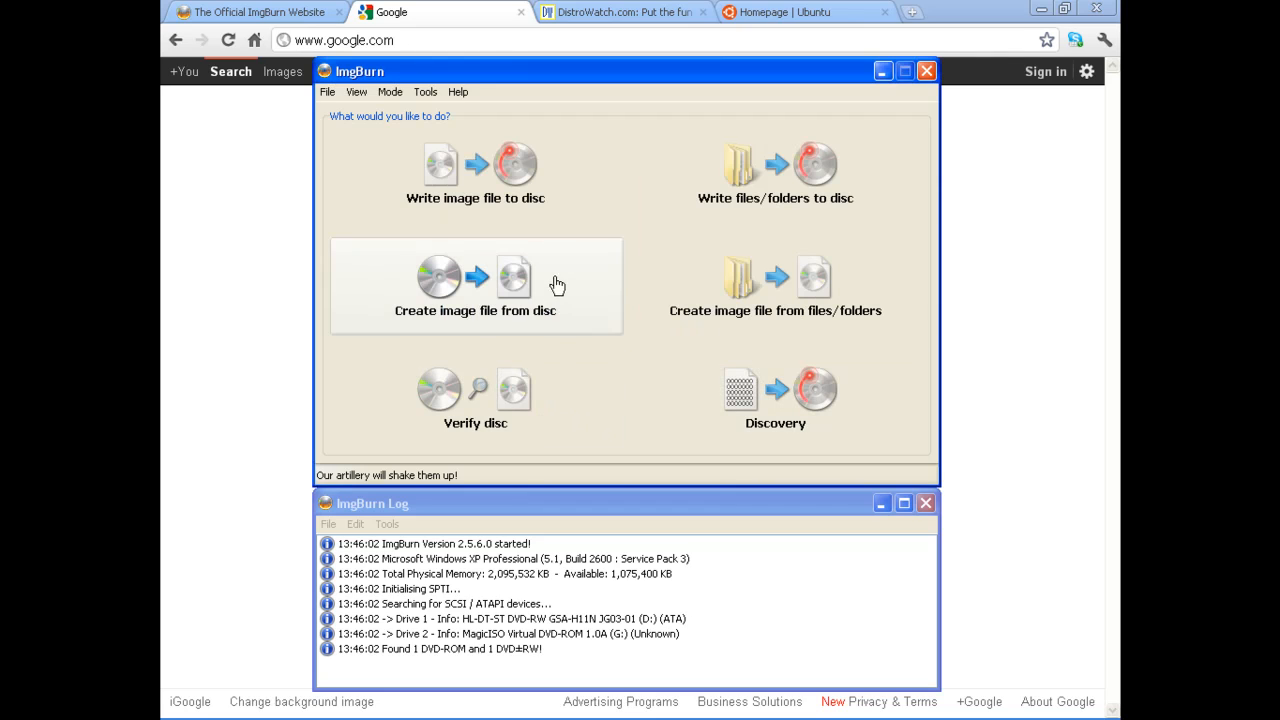
mouse_move(497, 162)
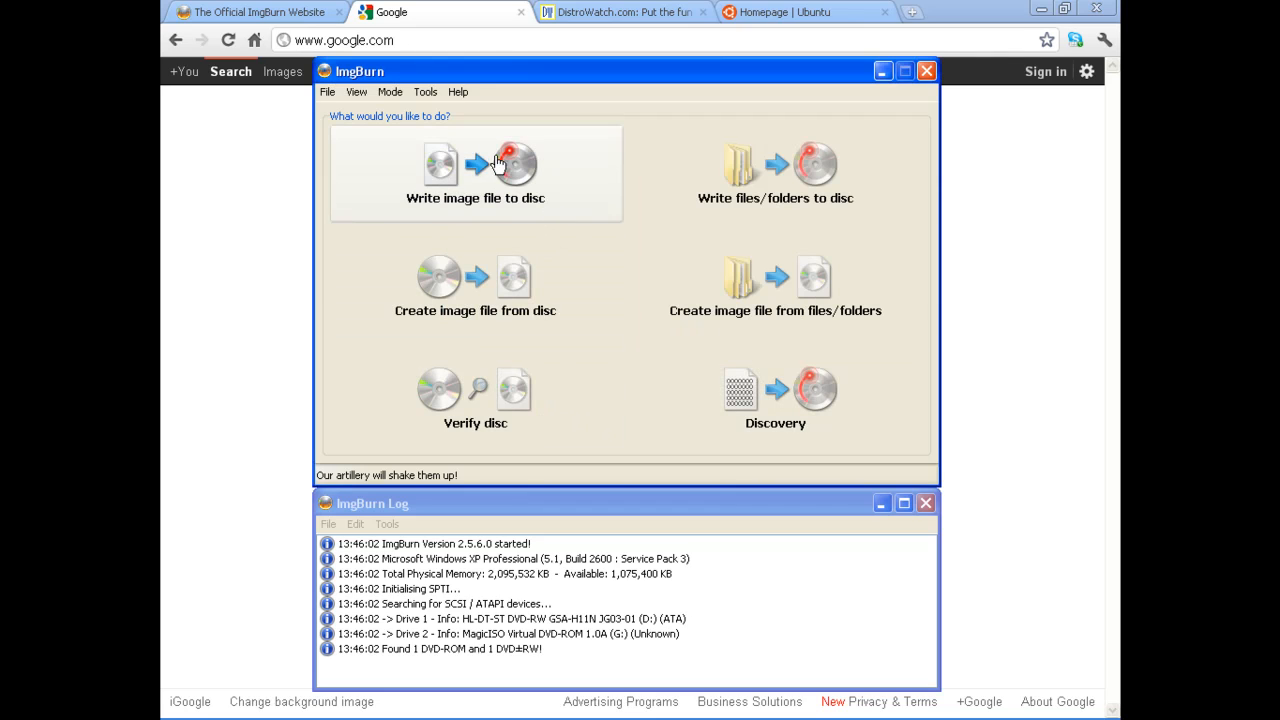
mouse_move(503, 218)
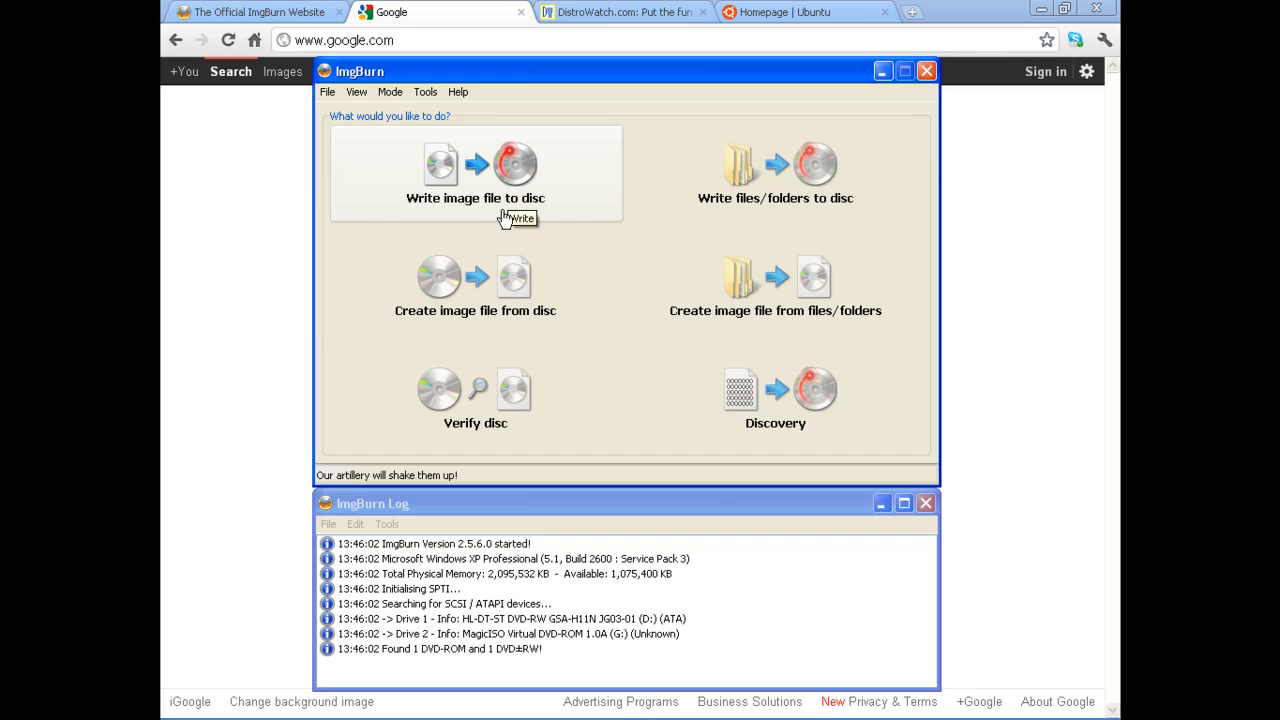
mouse_move(582, 168)
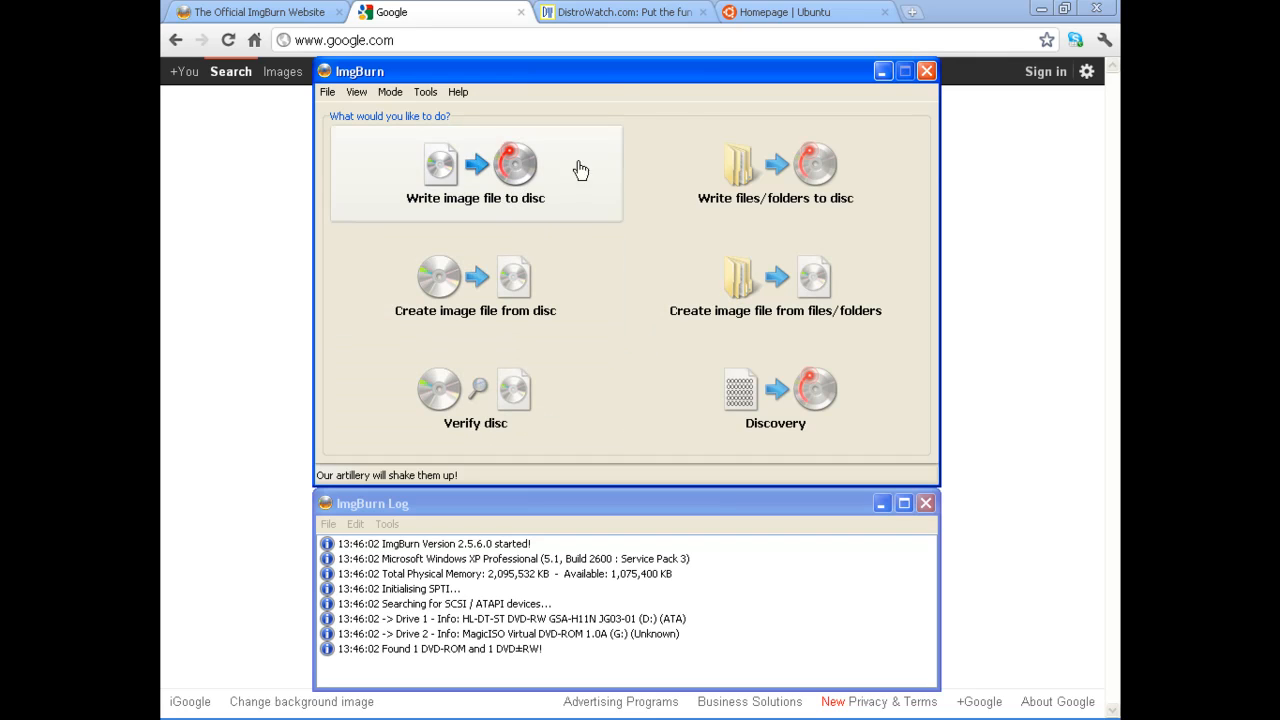
mouse_move(618, 94)
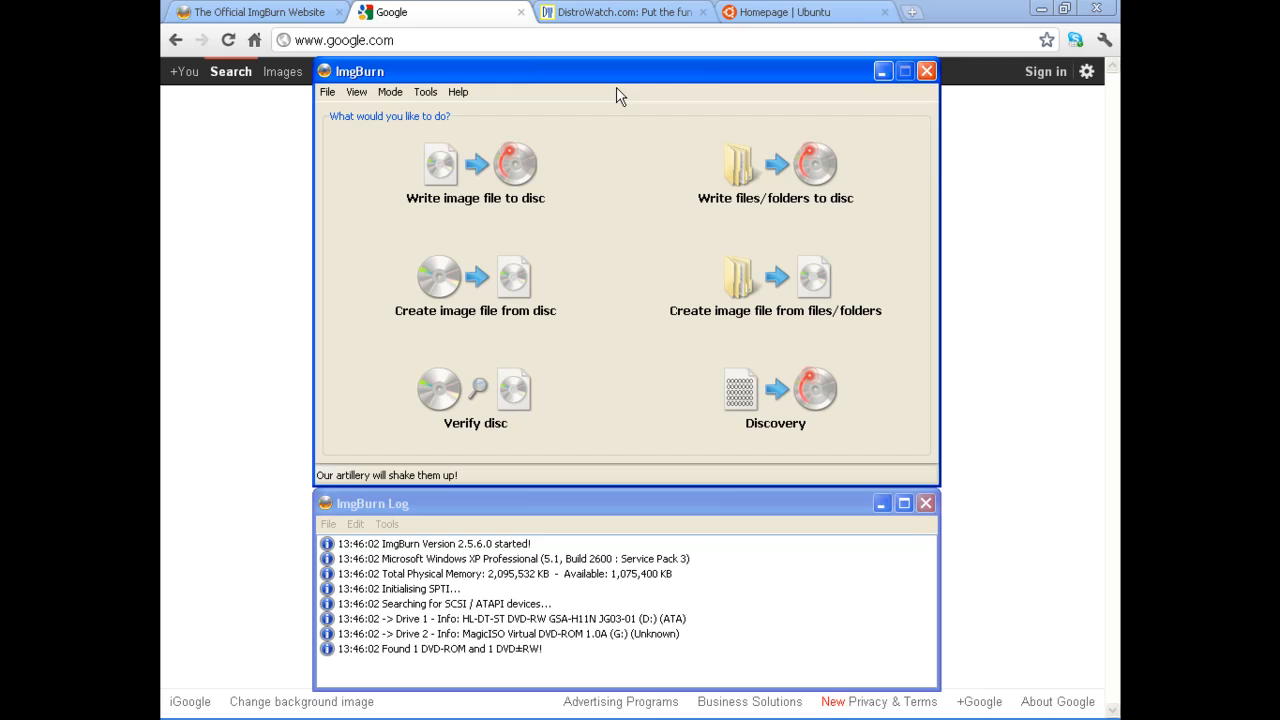
mouse_move(612, 97)
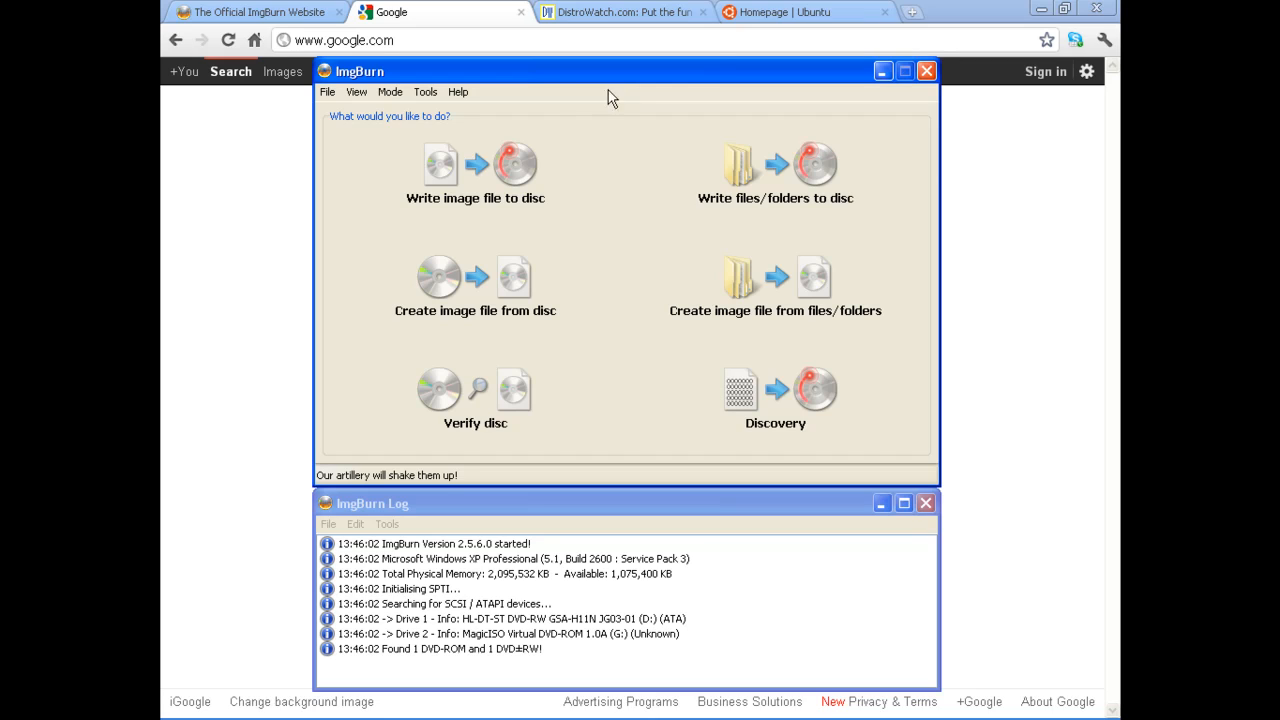
mouse_move(378, 84)
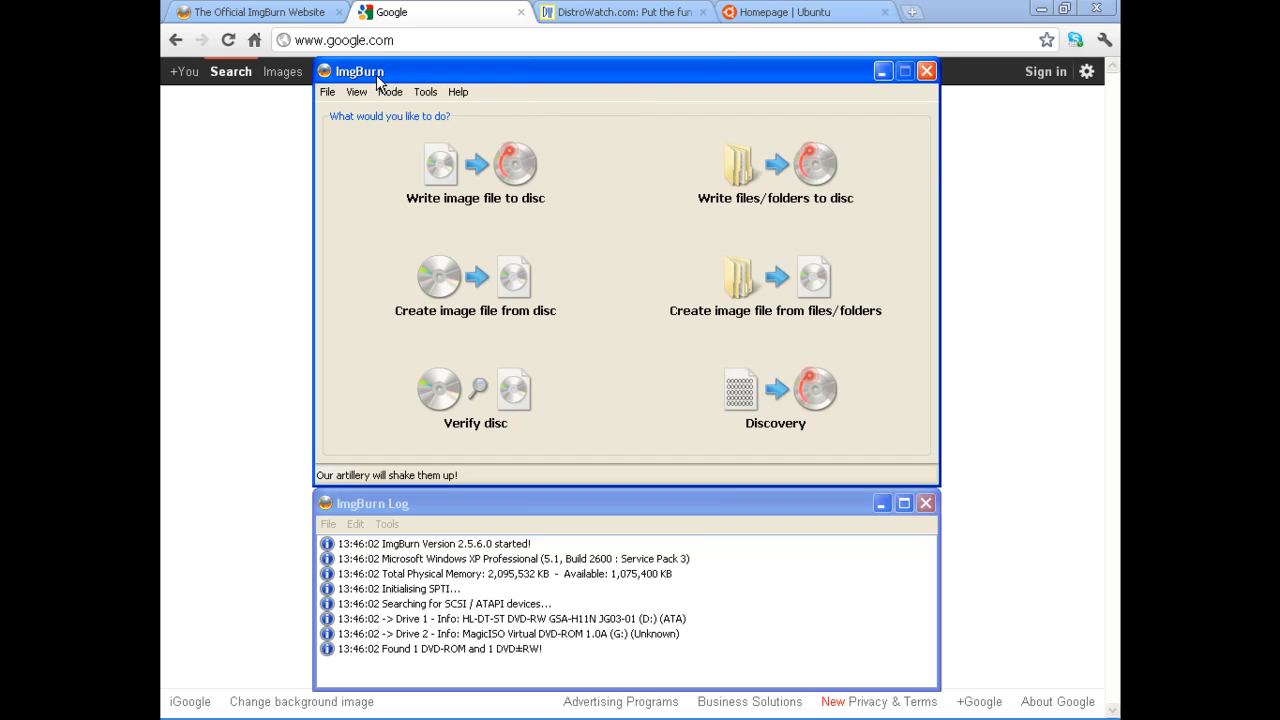
left_click(457, 91)
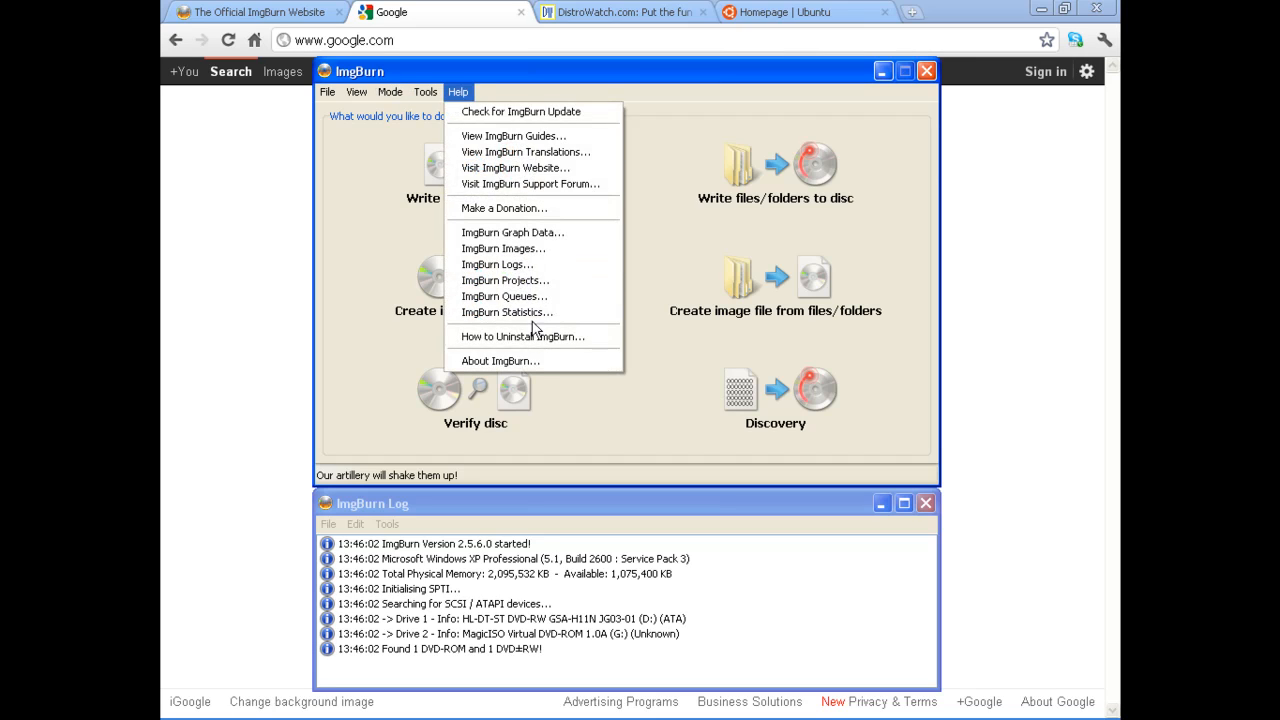
left_click(500, 360)
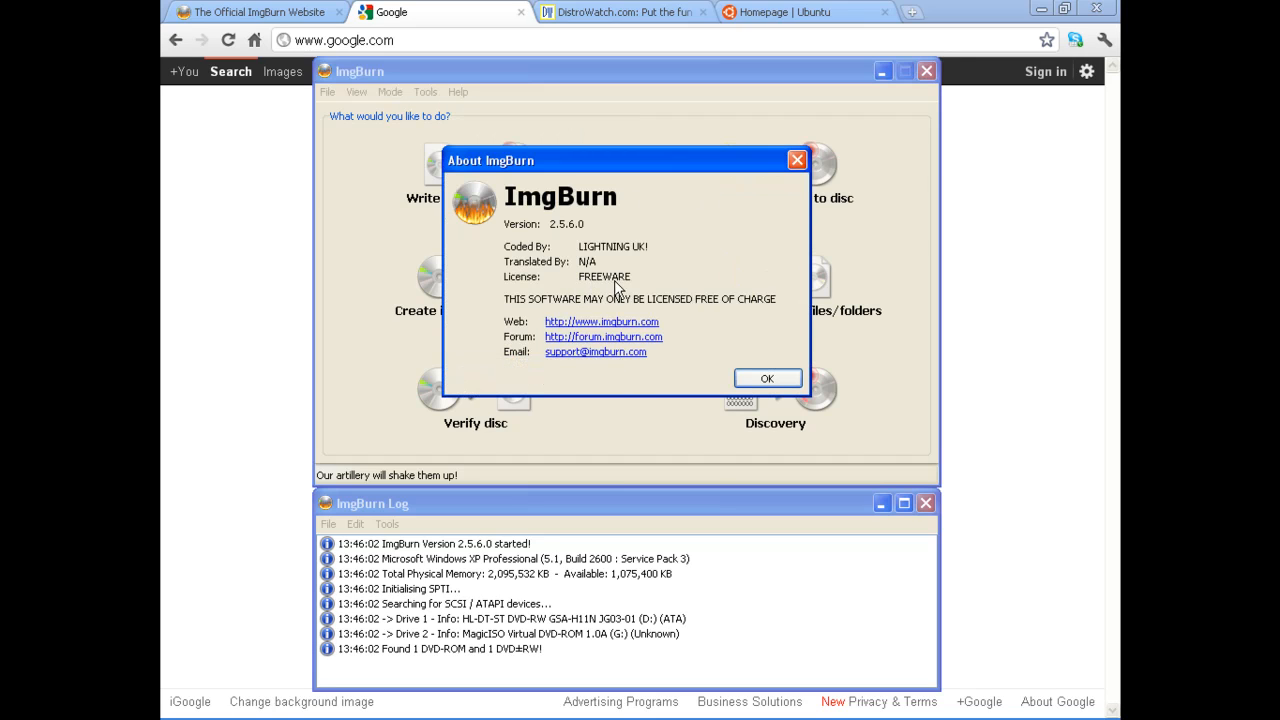
mouse_move(680, 330)
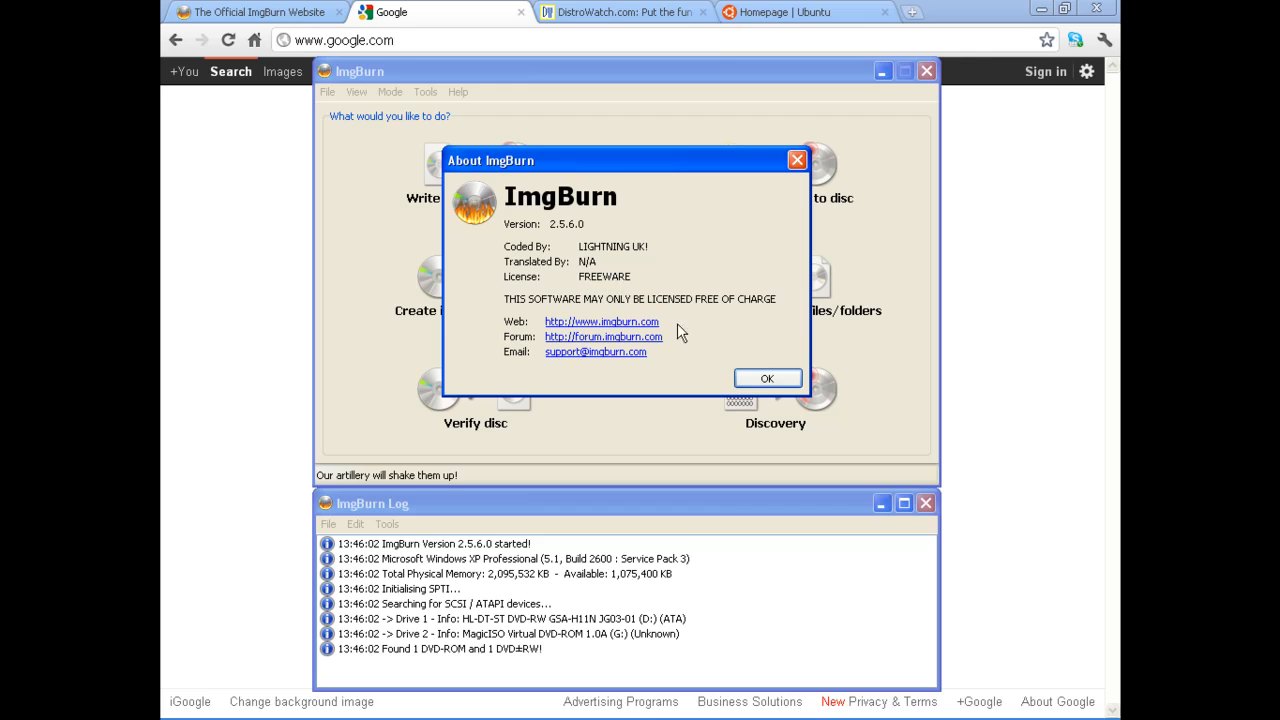
left_click(767, 378)
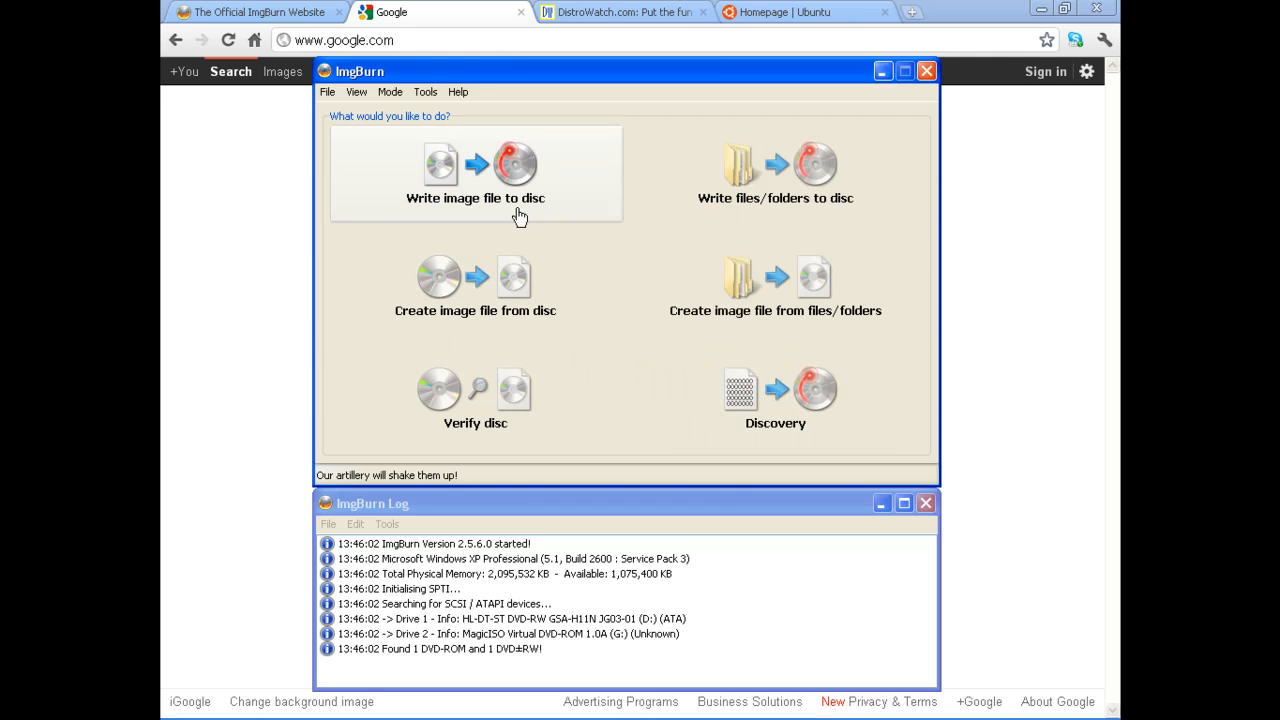
mouse_move(248, 176)
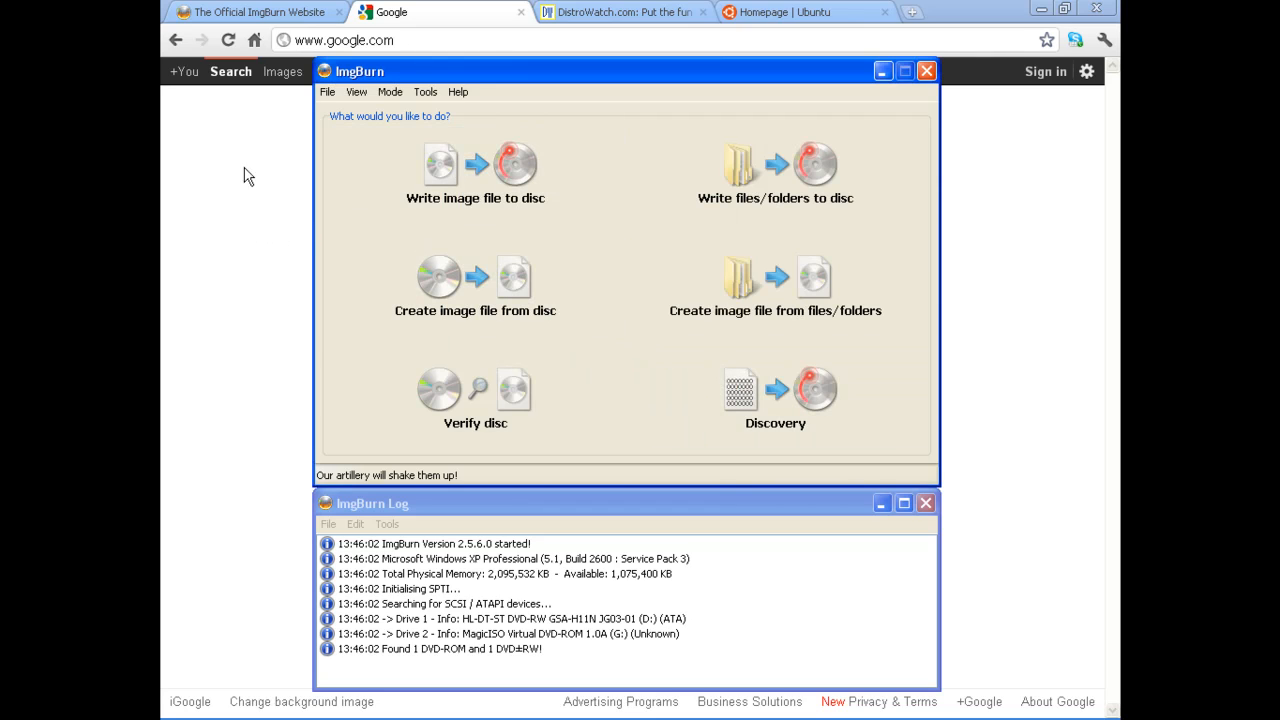
Download SetupImgBurn_2.5.6.0.exe from imgburn.com's Digital Digest mirror and open the installer.
left_click(255, 12)
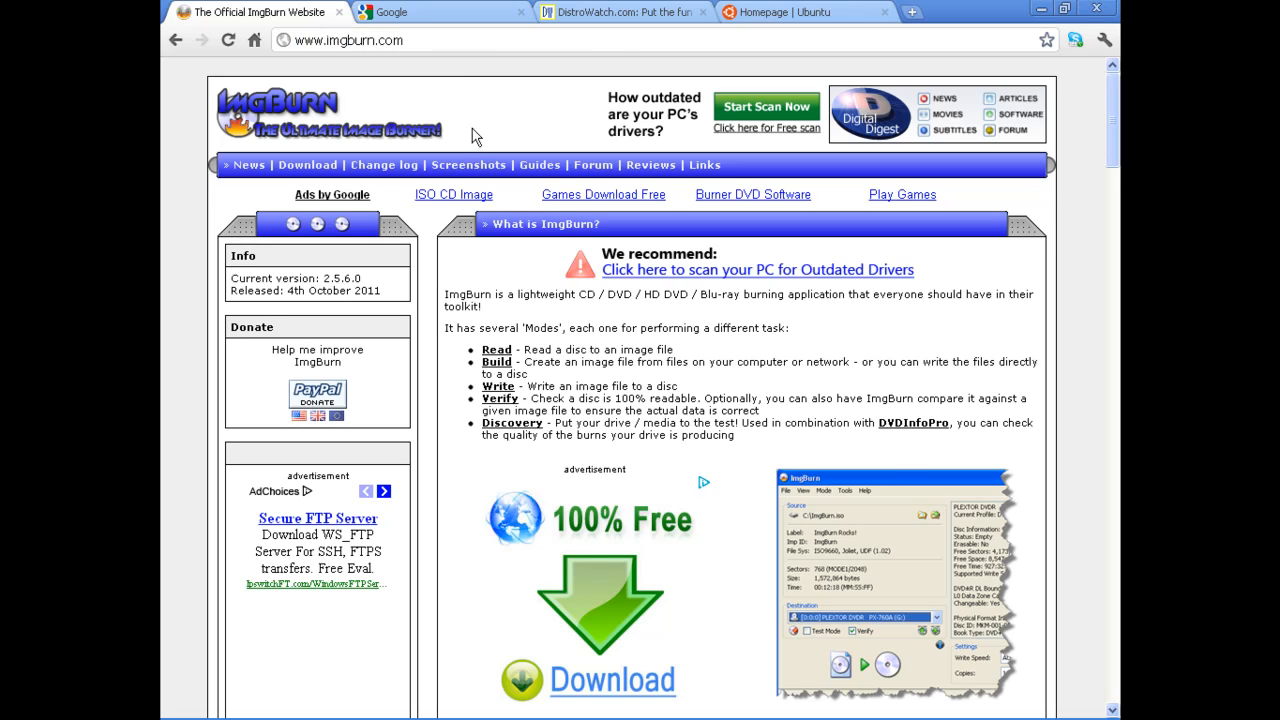
left_click(307, 165)
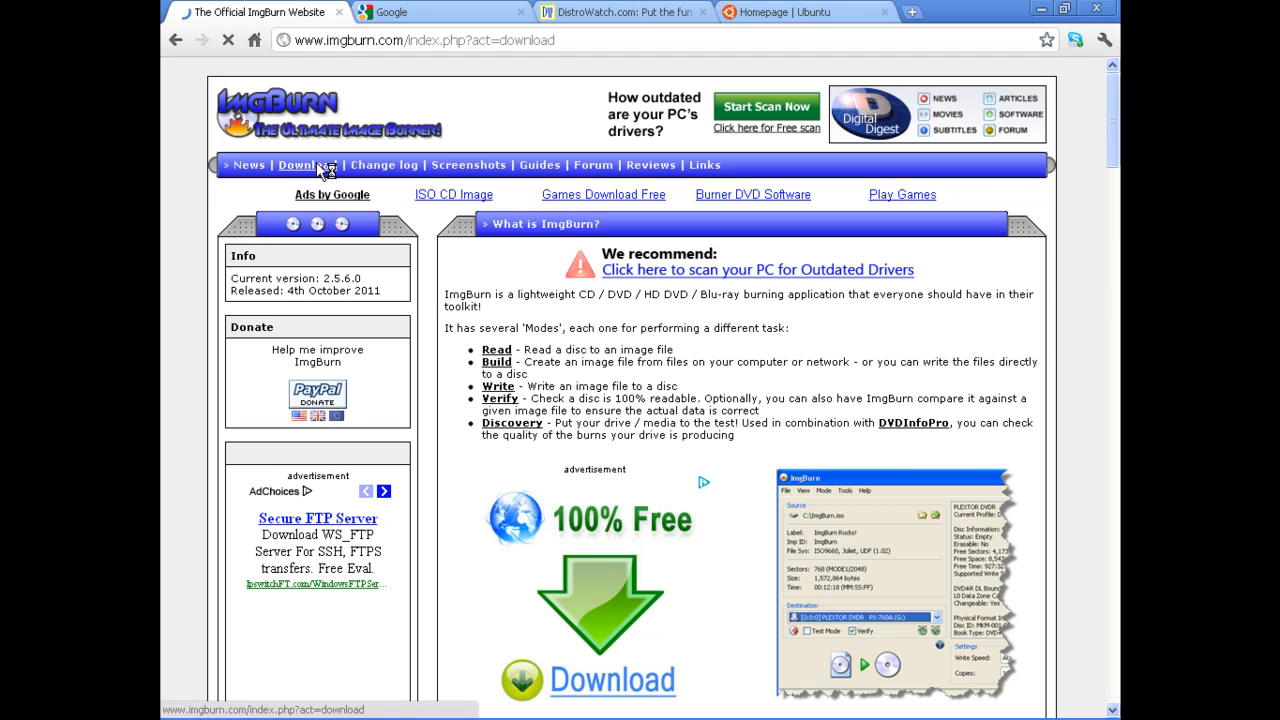
left_click(304, 165)
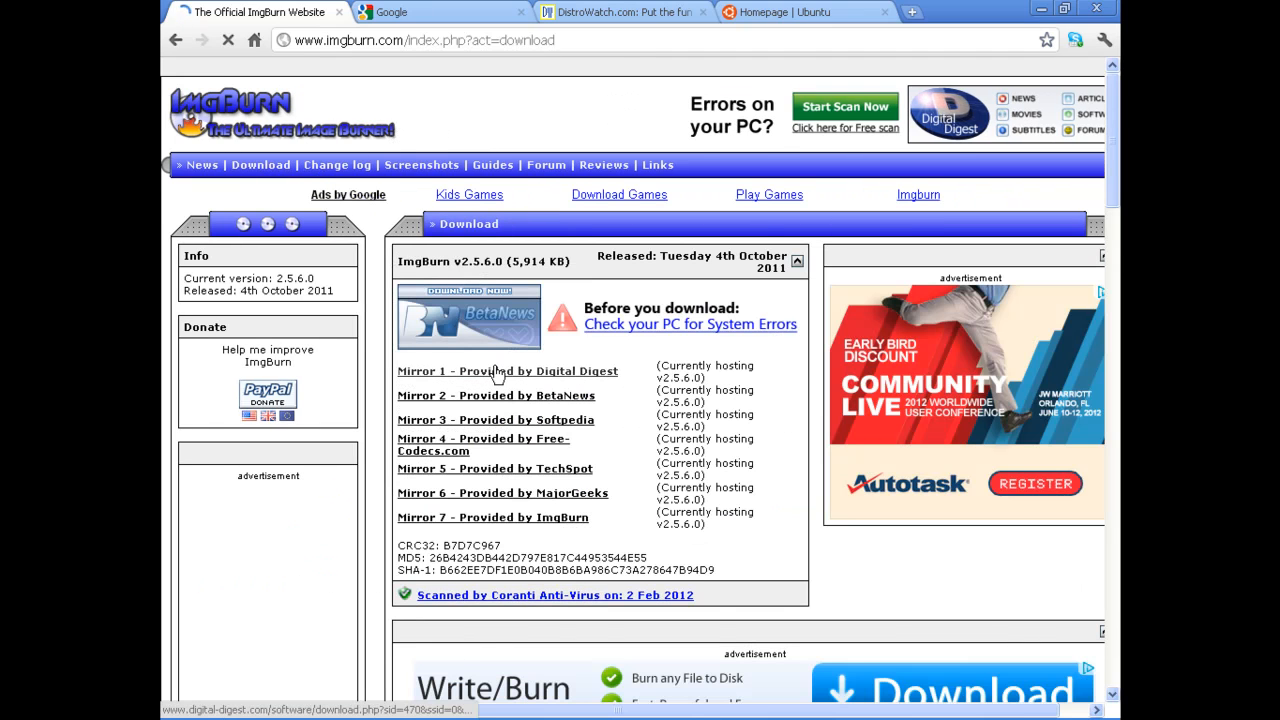
left_click(506, 371)
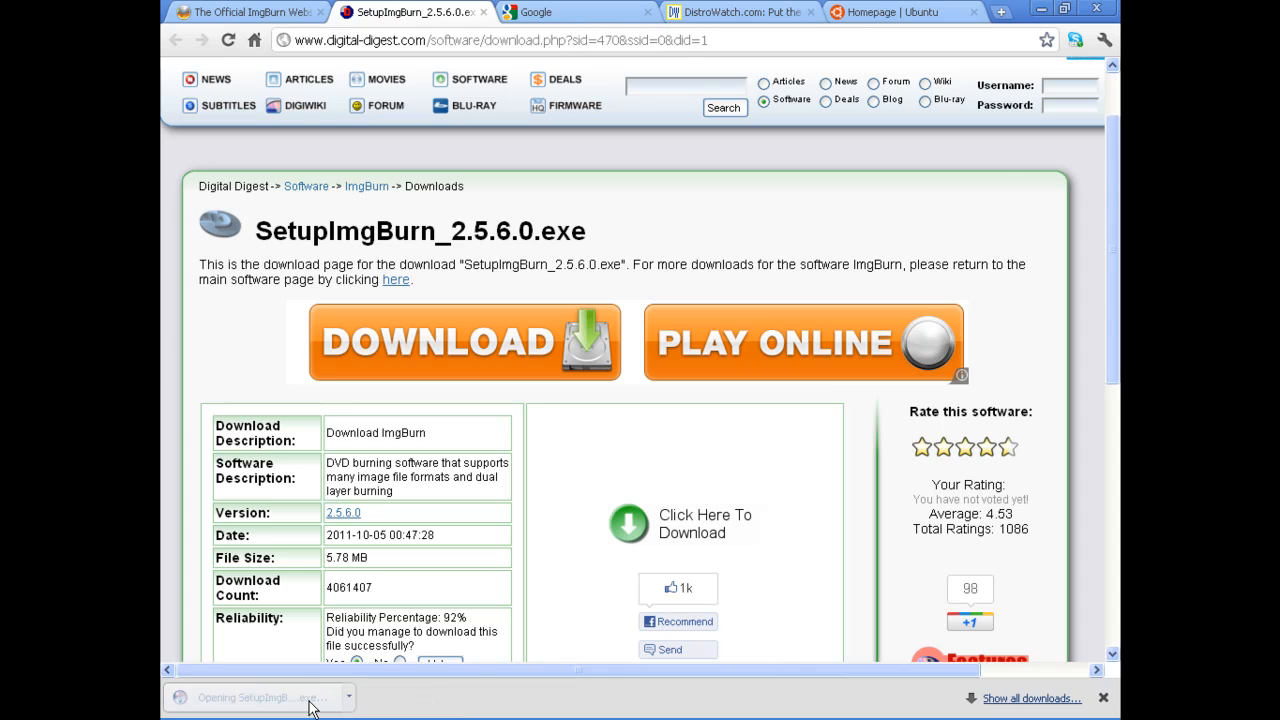
left_click(257, 697)
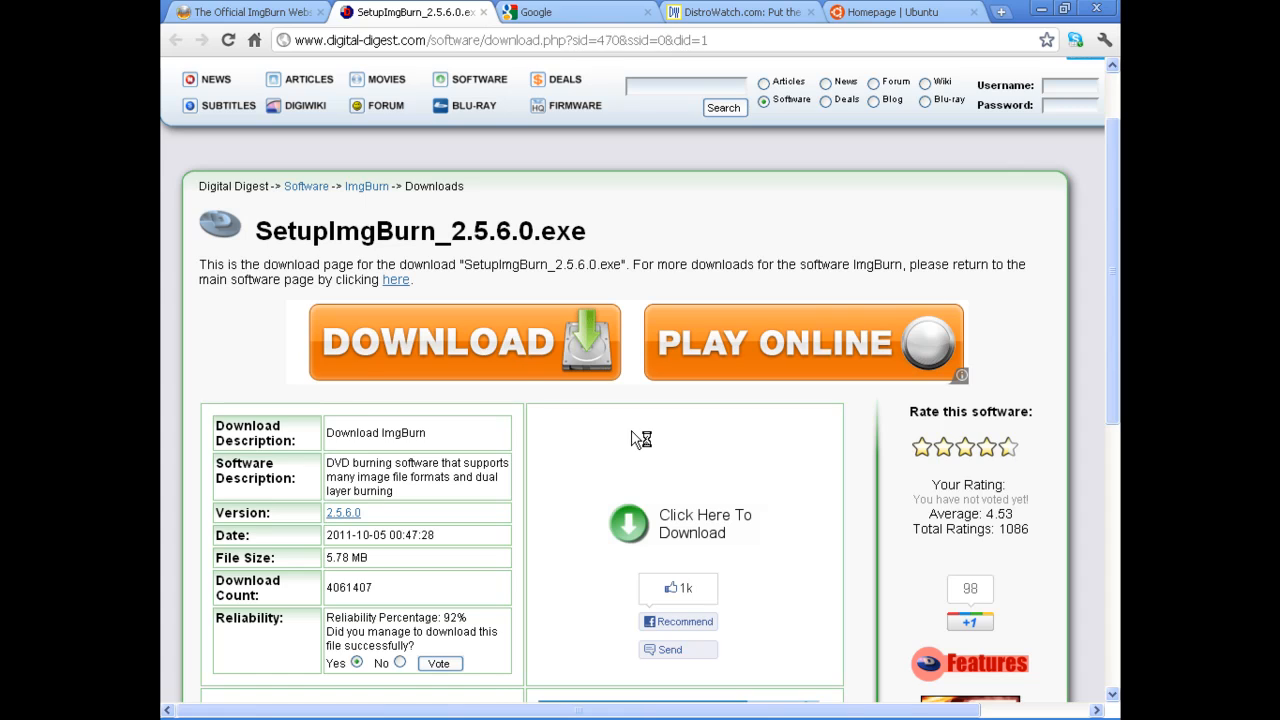
Accept the ImgBurn license terms and continue setup with the Full install type.
left_click(461, 341)
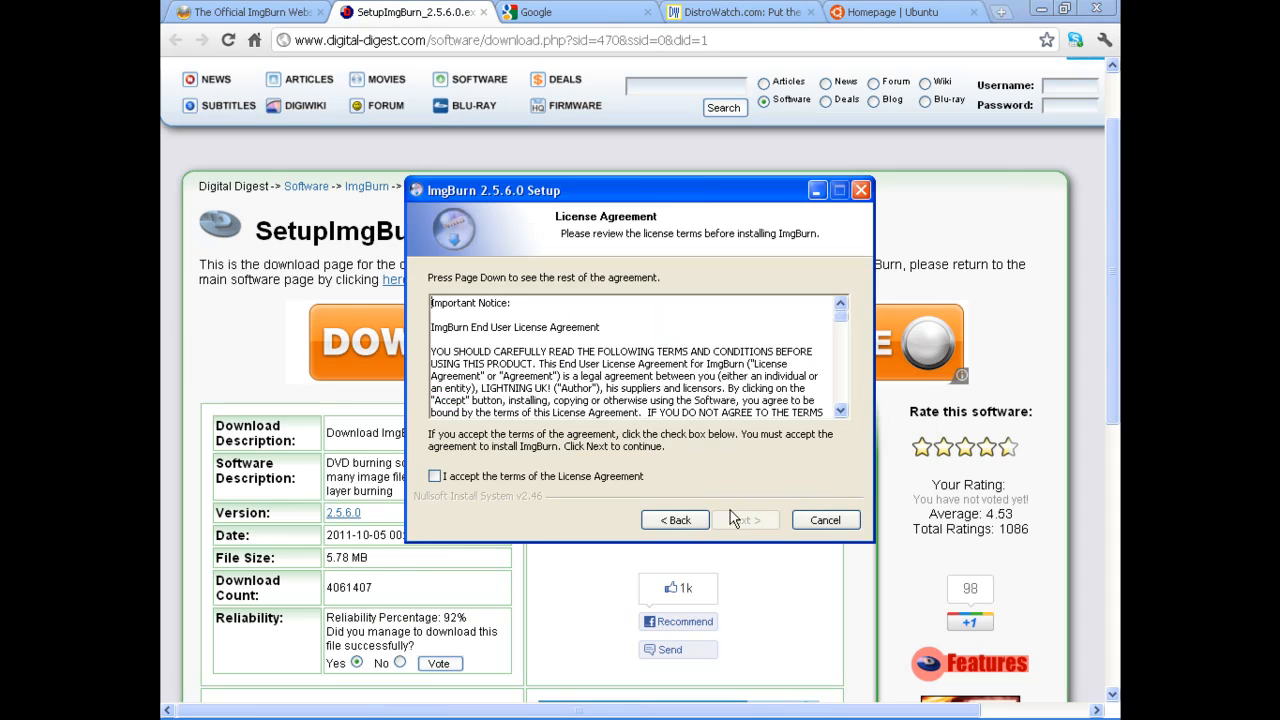
left_click(435, 476)
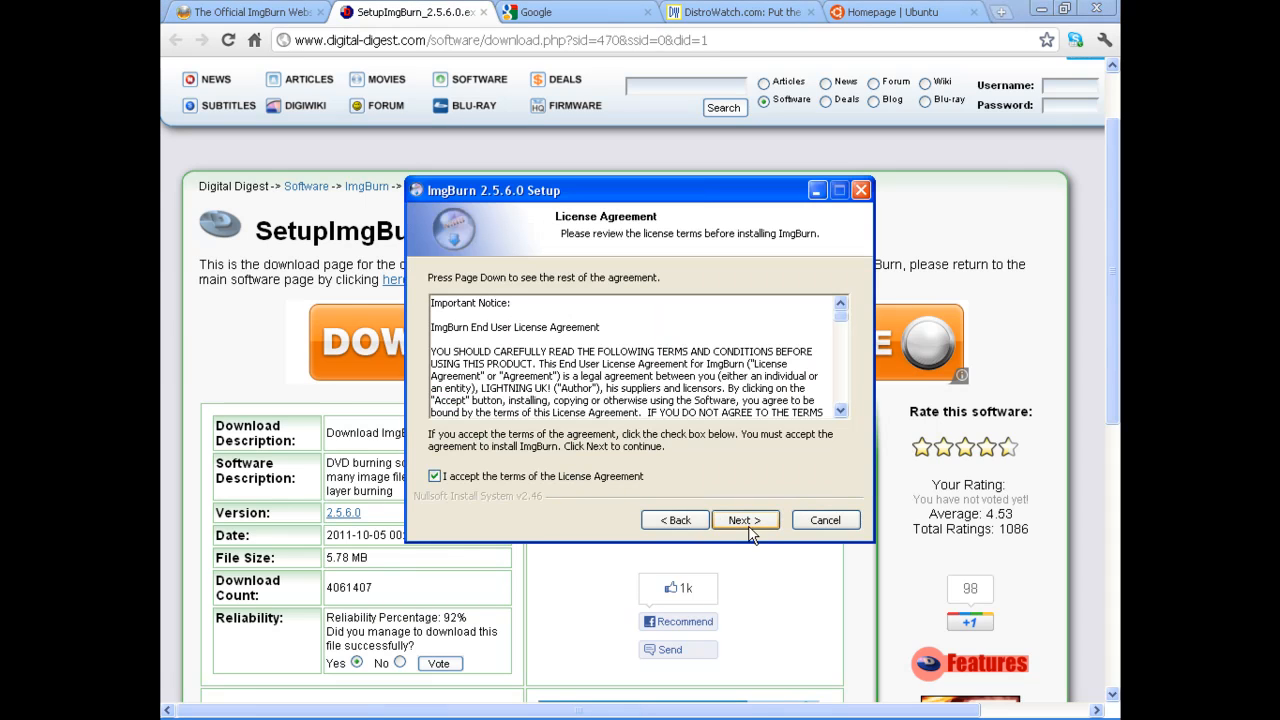
left_click(745, 519)
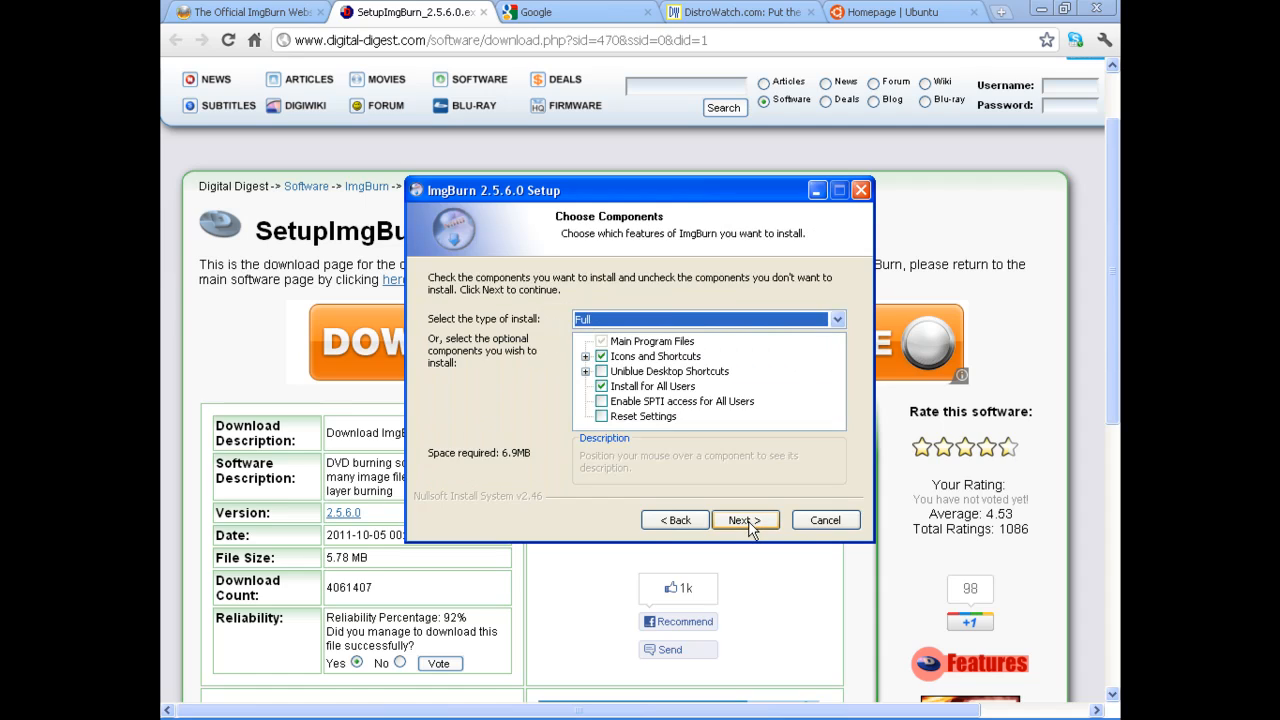
left_click(836, 319)
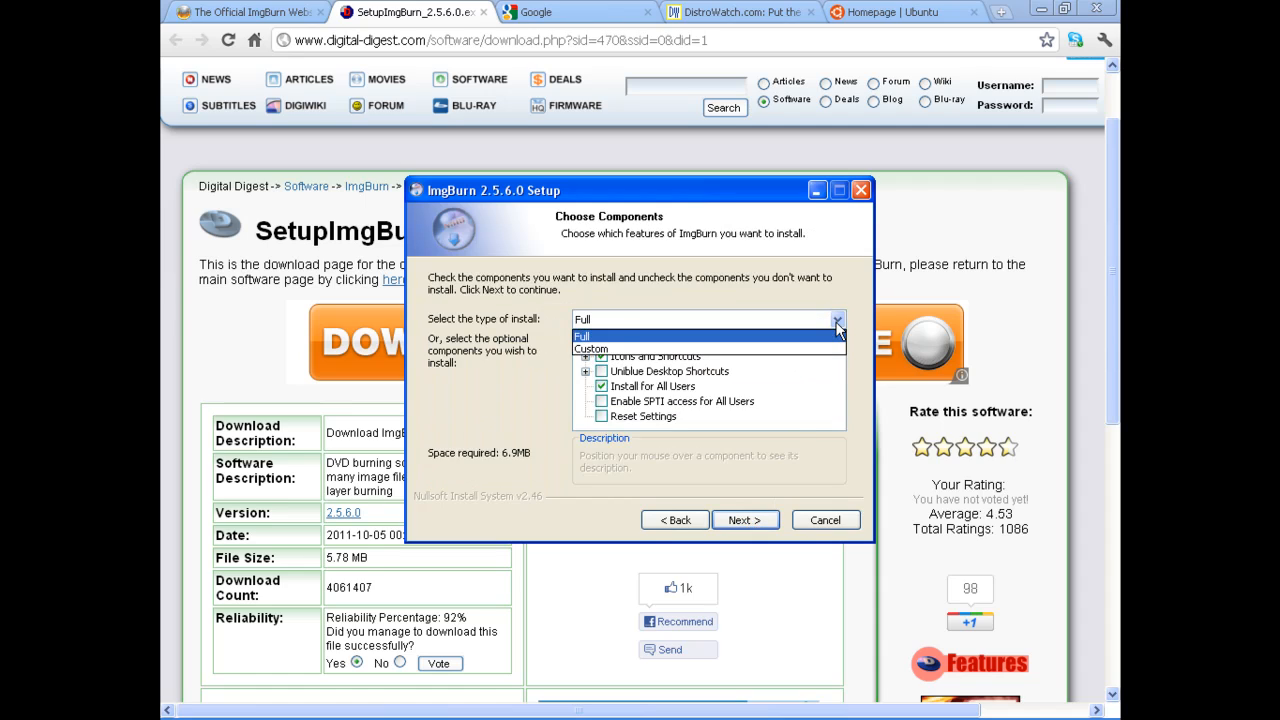
left_click(582, 335)
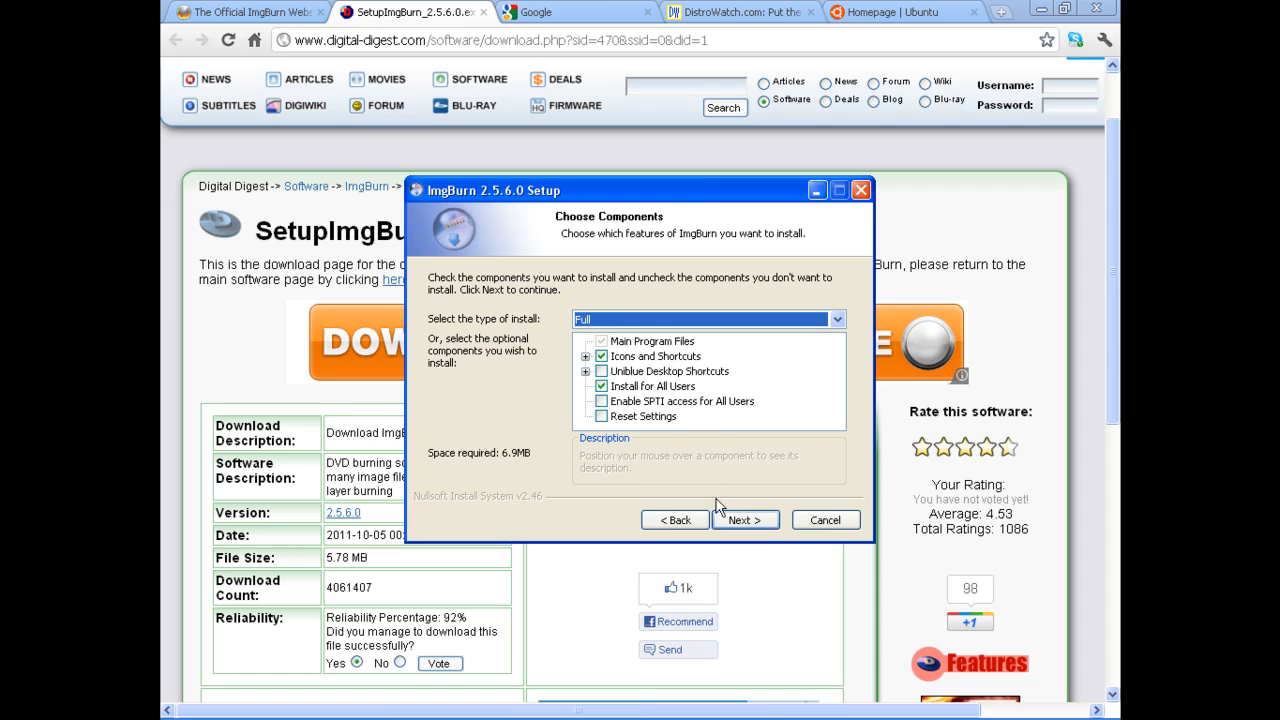
left_click(744, 519)
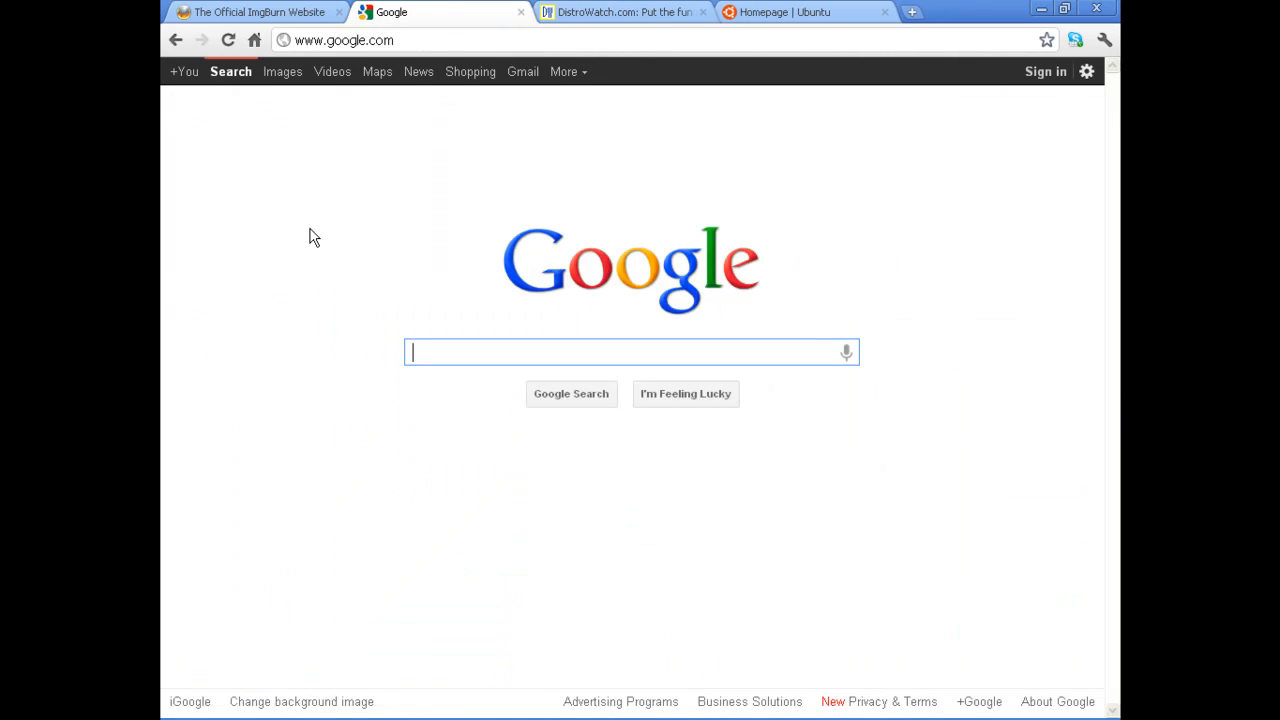
Close the ImgBurn download tab and bring ImgBurn's mode-selection window forward.
left_click(255, 11)
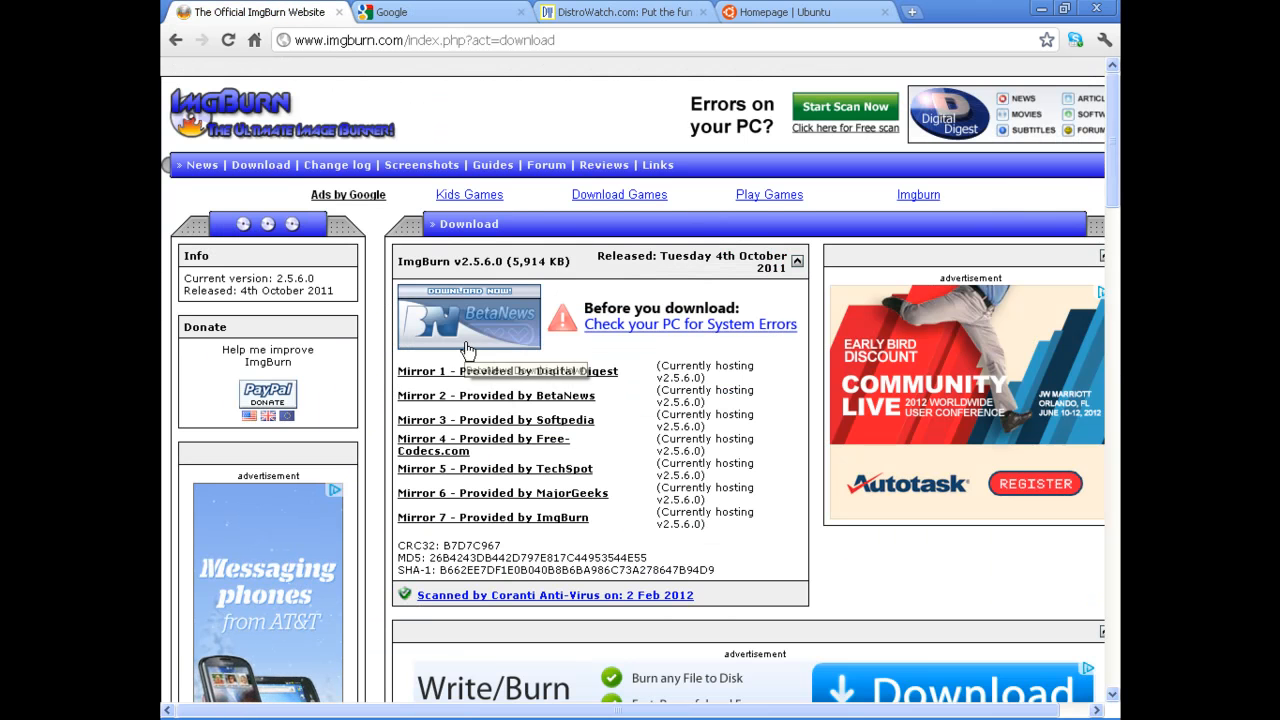
mouse_move(340, 12)
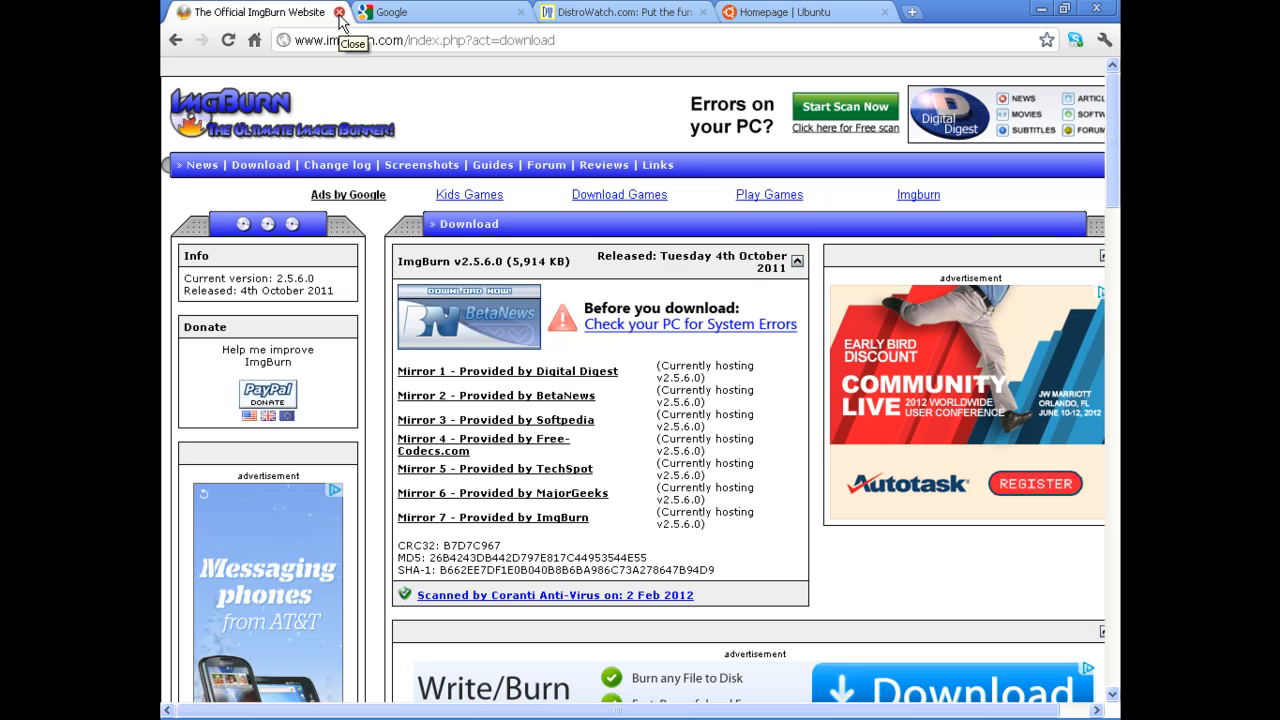
left_click(339, 12)
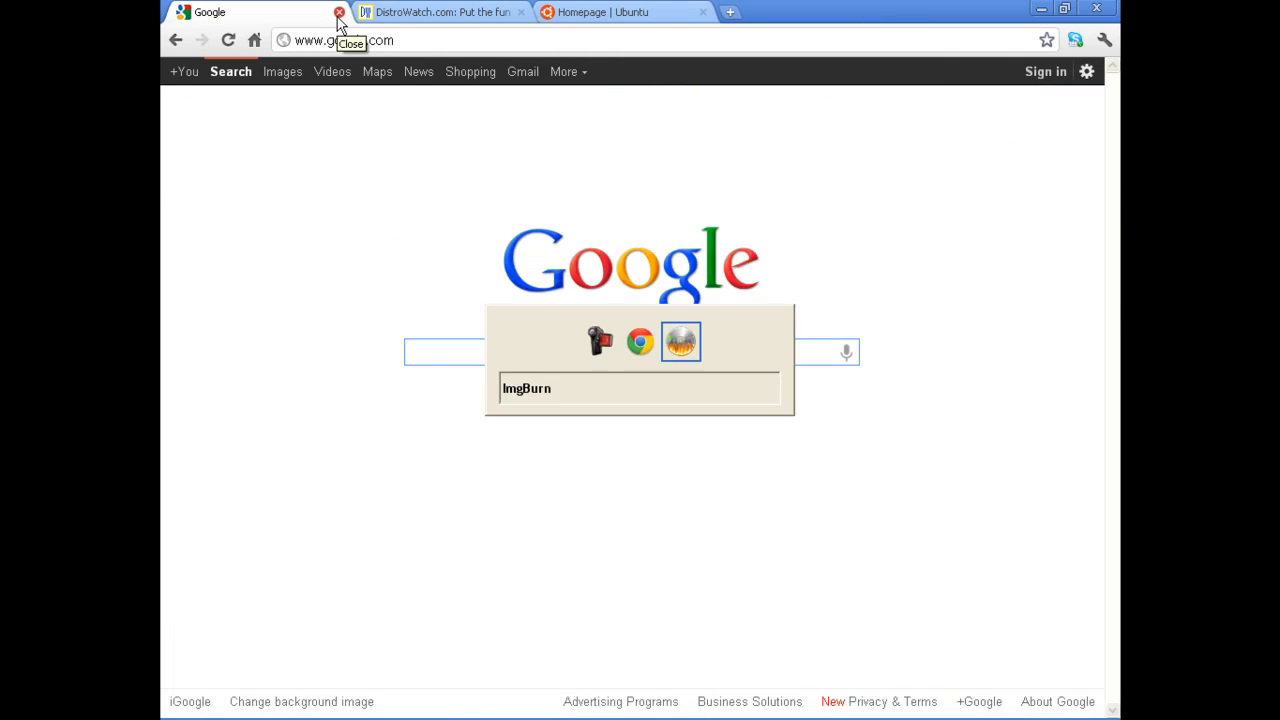
left_click(681, 341)
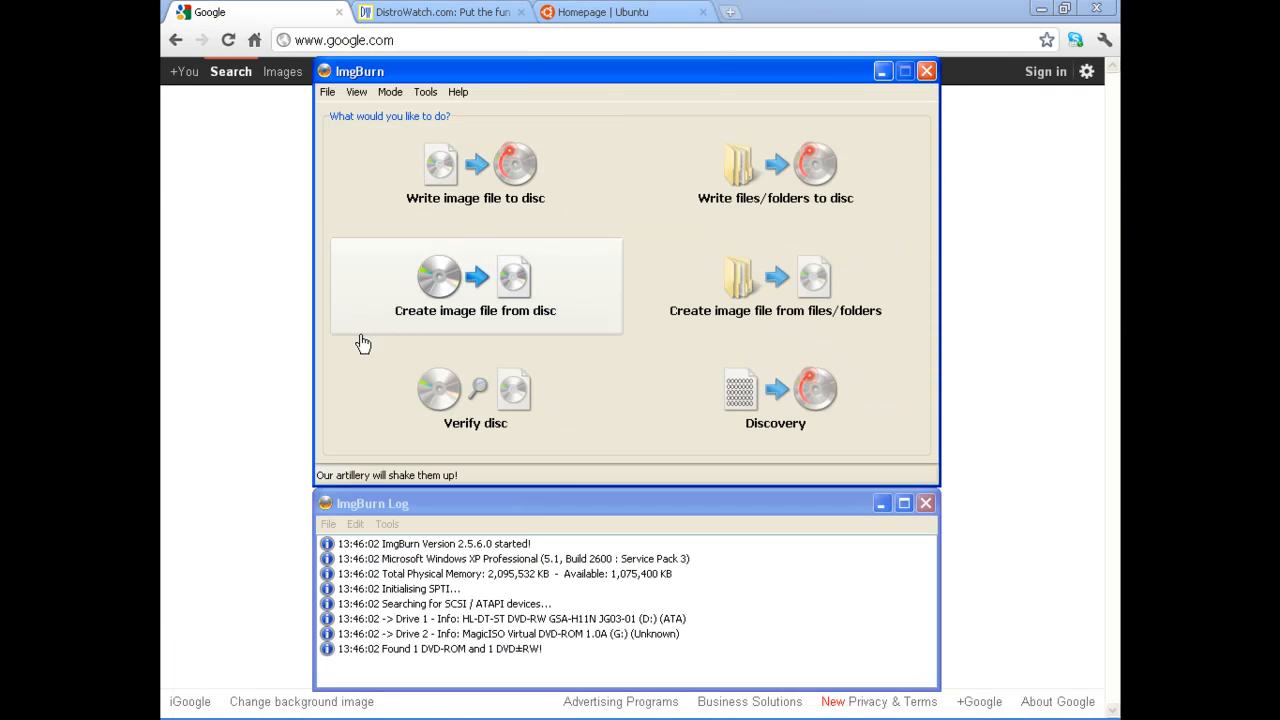
mouse_move(467, 224)
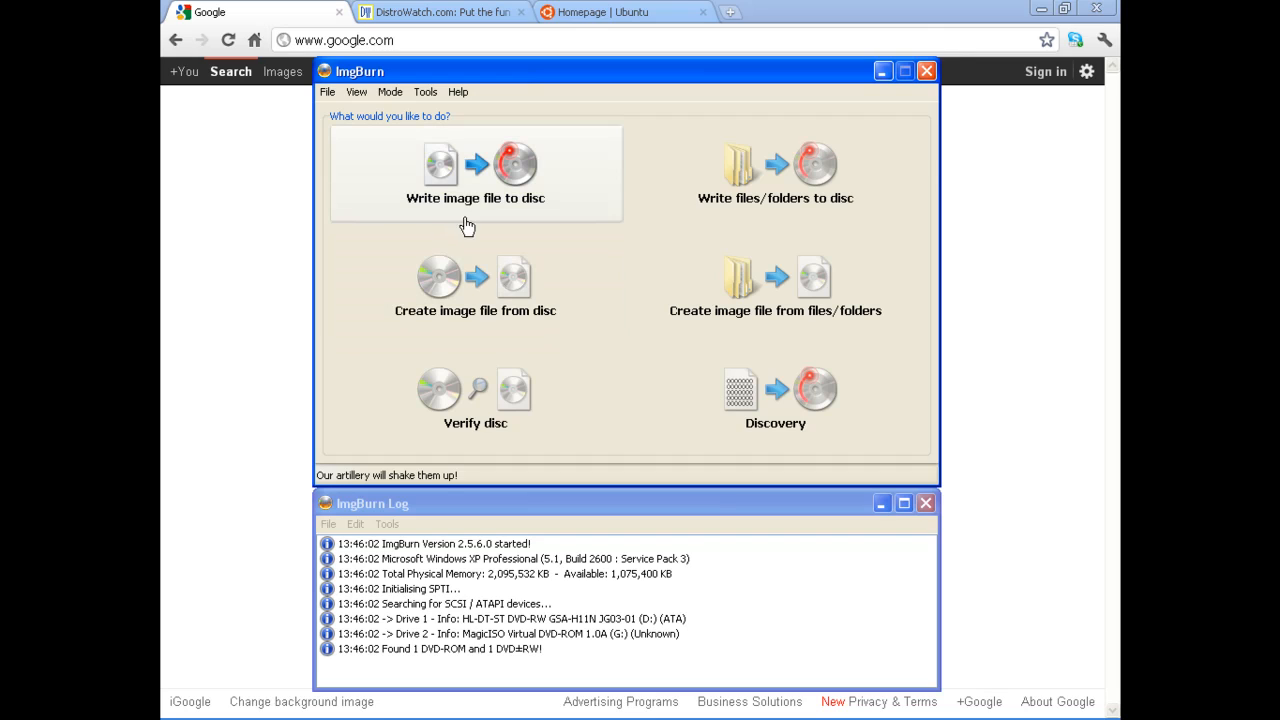
mouse_move(478, 172)
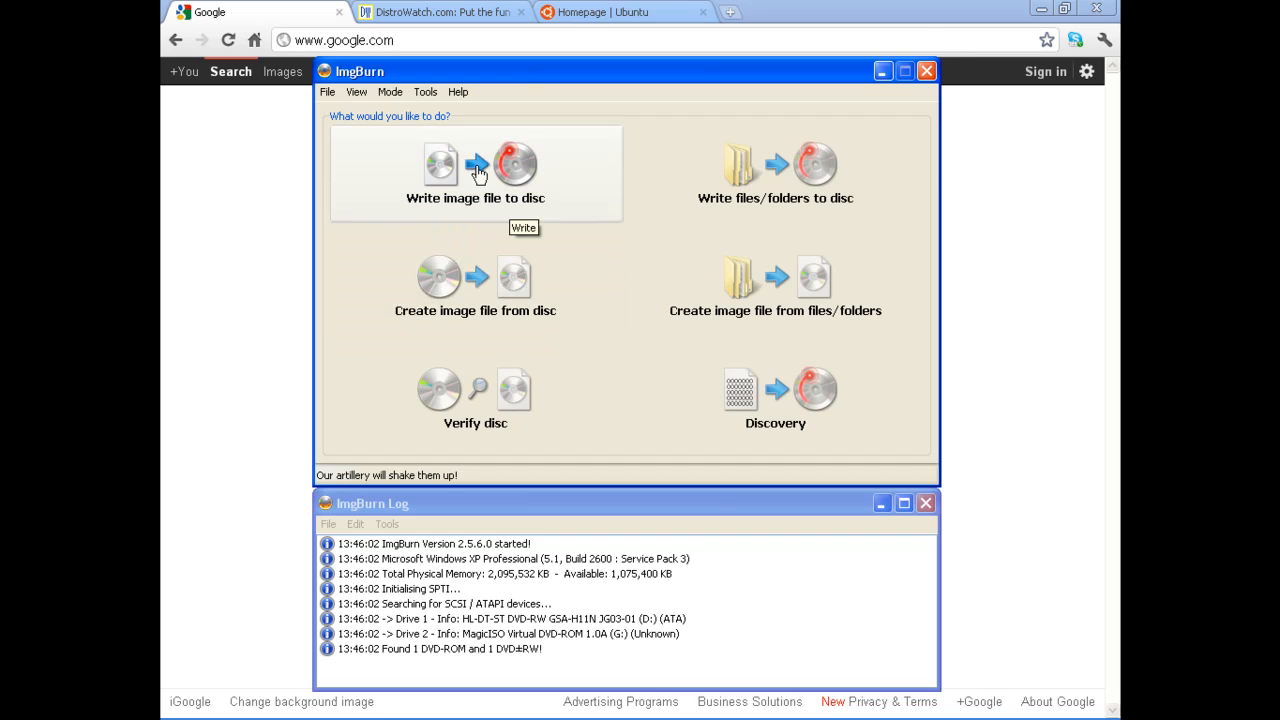
mouse_move(481, 203)
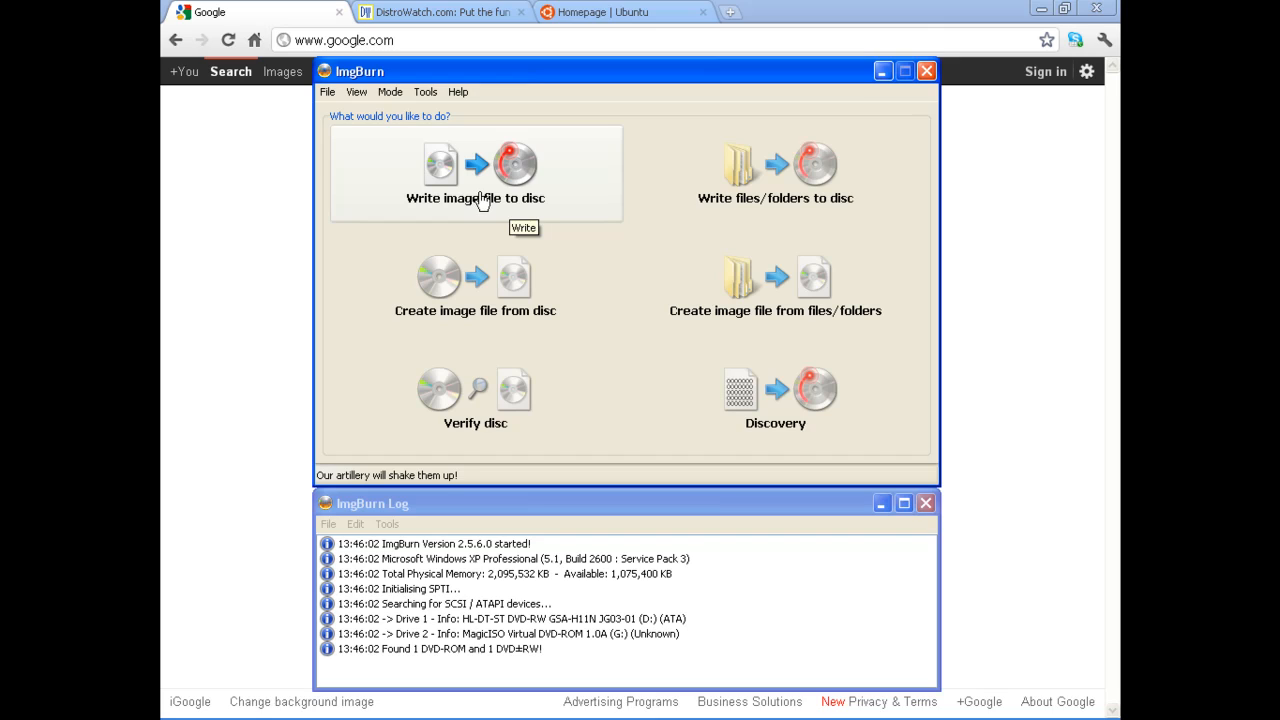
mouse_move(372, 146)
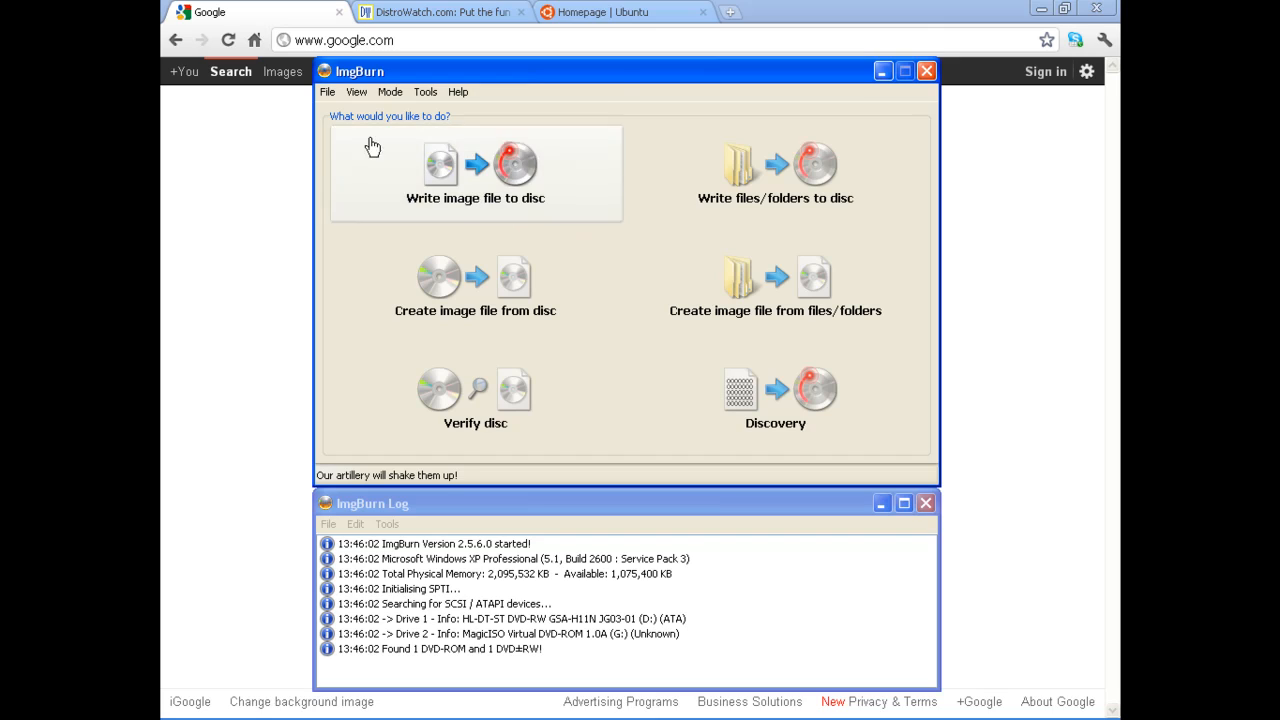
Open Ubuntu's distribution page from DistroWatch's Page Hit Ranking.
left_click(440, 12)
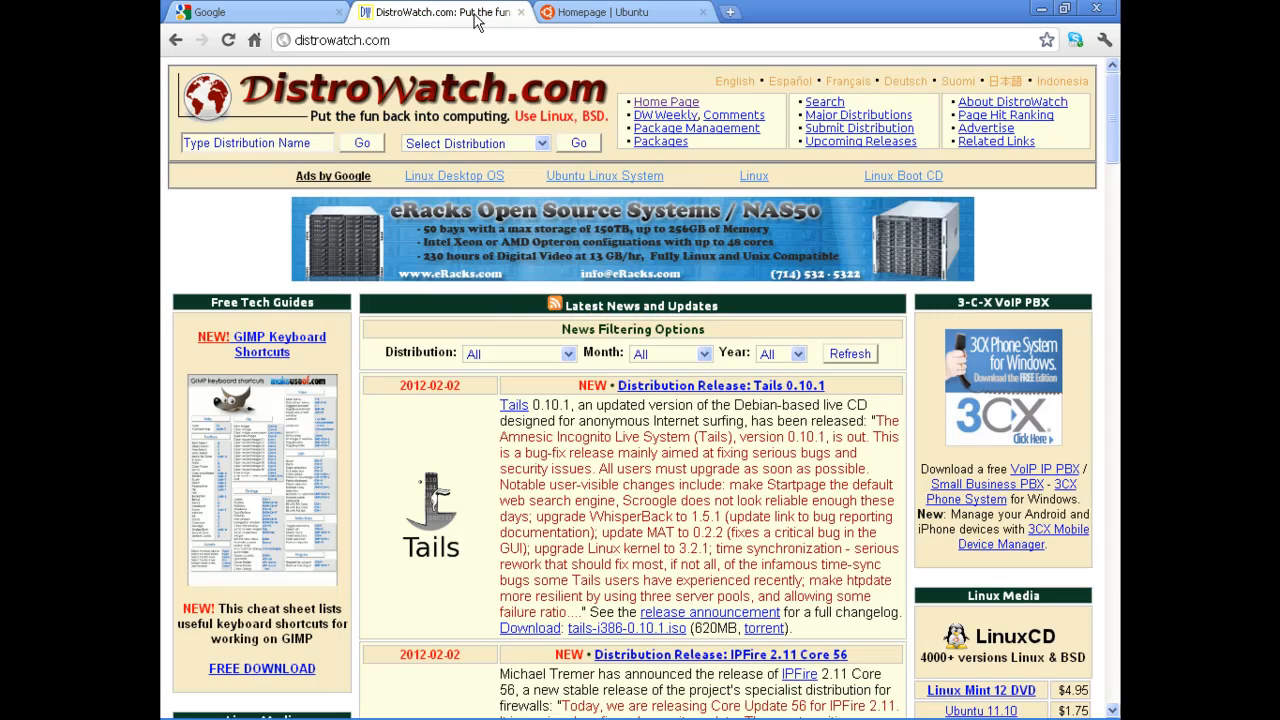
scroll("down", 3)
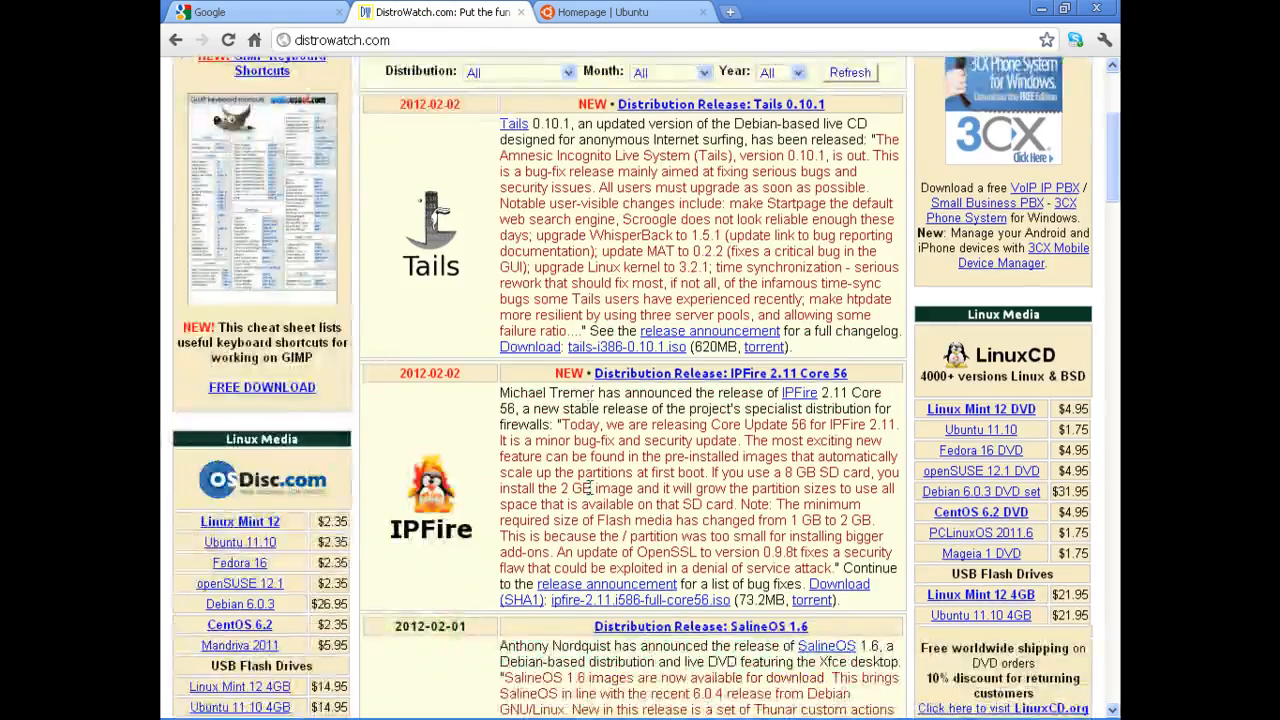
scroll("up", 3)
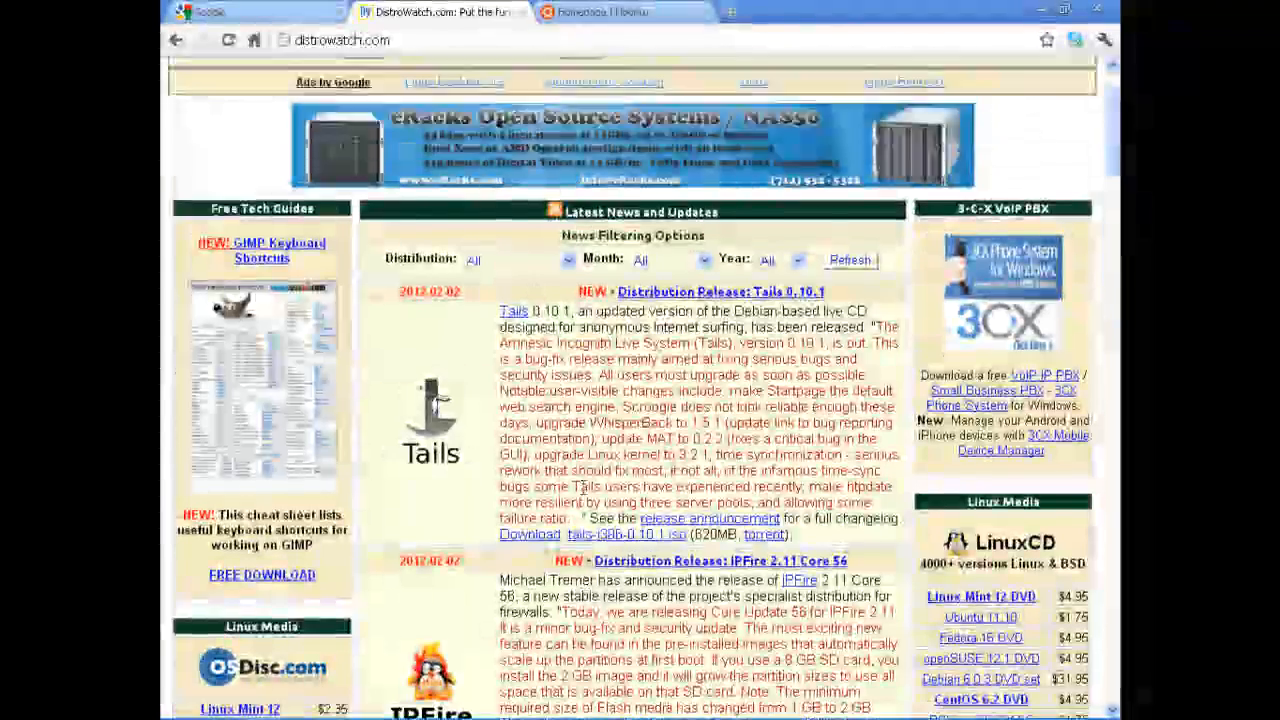
scroll("up", 3)
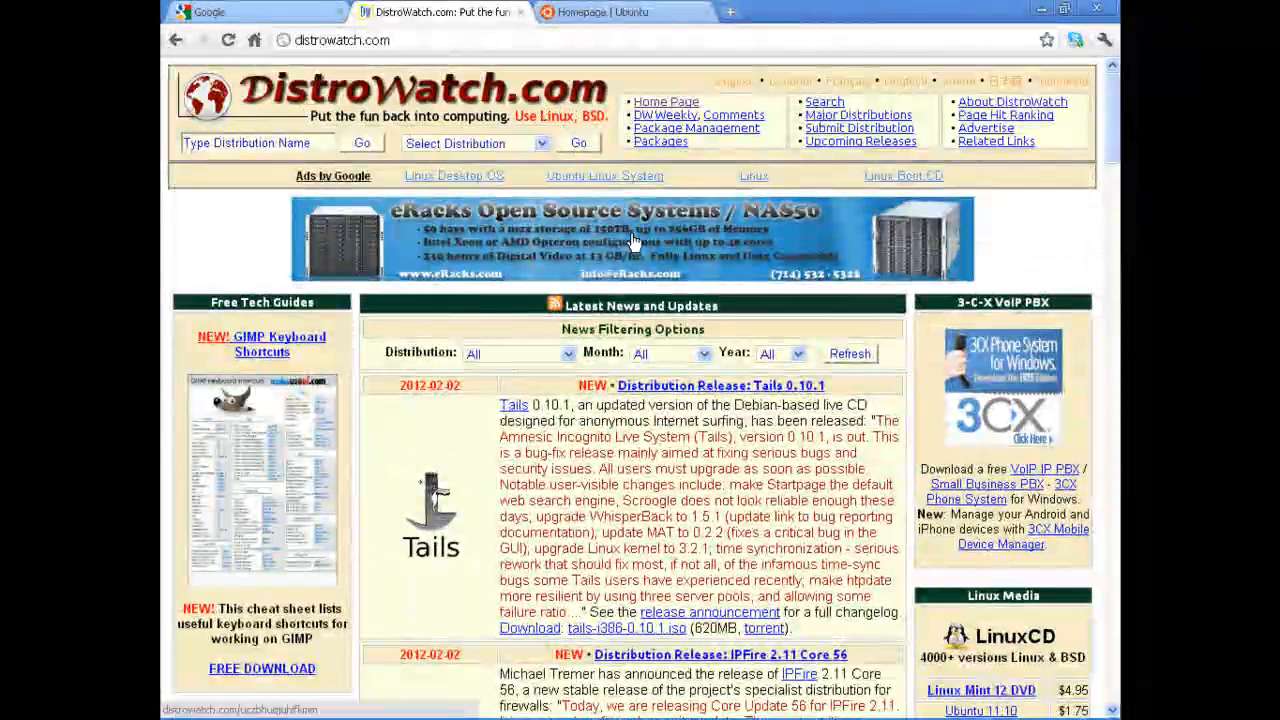
scroll("down", 3)
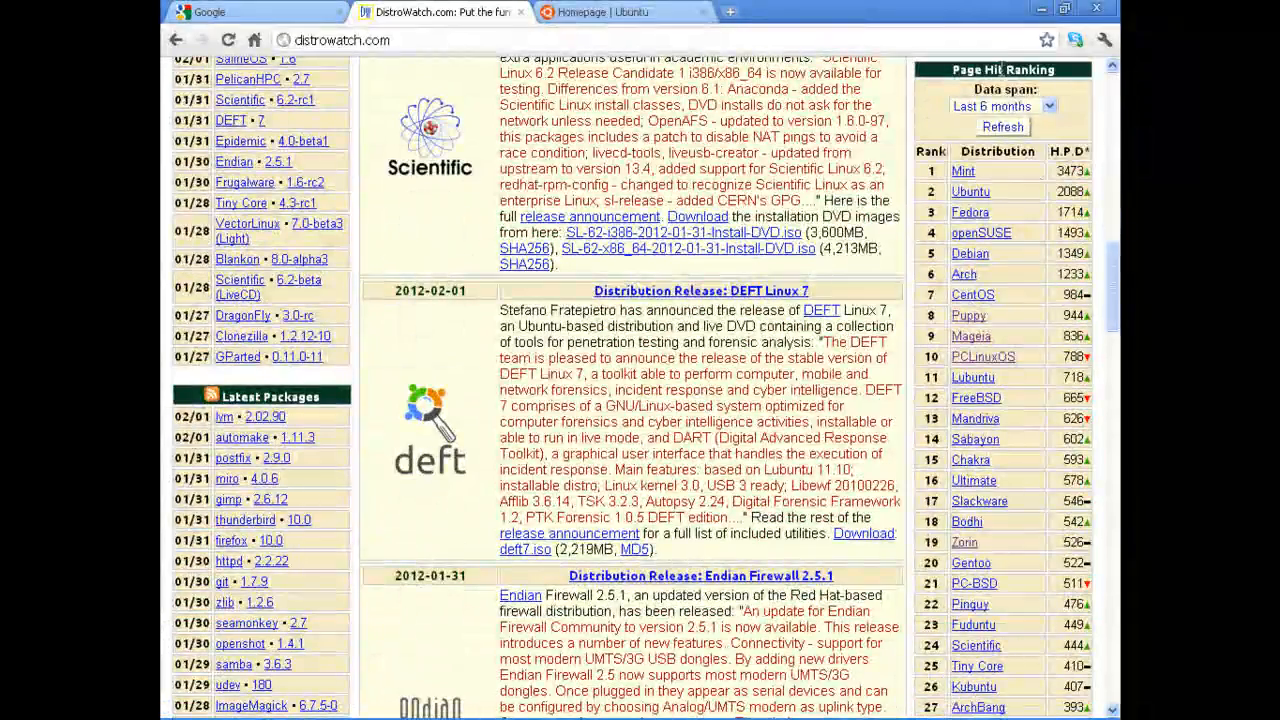
scroll("down", 3)
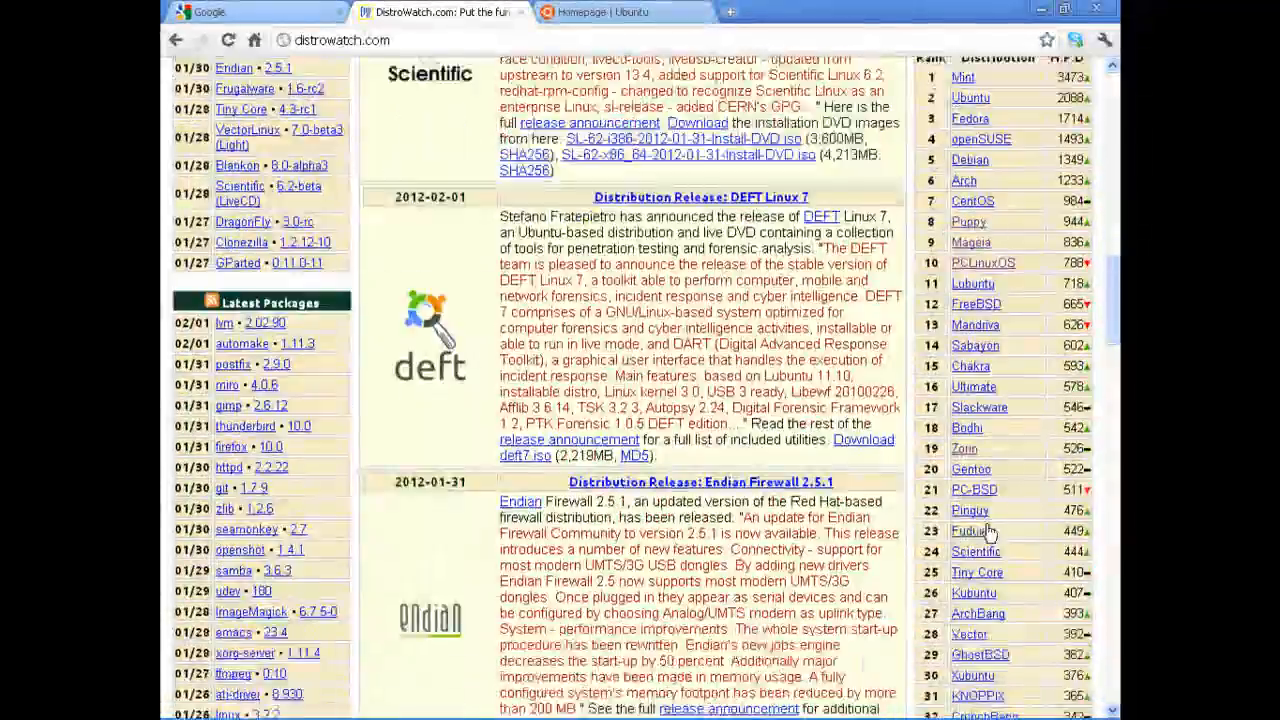
scroll("down", 3)
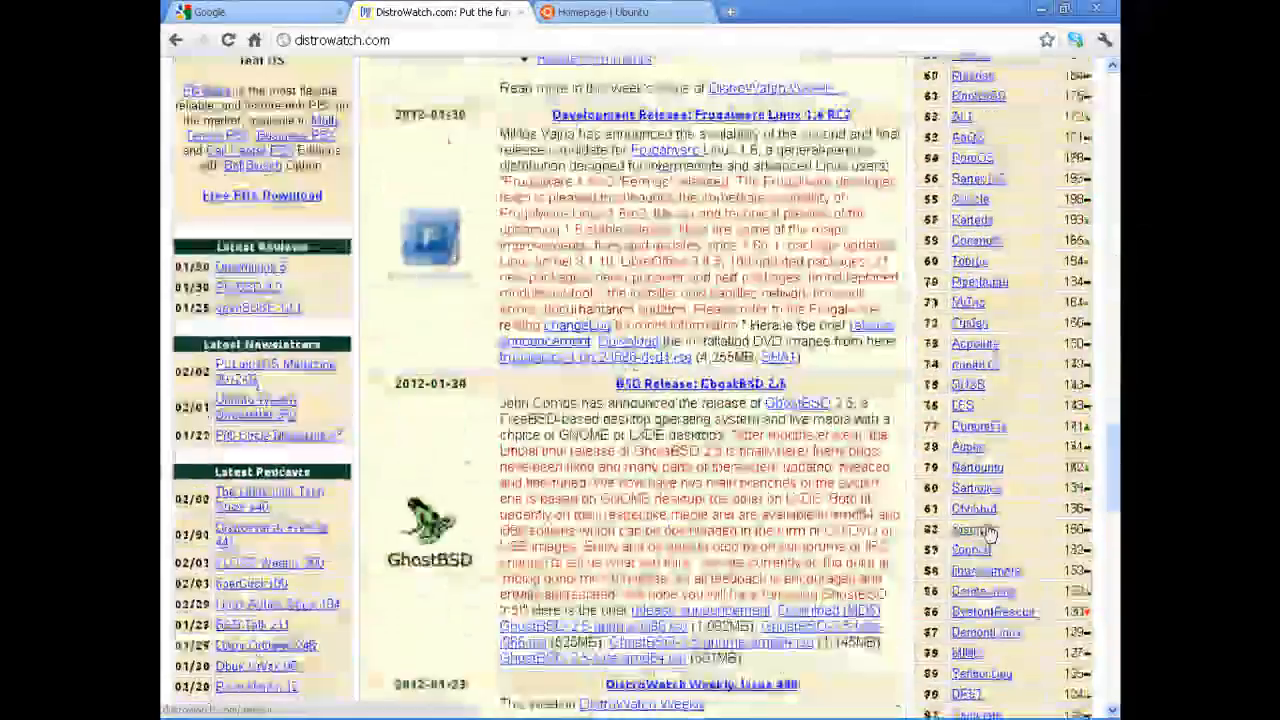
scroll("up", 3)
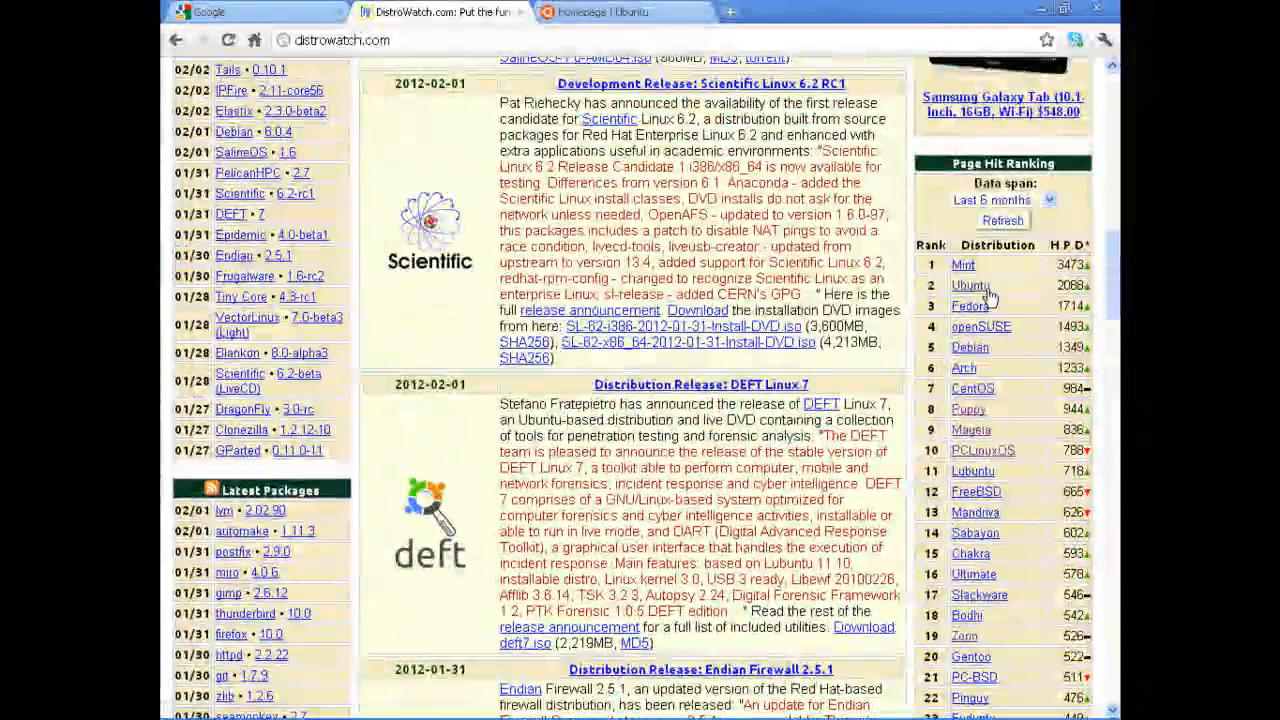
mouse_move(1030, 302)
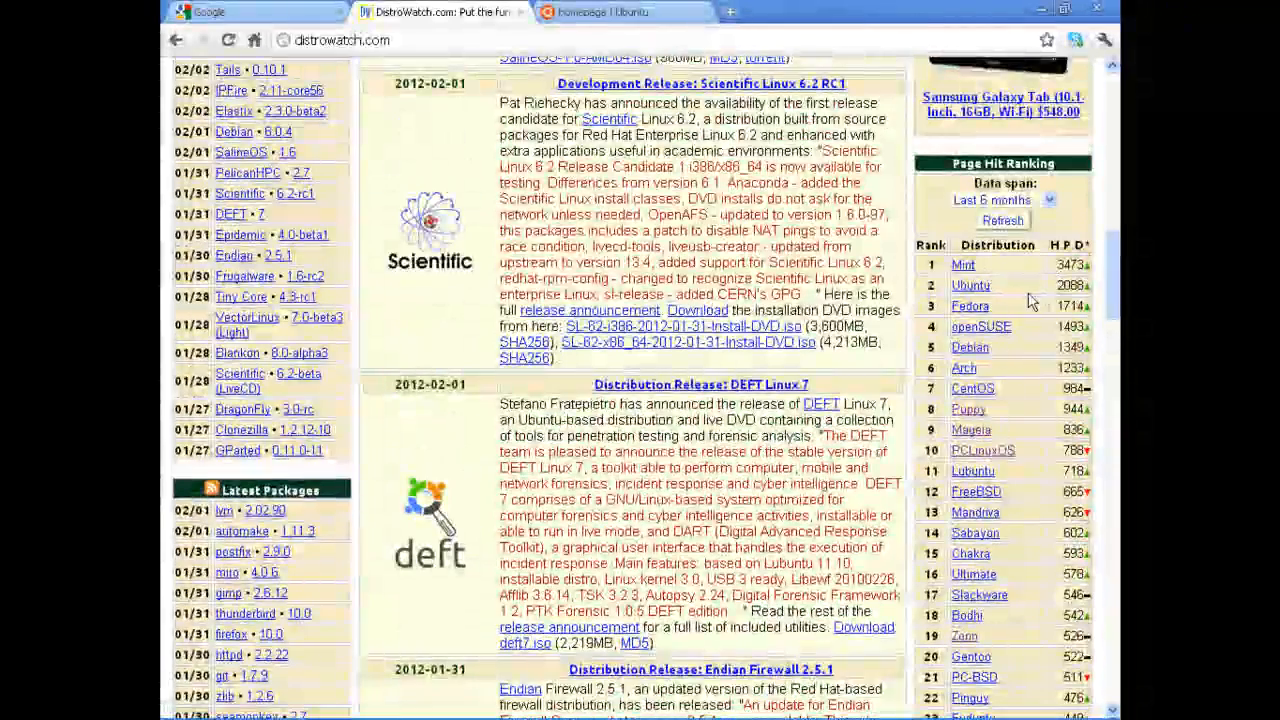
mouse_move(1020, 300)
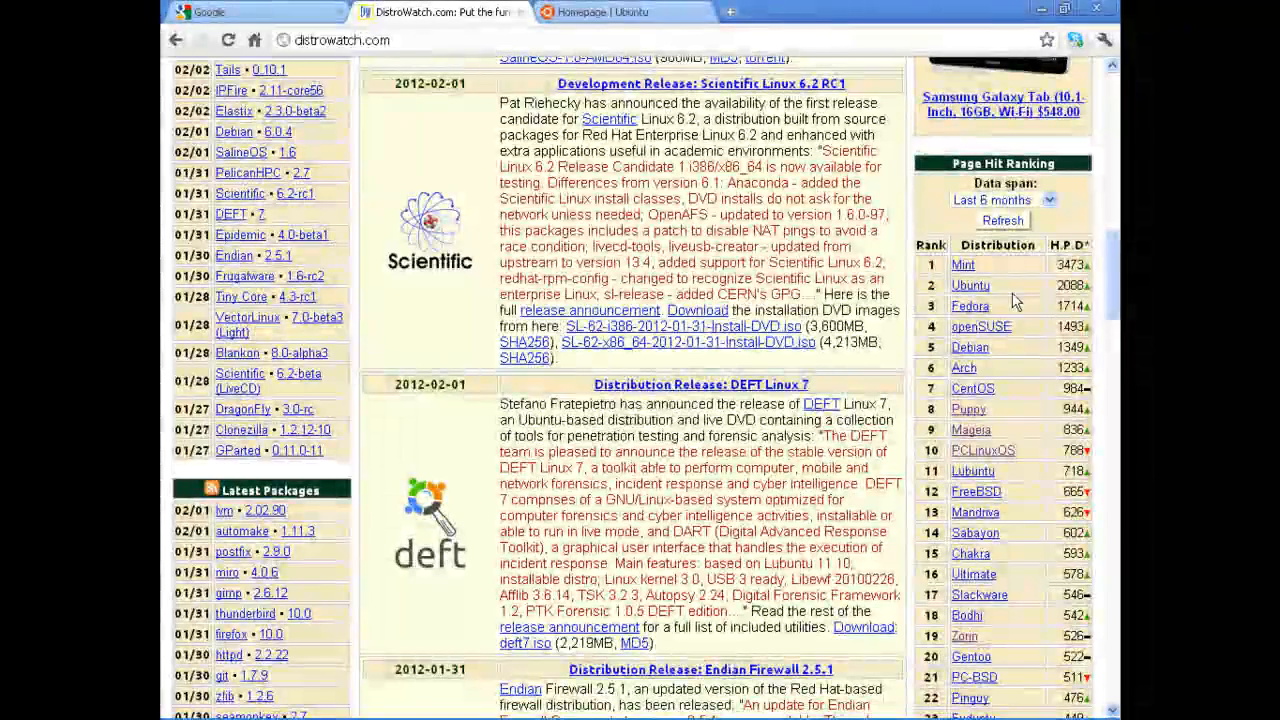
left_click(969, 285)
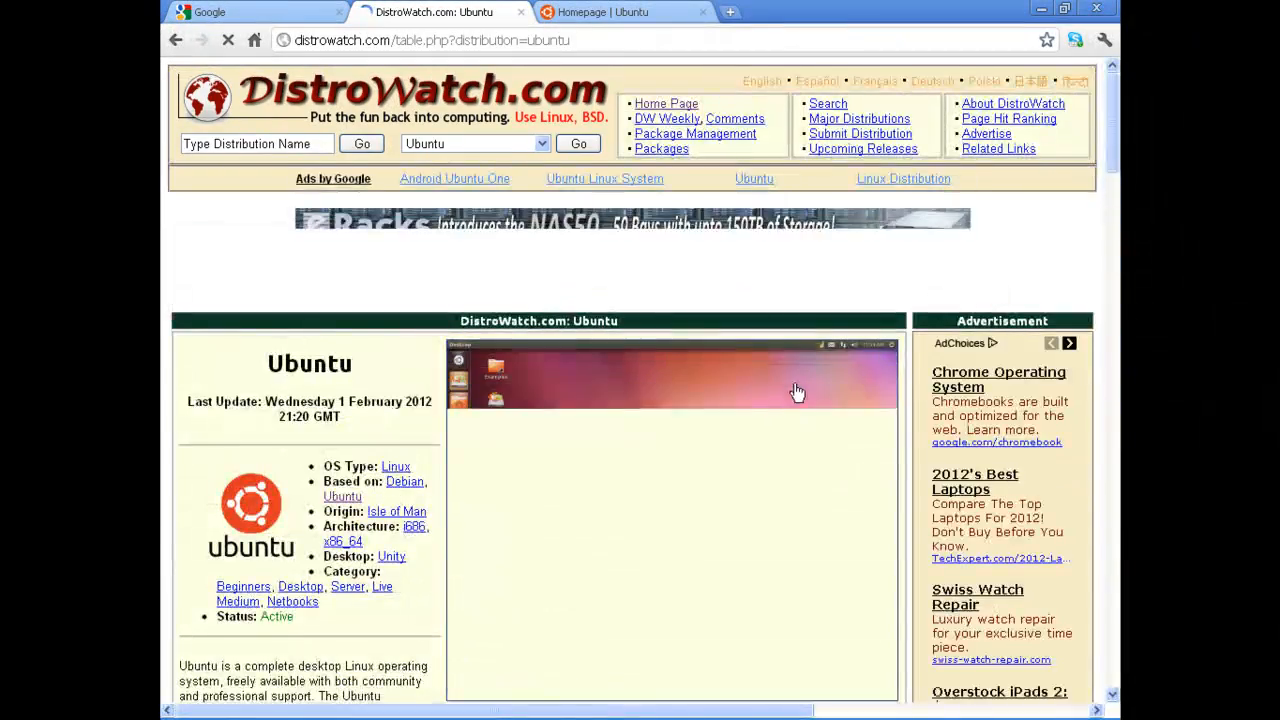
Start the ubuntu-11.10-desktop-i386.iso download from the 11.10 release news, then cancel it.
scroll("down", 3)
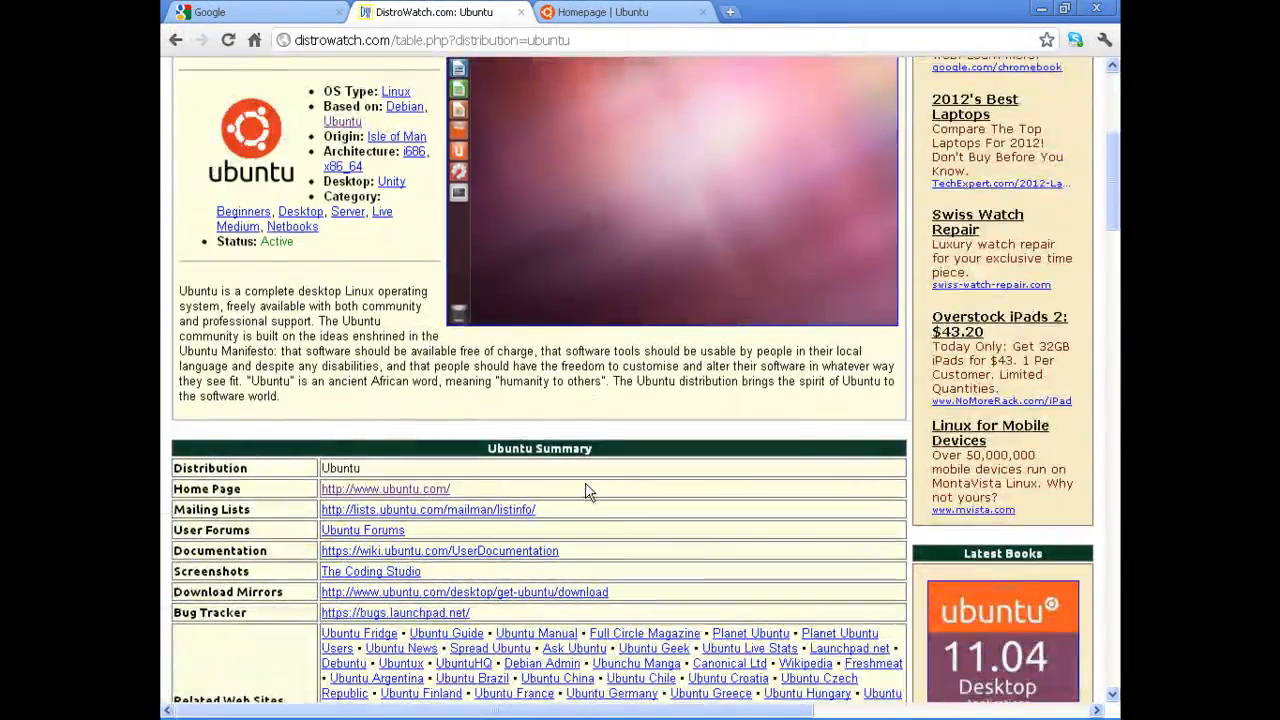
scroll("down", 3)
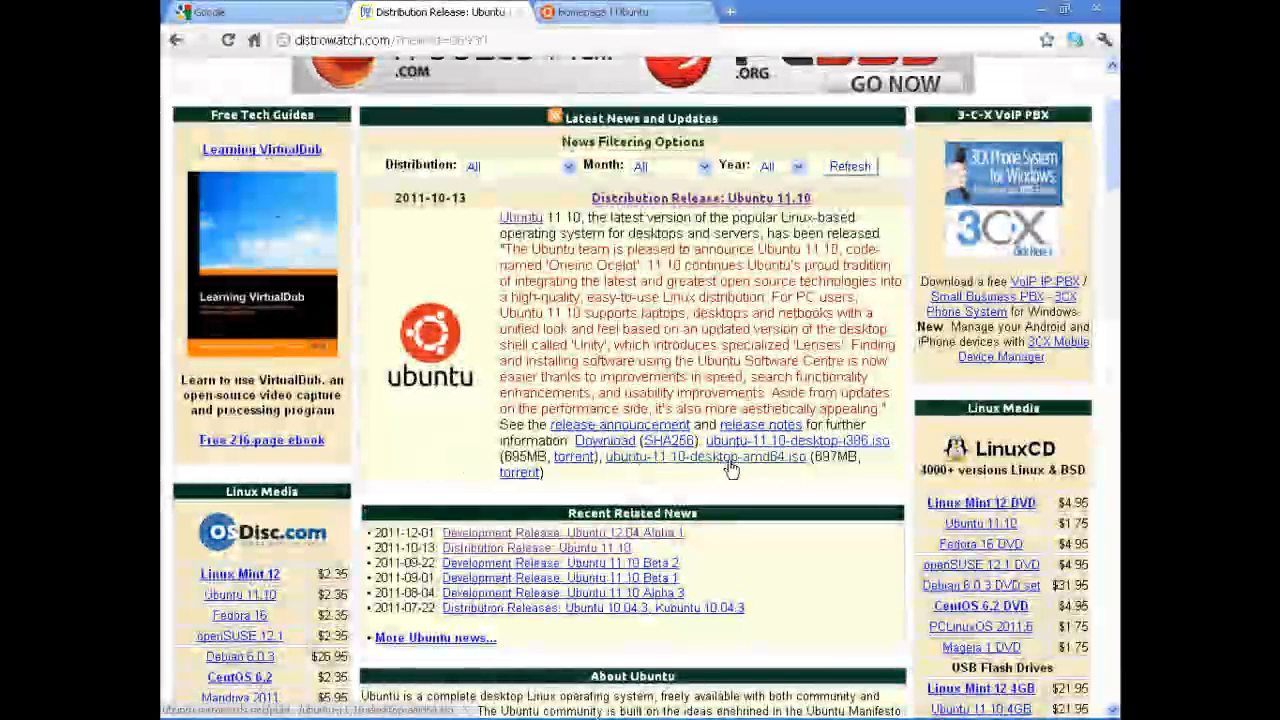
mouse_move(767, 474)
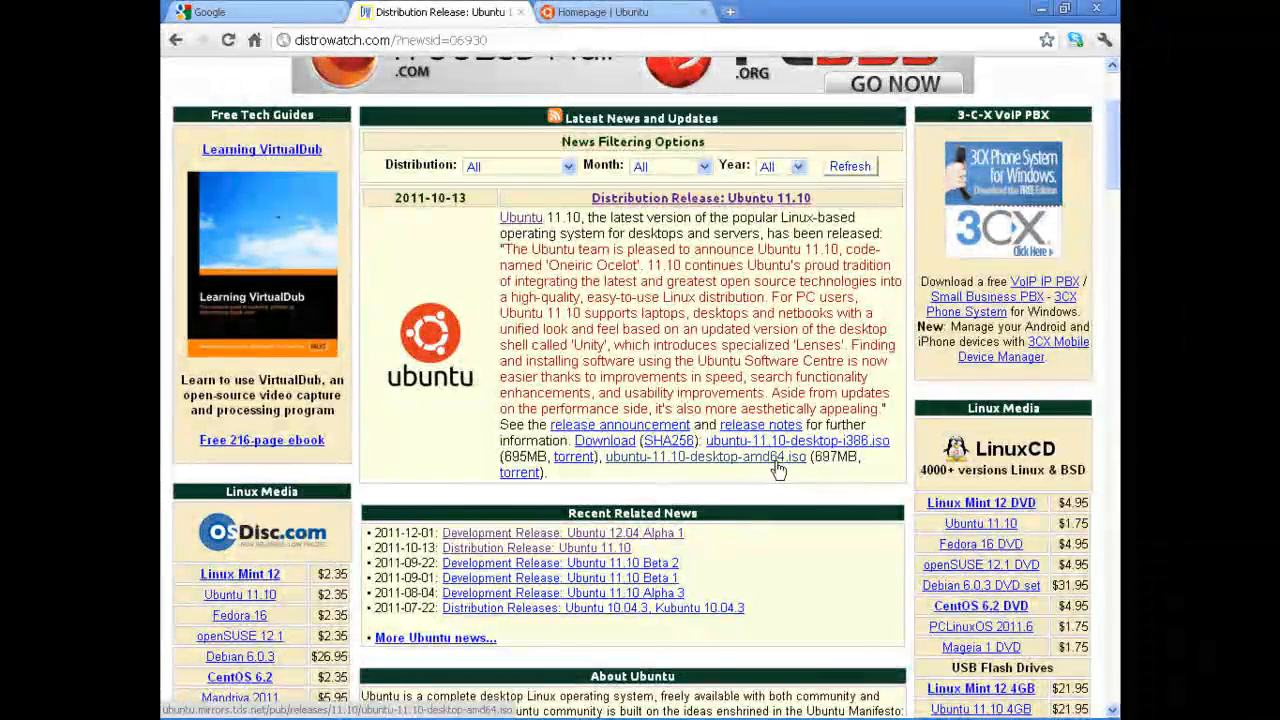
mouse_move(770, 463)
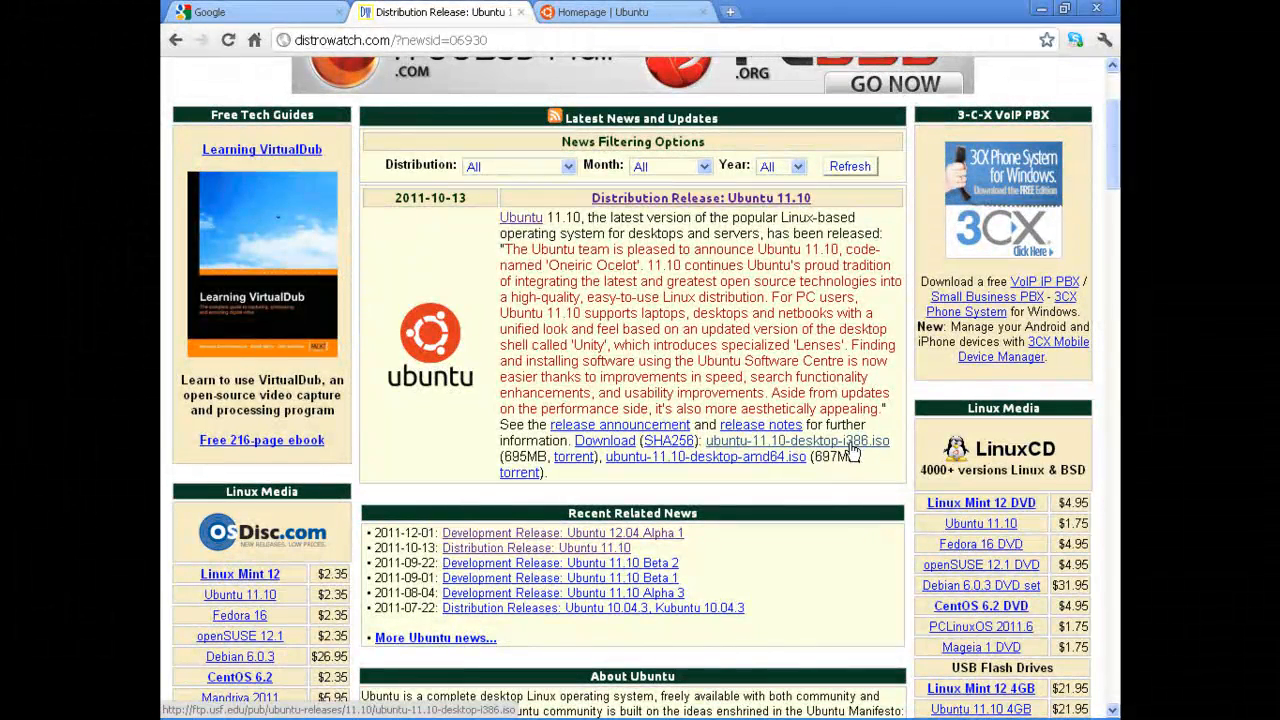
left_click(798, 440)
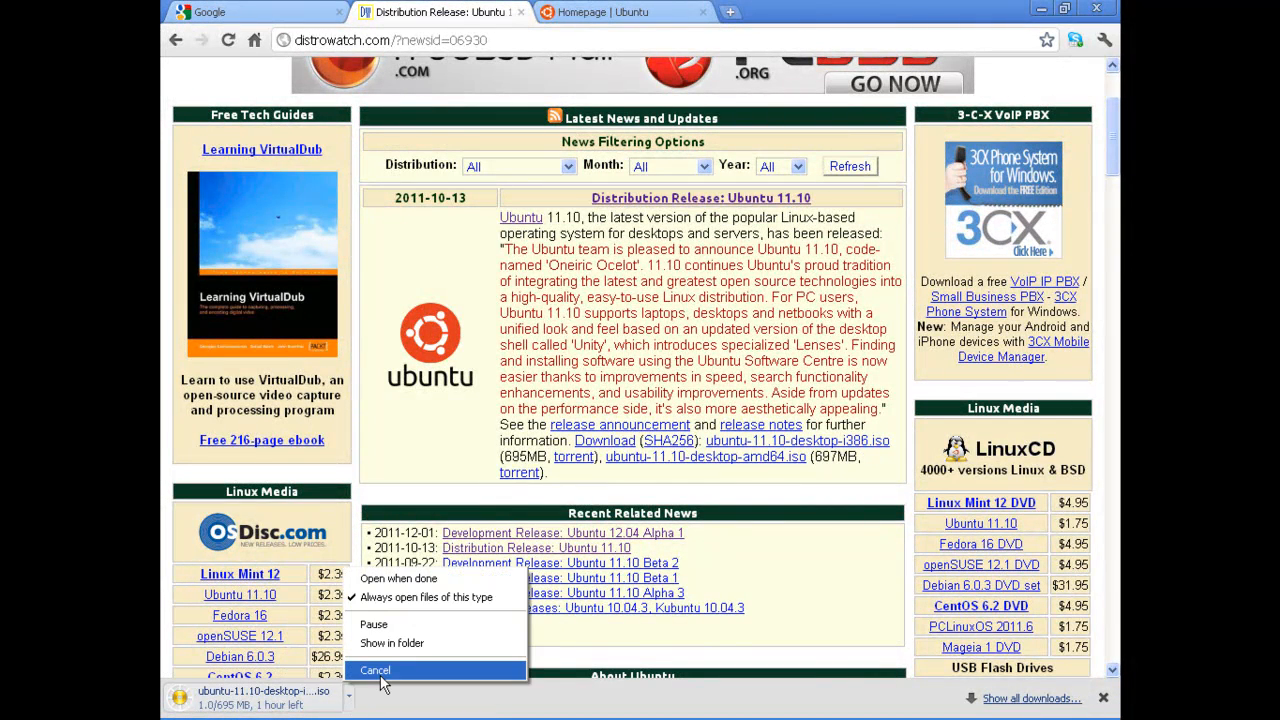
left_click(375, 670)
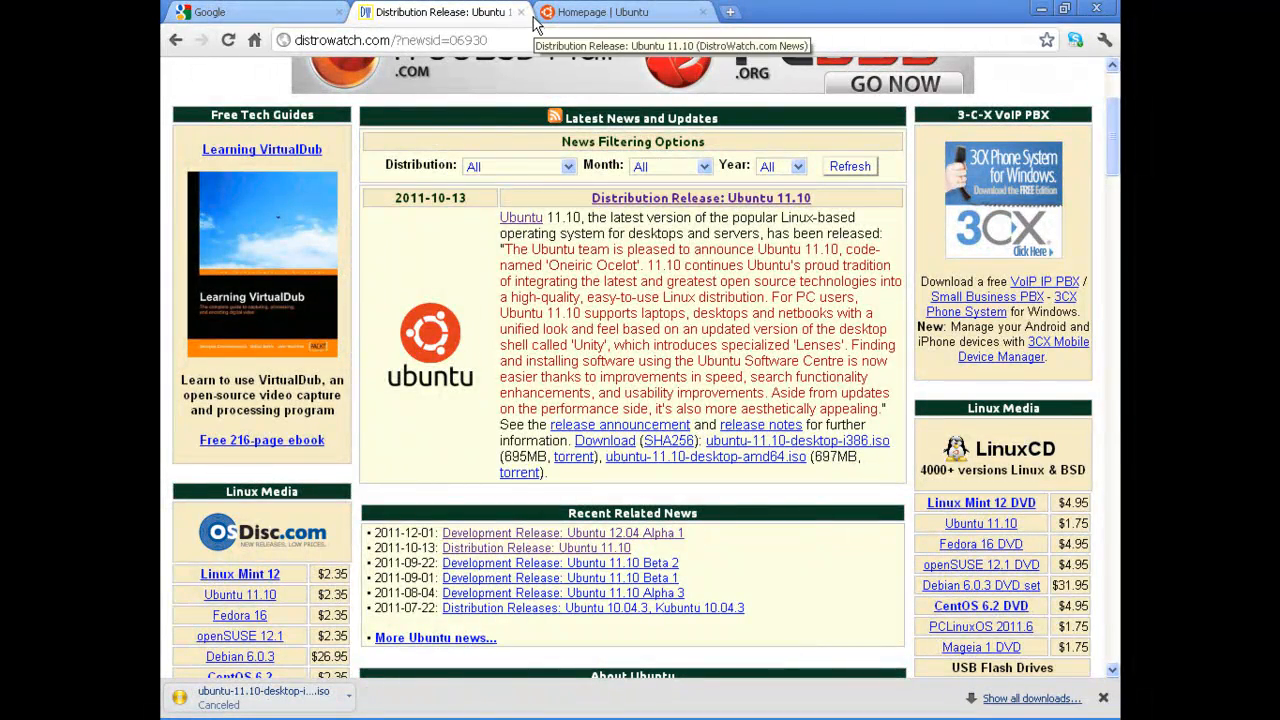
Start the Ubuntu 11.10 32-bit CD/USB download on ubuntu.com and dismiss the downloads bar.
left_click(620, 12)
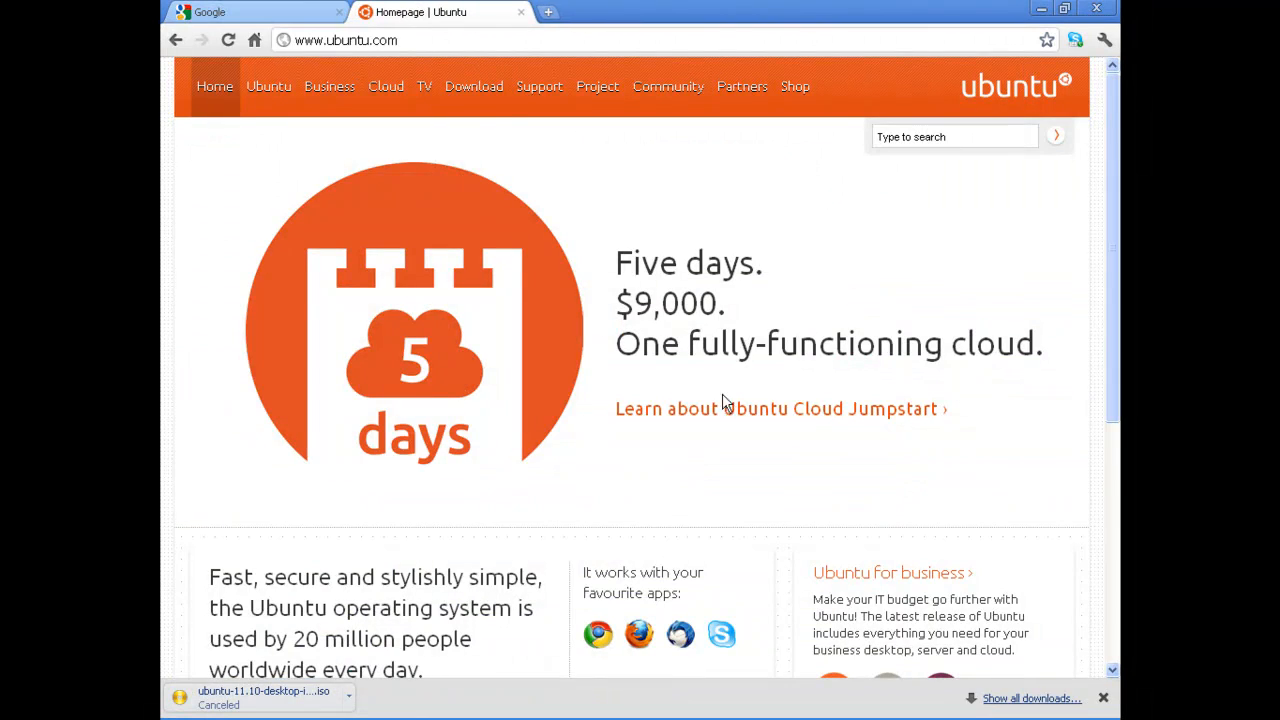
mouse_move(560, 137)
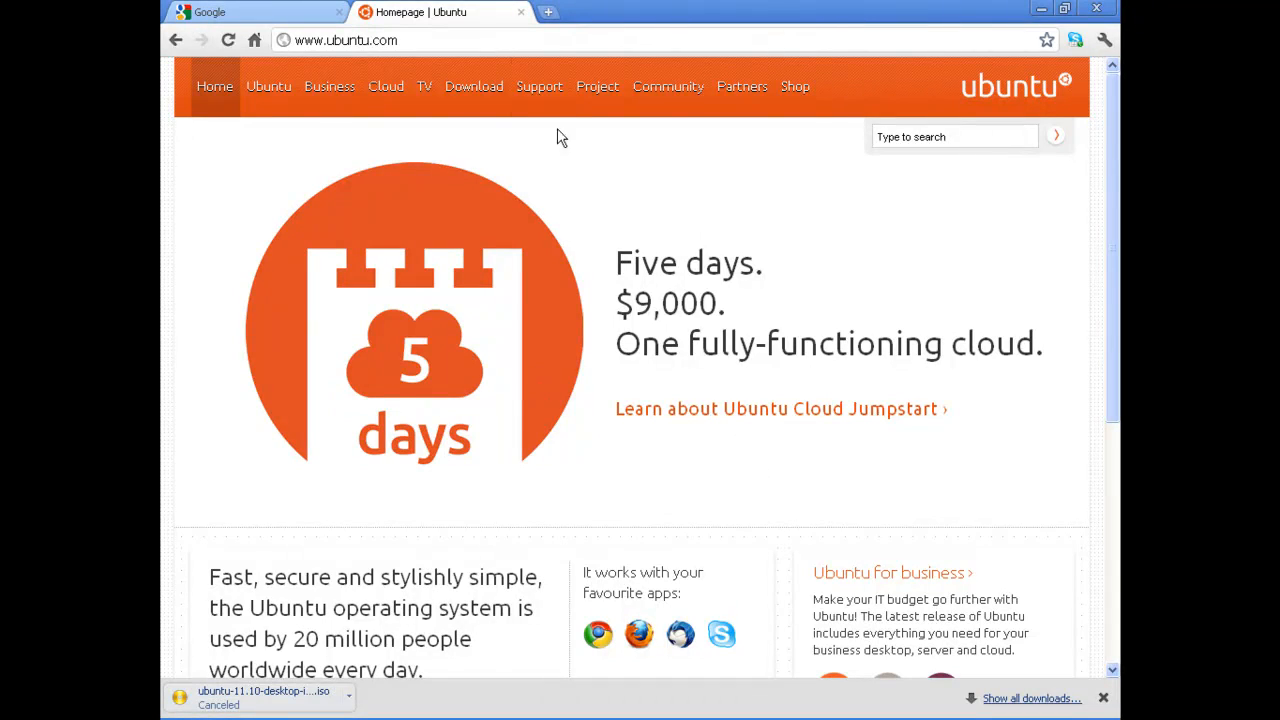
left_click(345, 40)
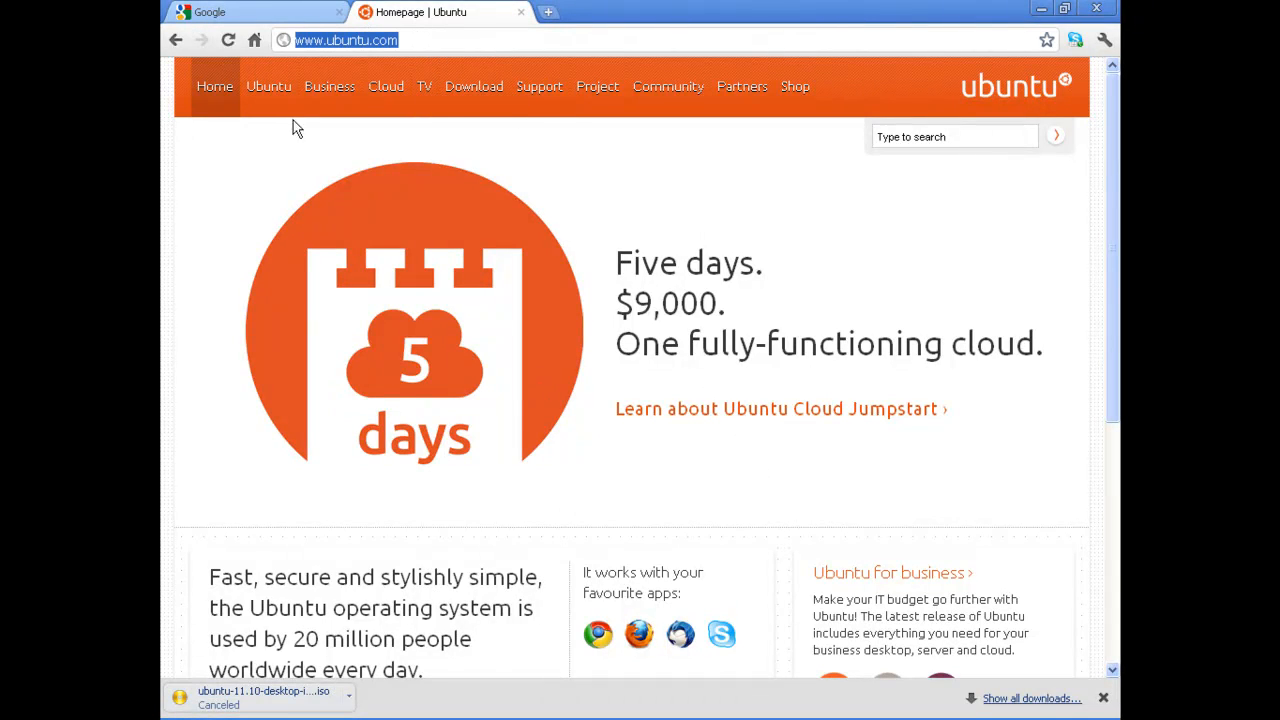
left_click(474, 86)
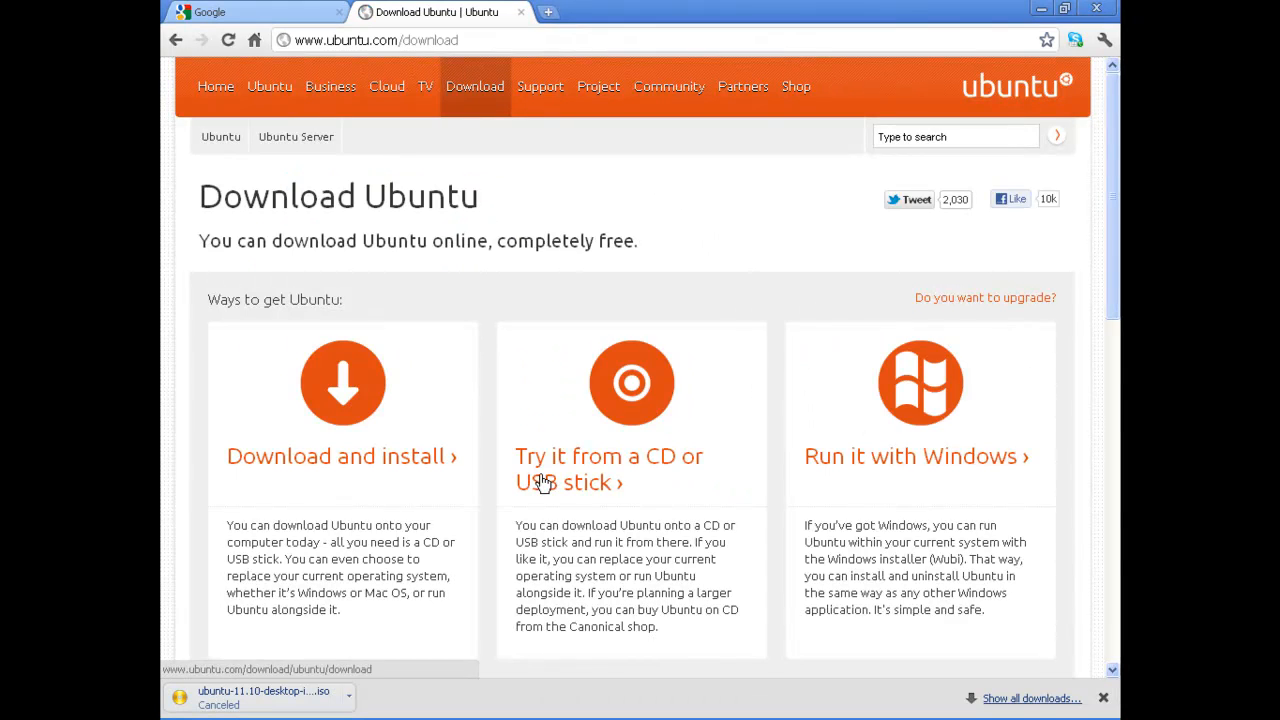
left_click(340, 456)
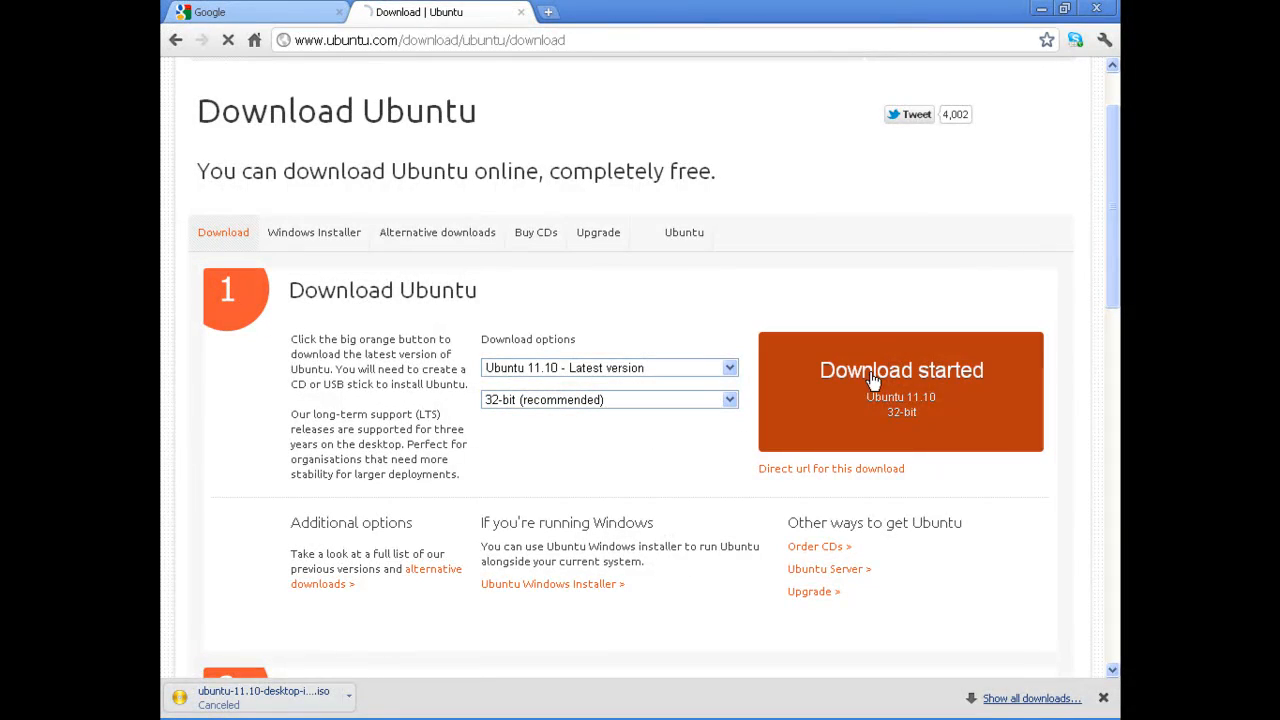
left_click(900, 390)
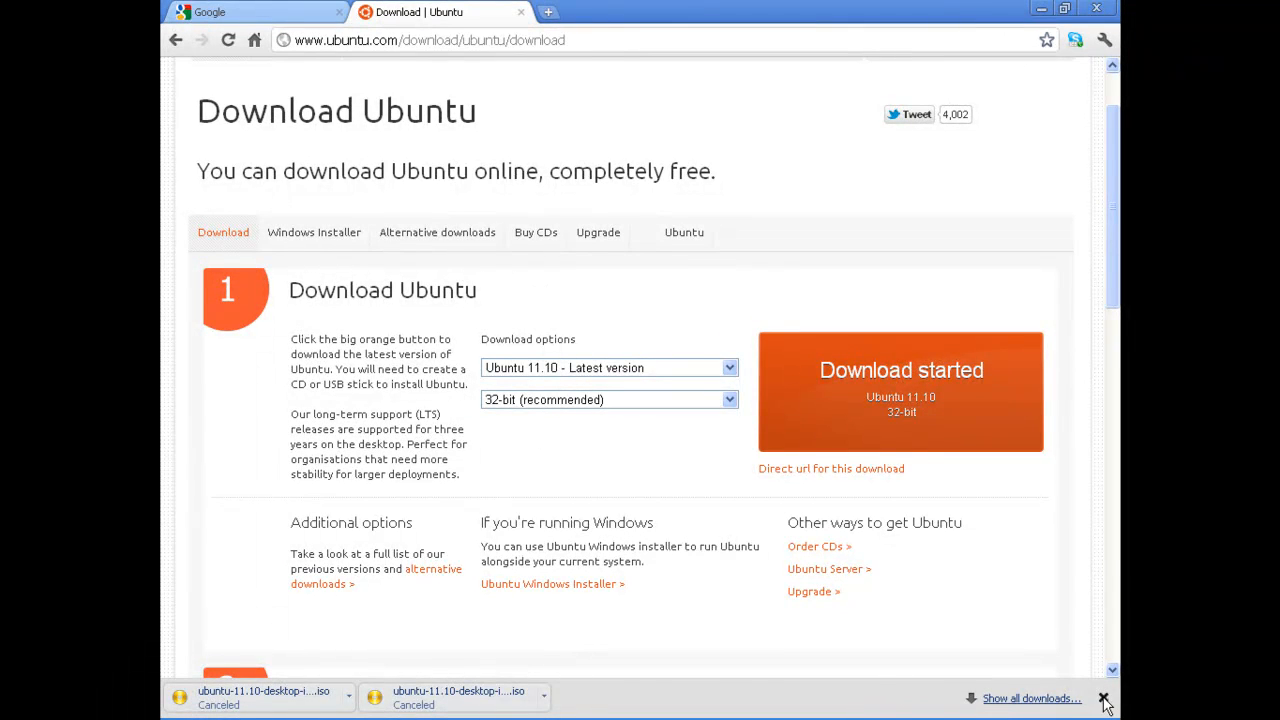
left_click(1104, 698)
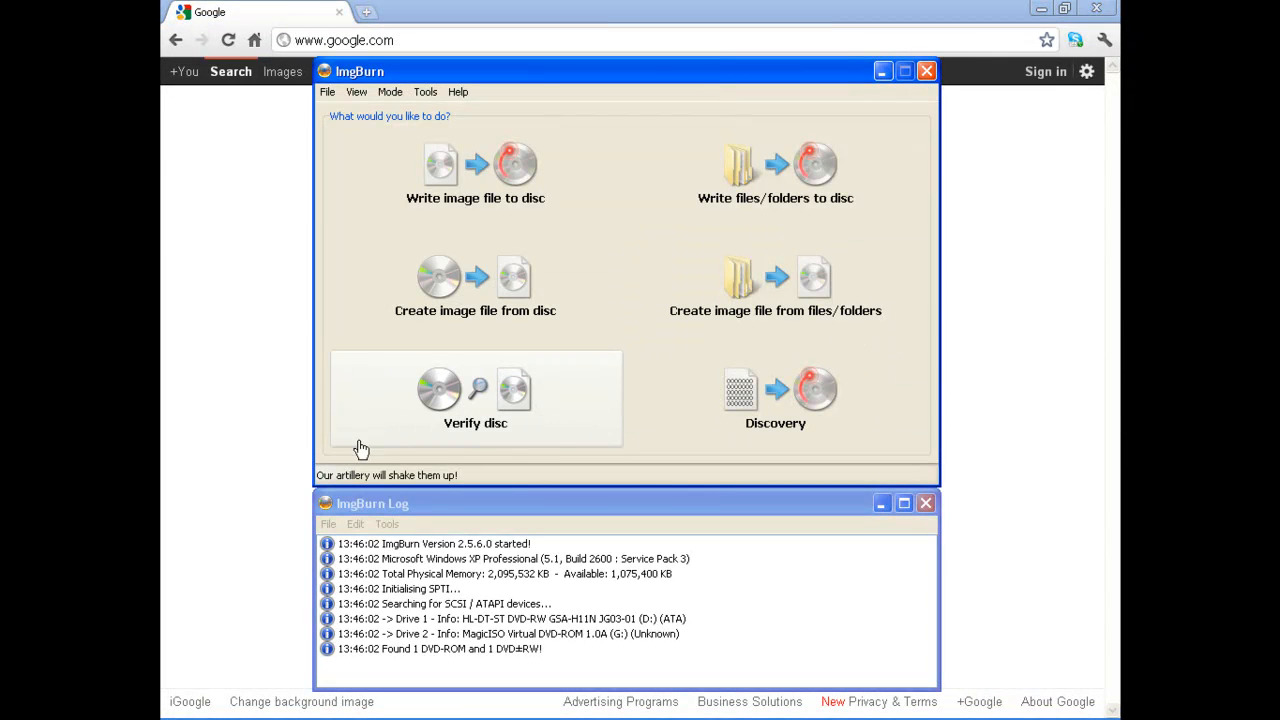
mouse_move(275, 460)
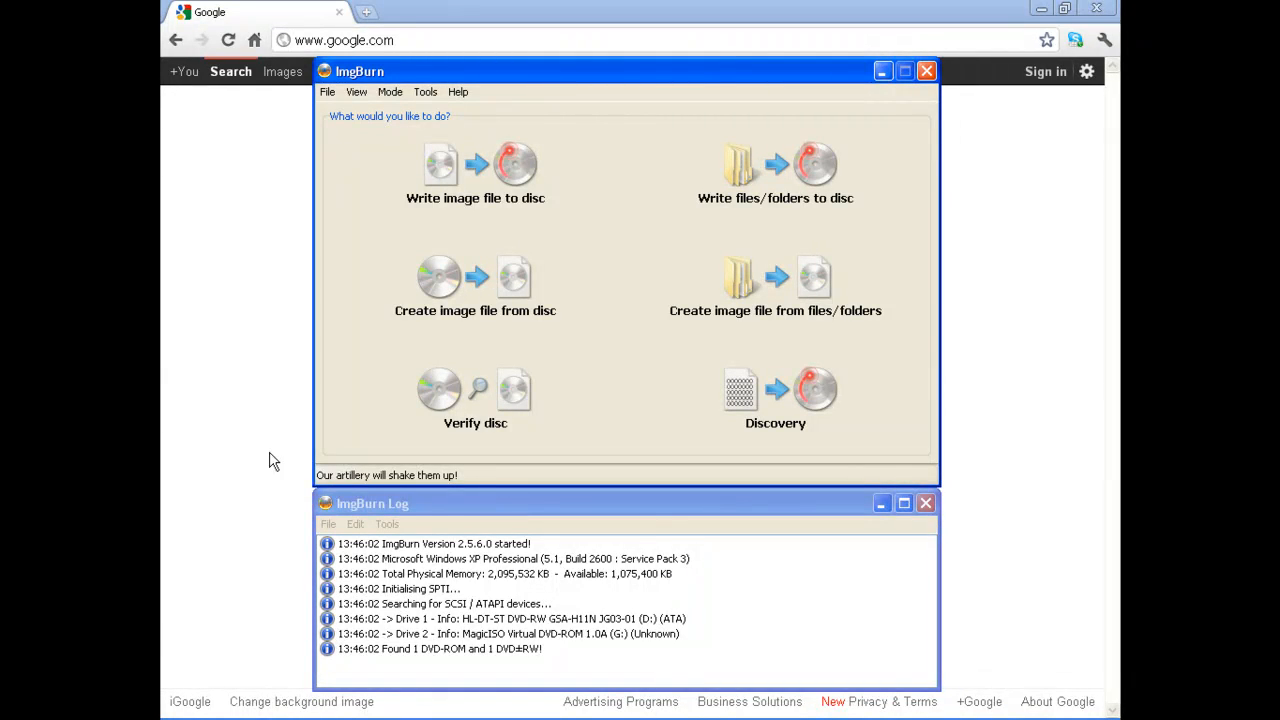
left_click(447, 510)
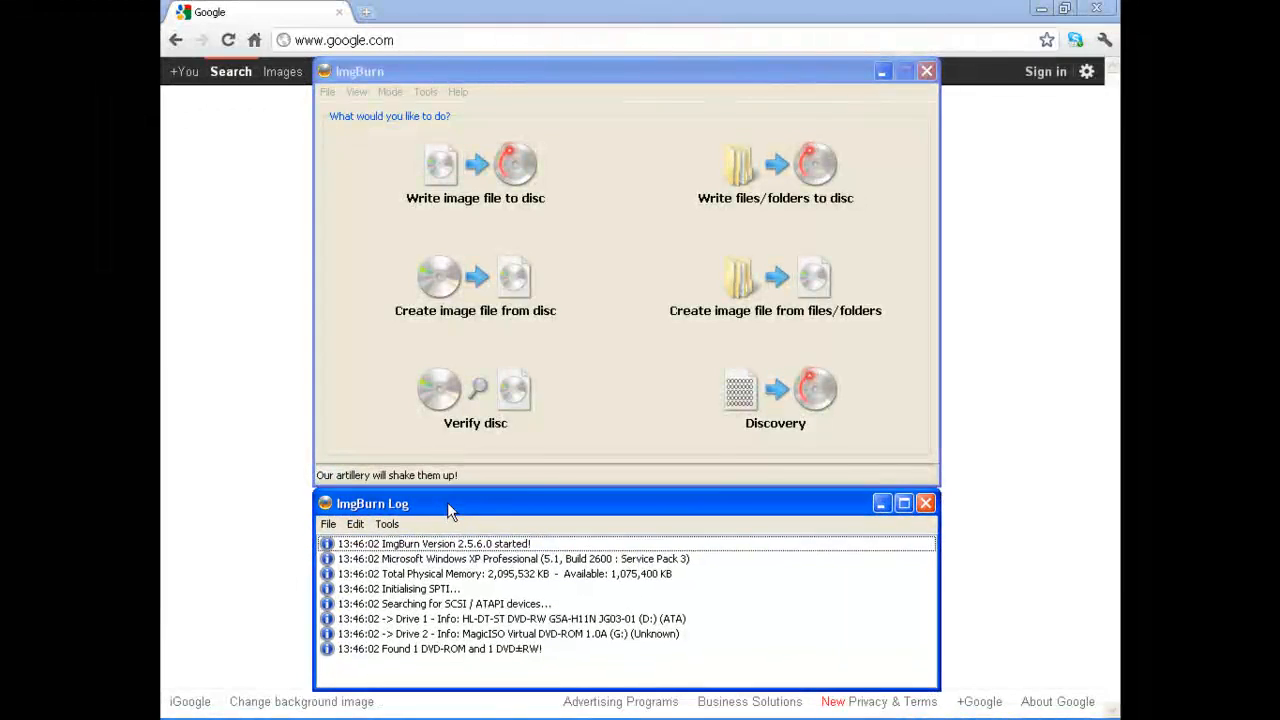
mouse_move(491, 470)
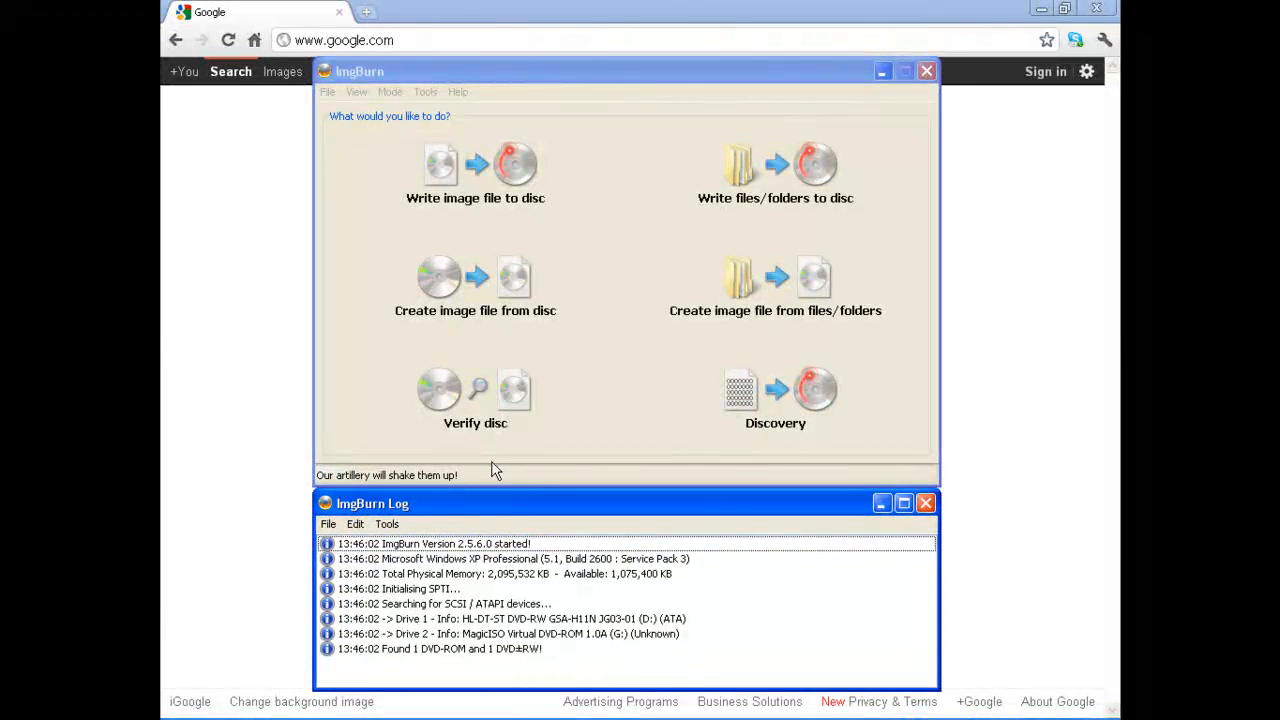
mouse_move(460, 614)
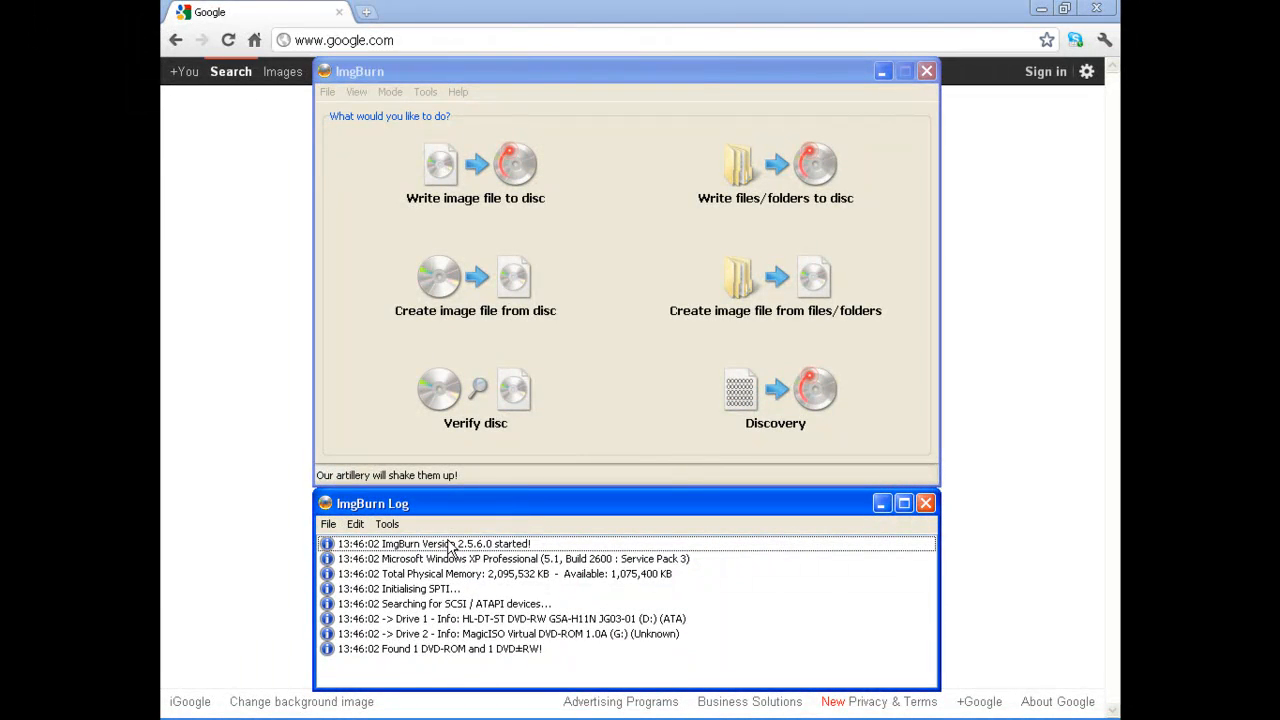
left_click(615, 71)
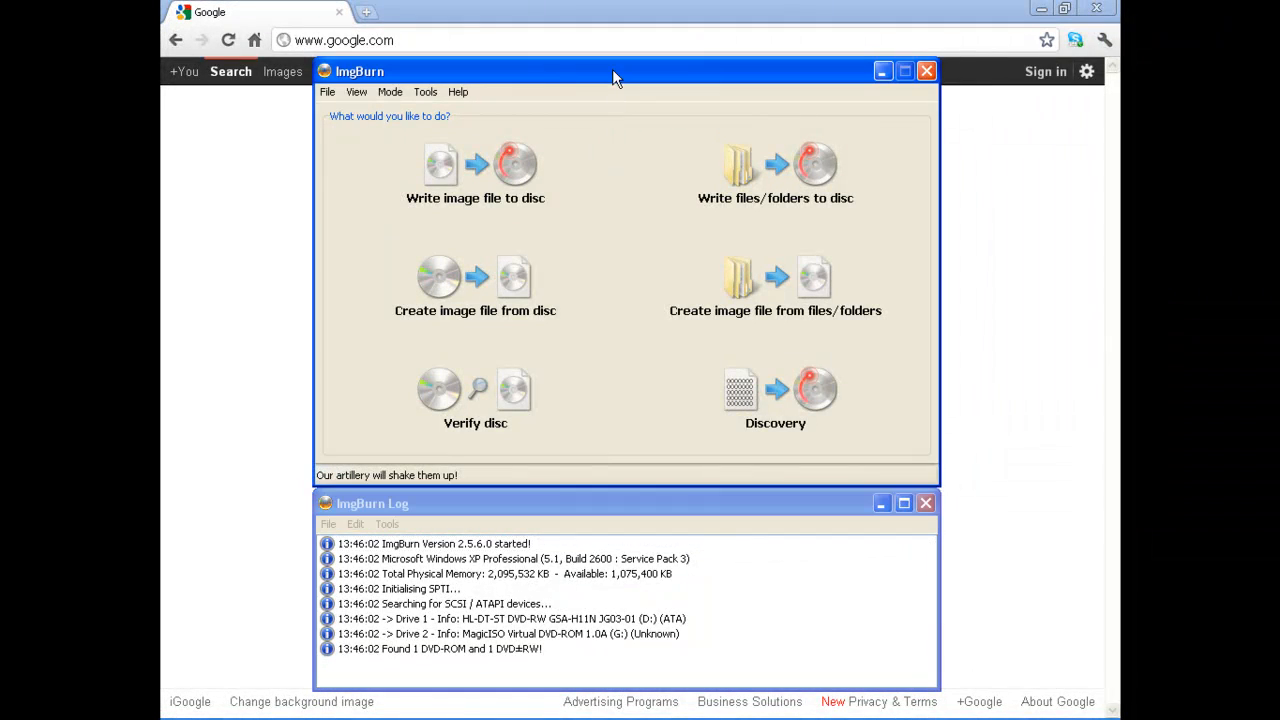
mouse_move(595, 224)
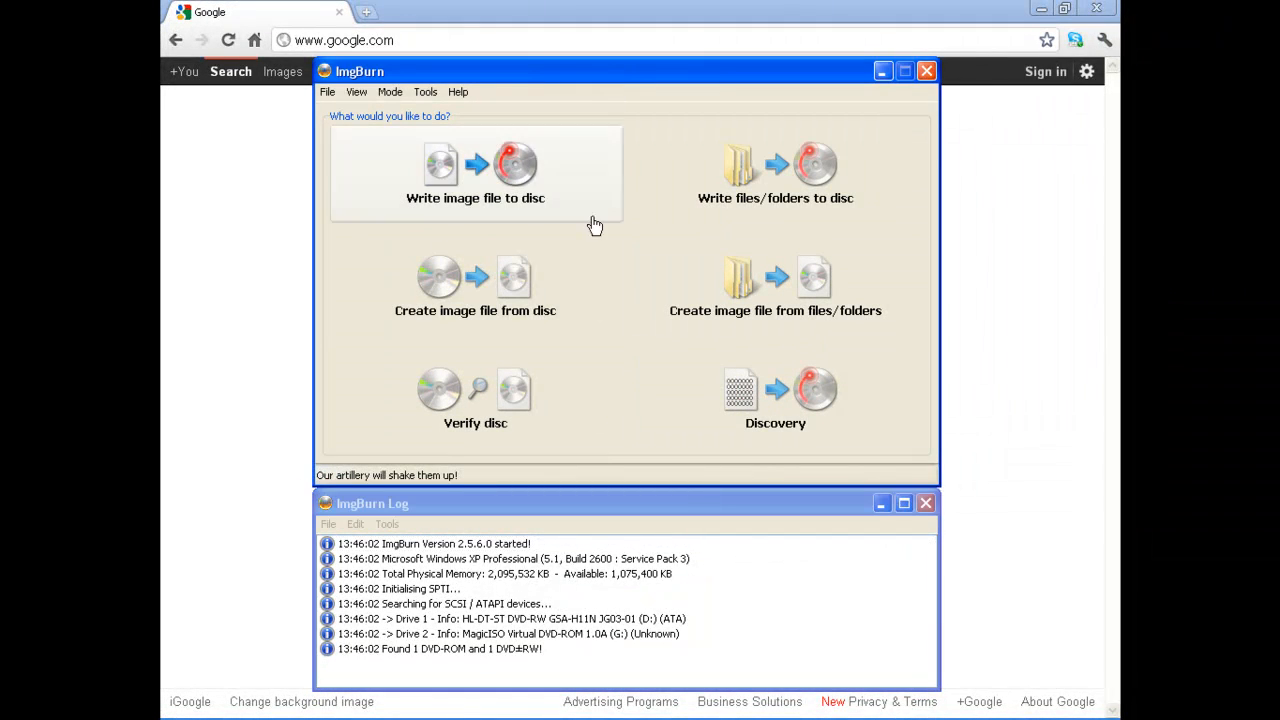
mouse_move(553, 307)
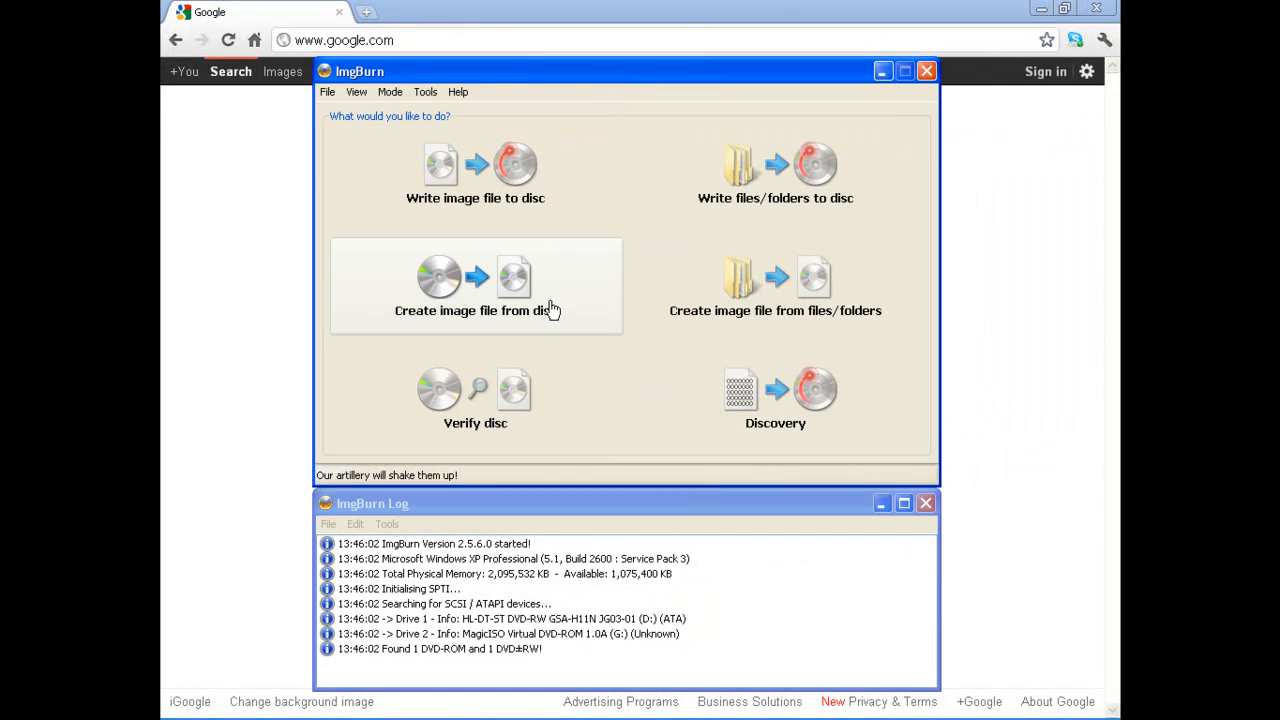
mouse_move(447, 202)
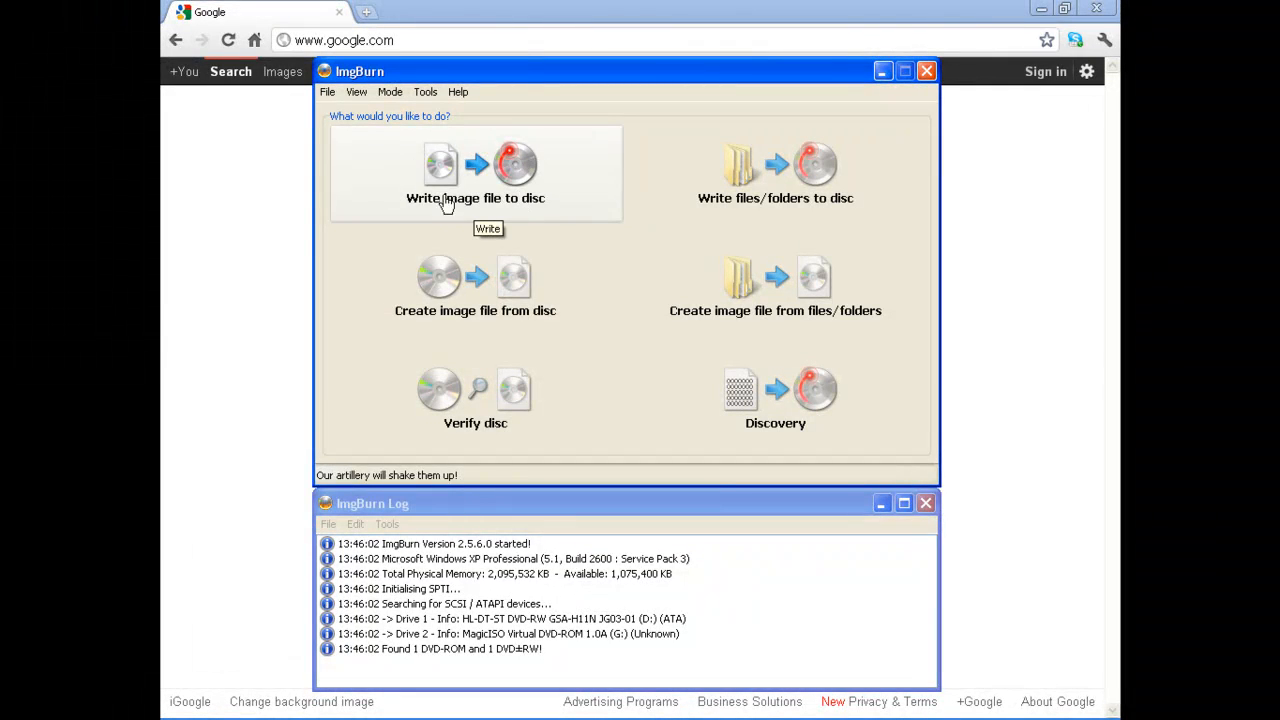
mouse_move(457, 182)
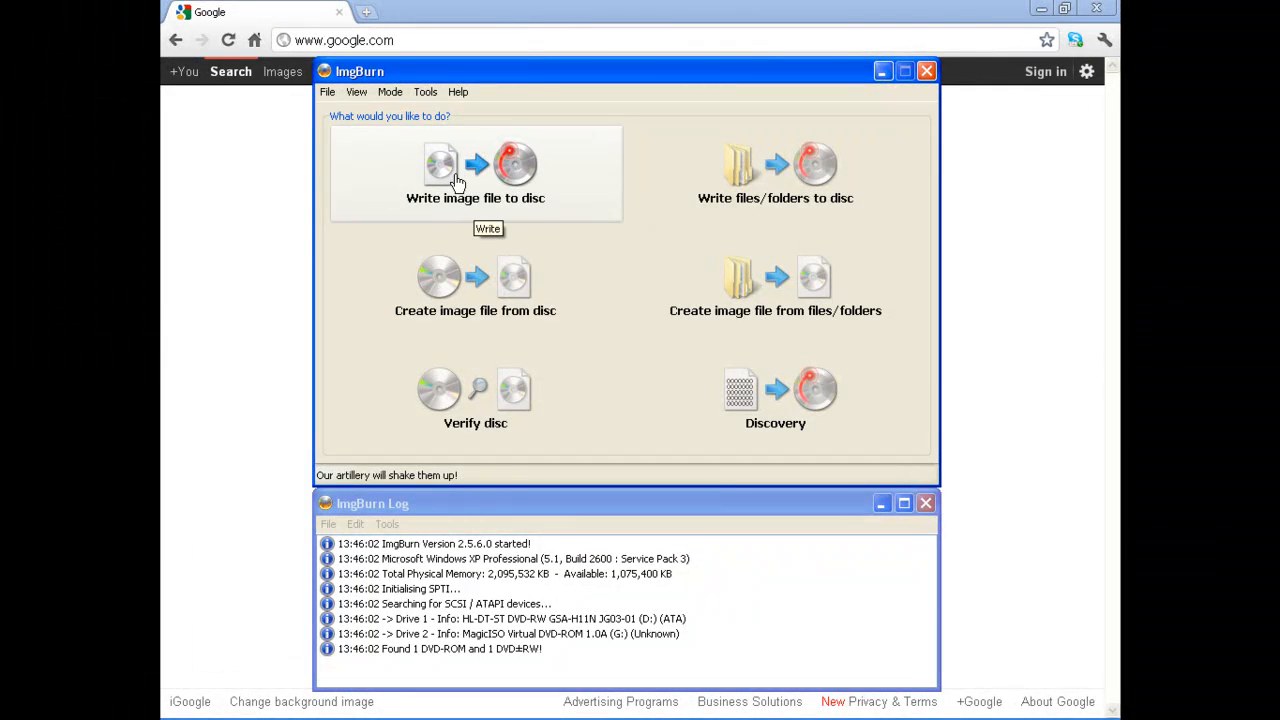
mouse_move(775, 190)
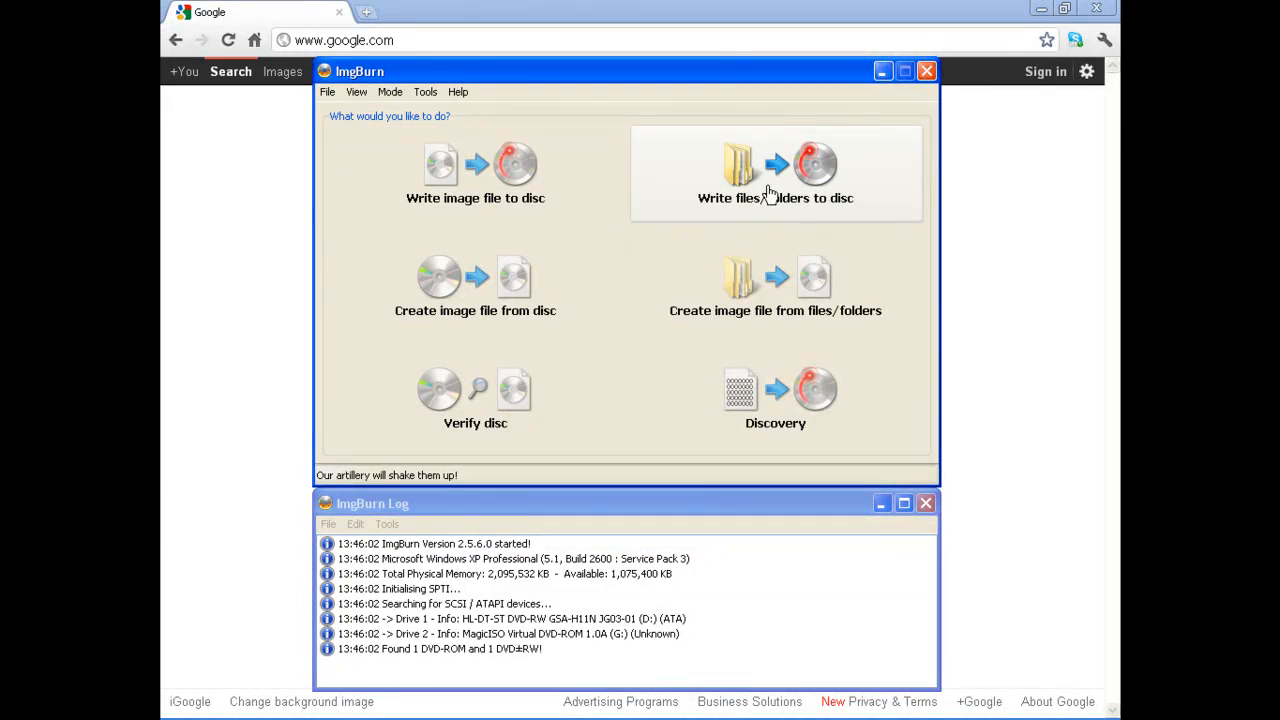
mouse_move(635, 237)
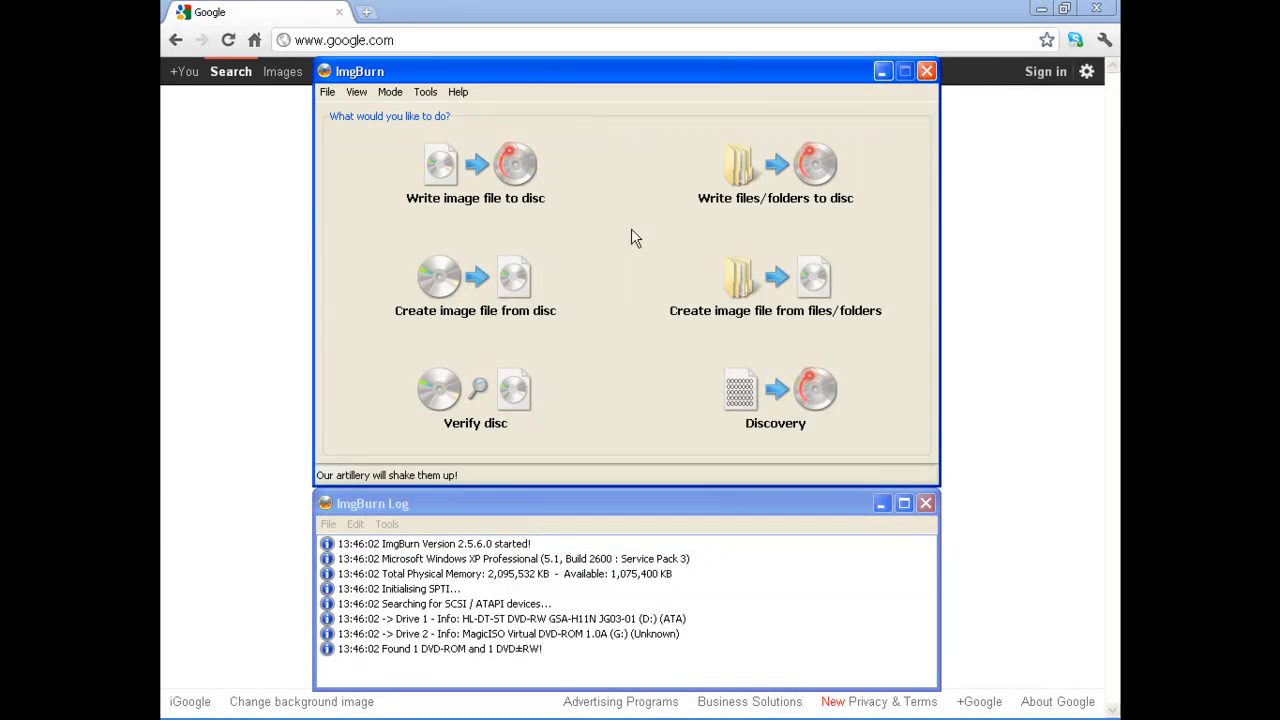
mouse_move(477, 278)
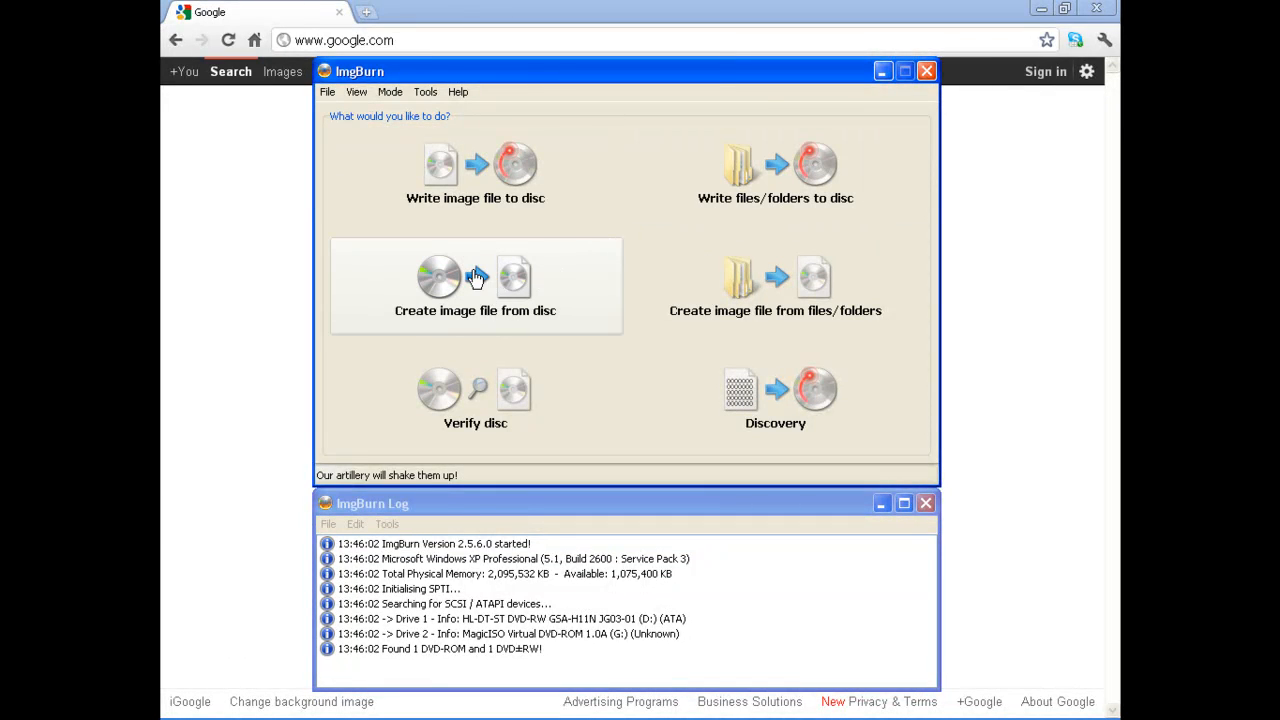
mouse_move(478, 277)
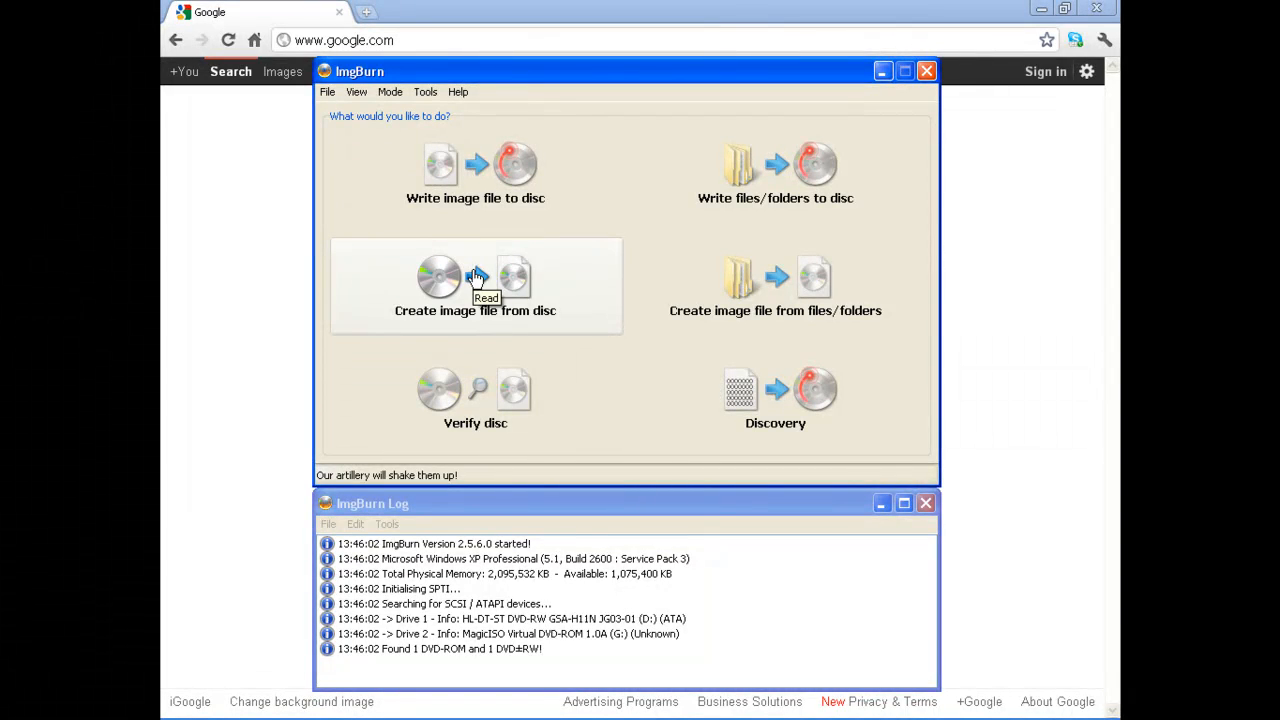
mouse_move(475, 278)
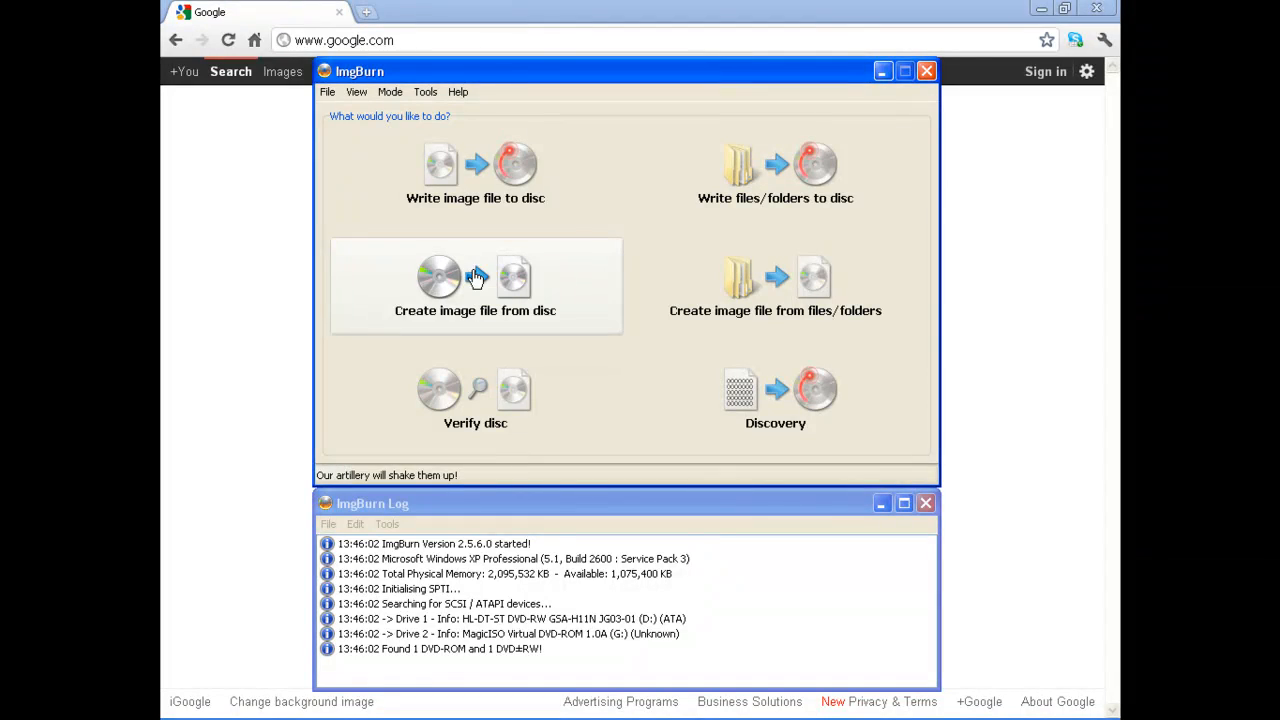
mouse_move(789, 277)
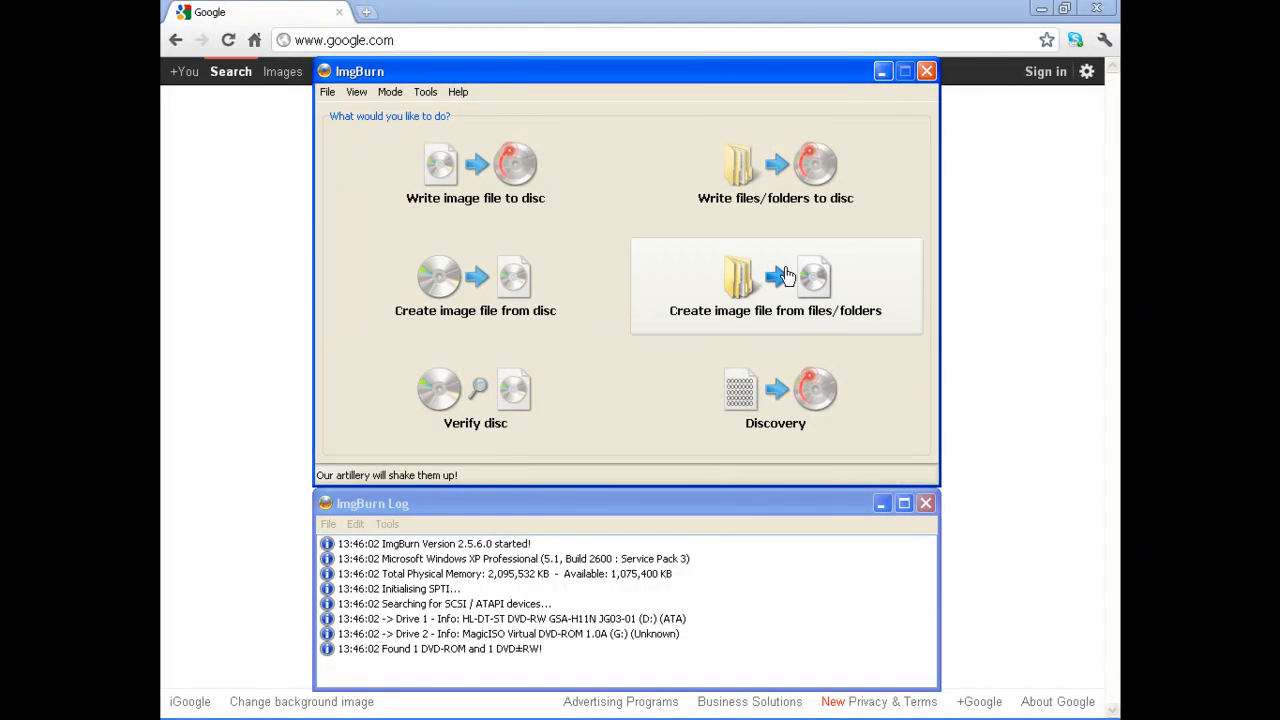
mouse_move(490, 400)
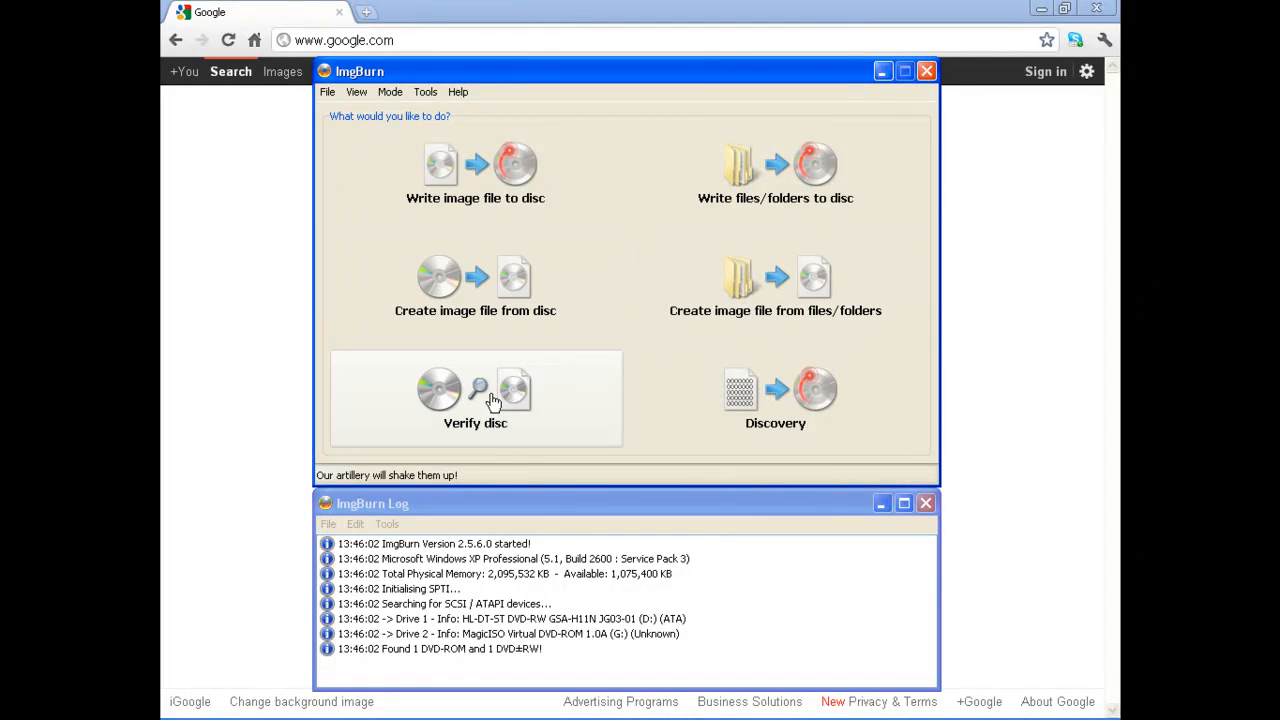
mouse_move(452, 126)
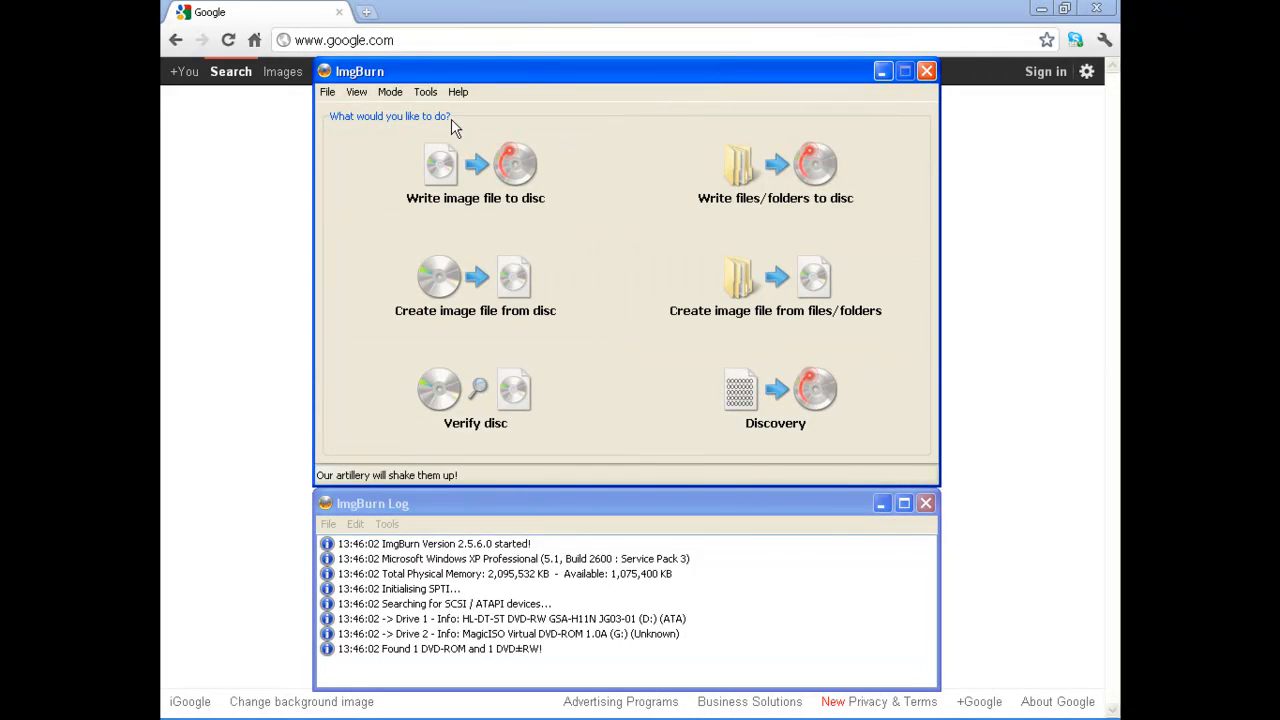
left_click(425, 91)
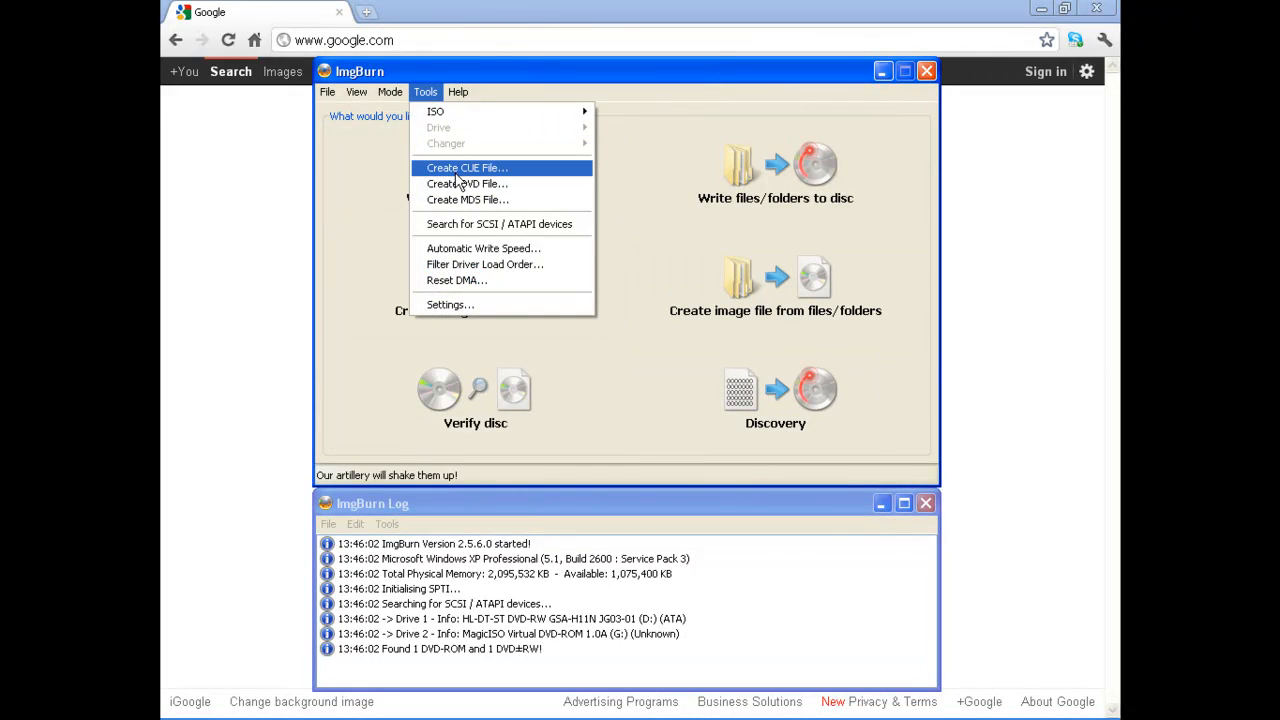
mouse_move(456, 305)
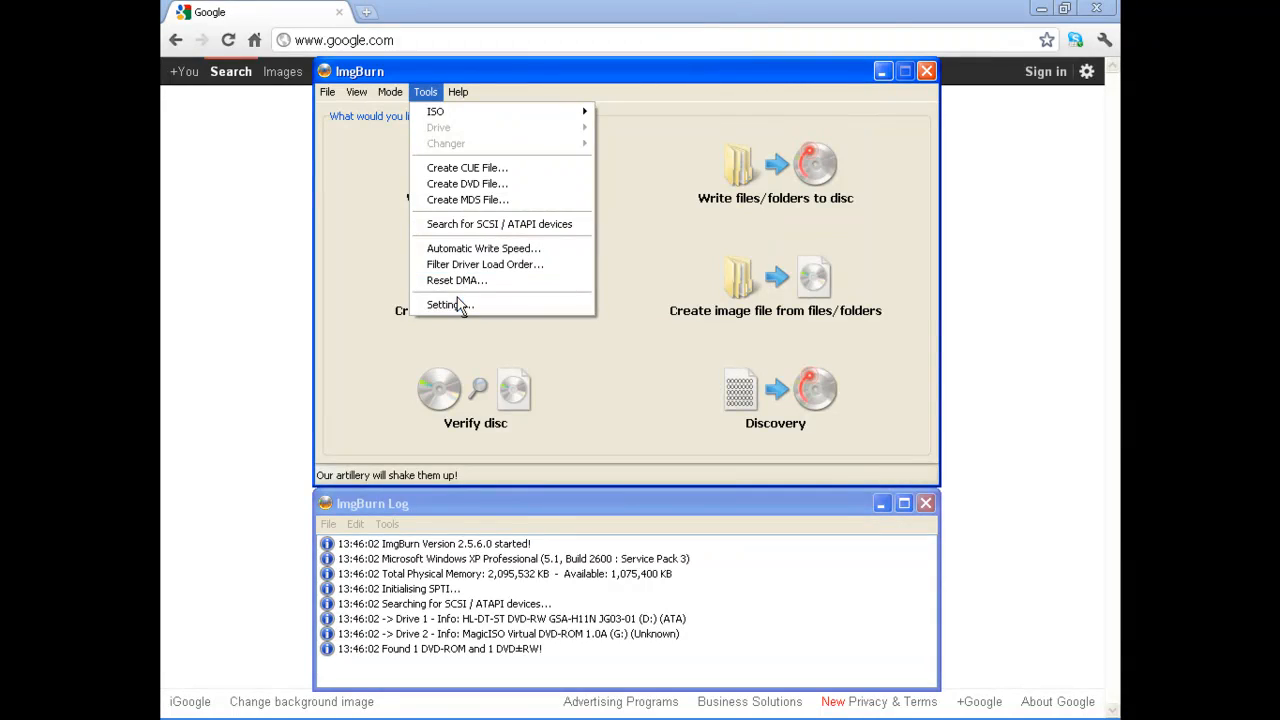
left_click(443, 304)
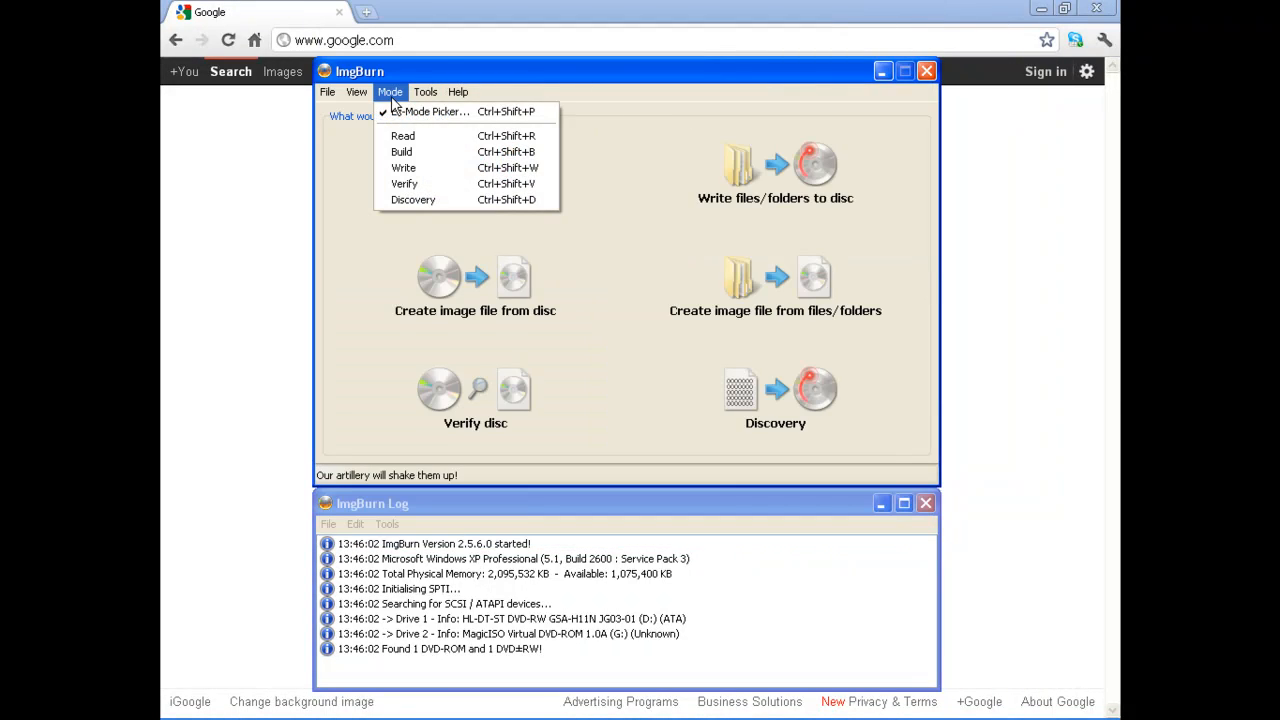
mouse_move(401, 152)
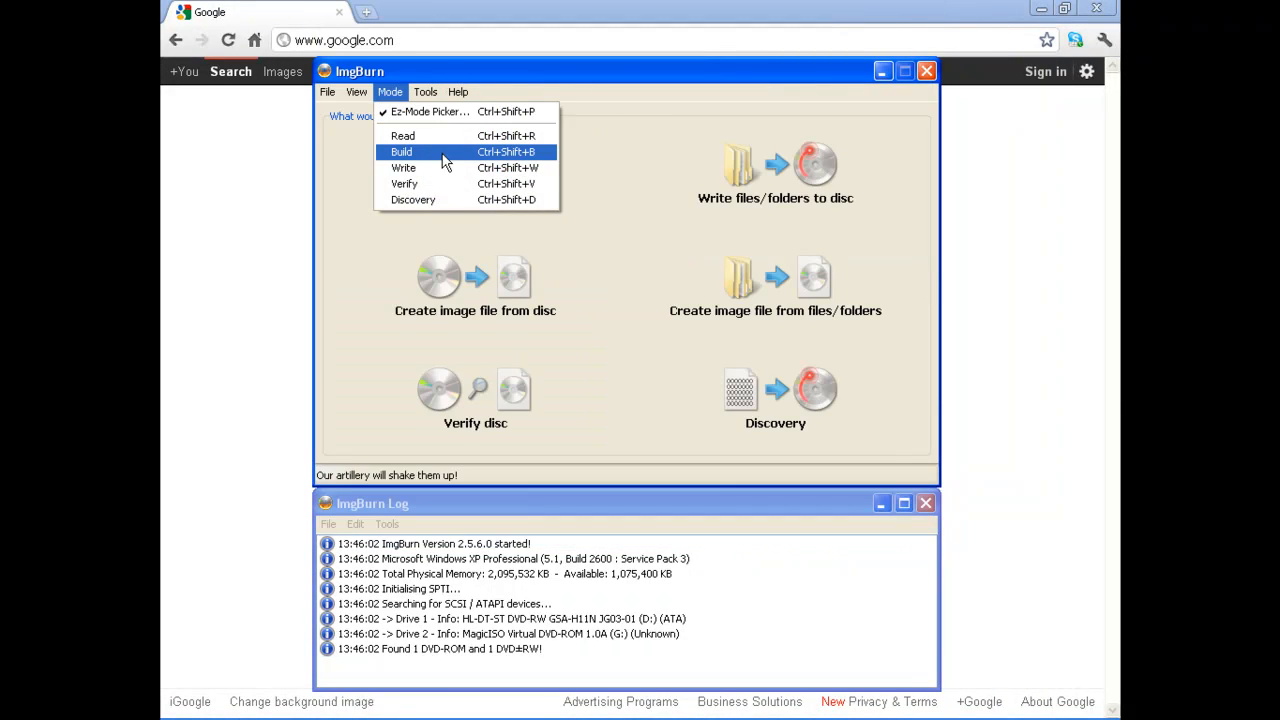
left_click(356, 91)
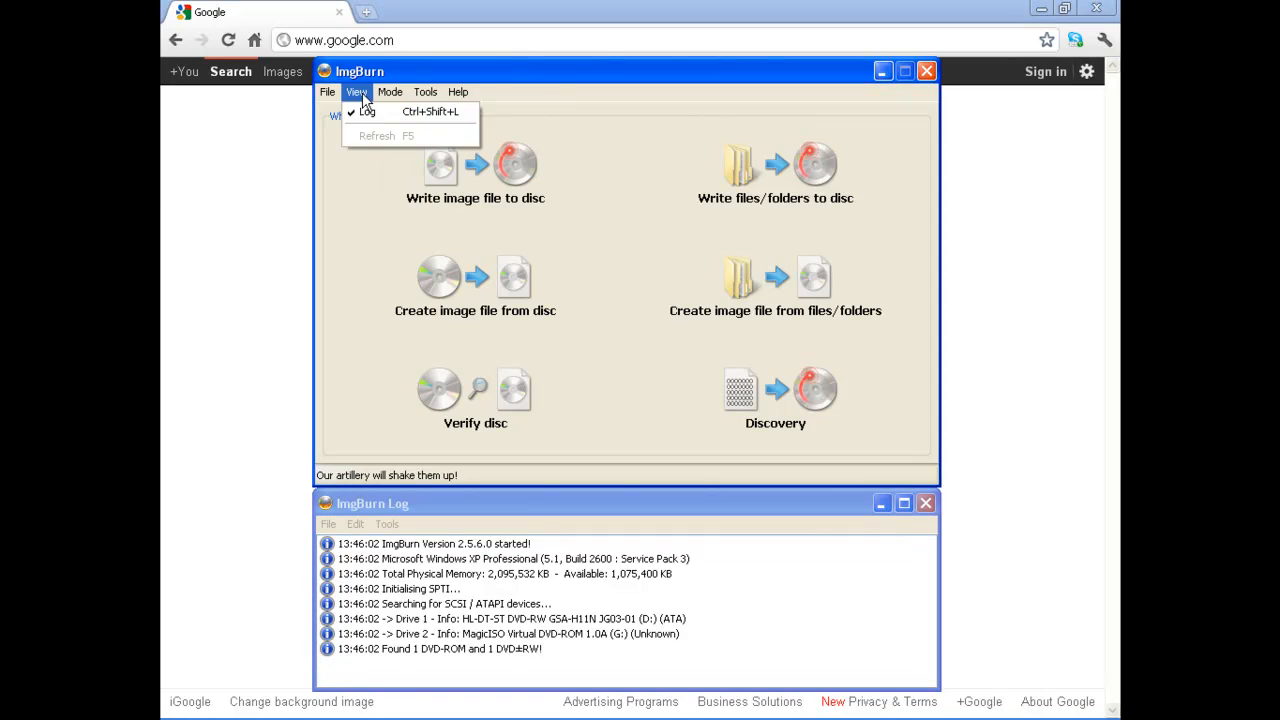
left_click(327, 91)
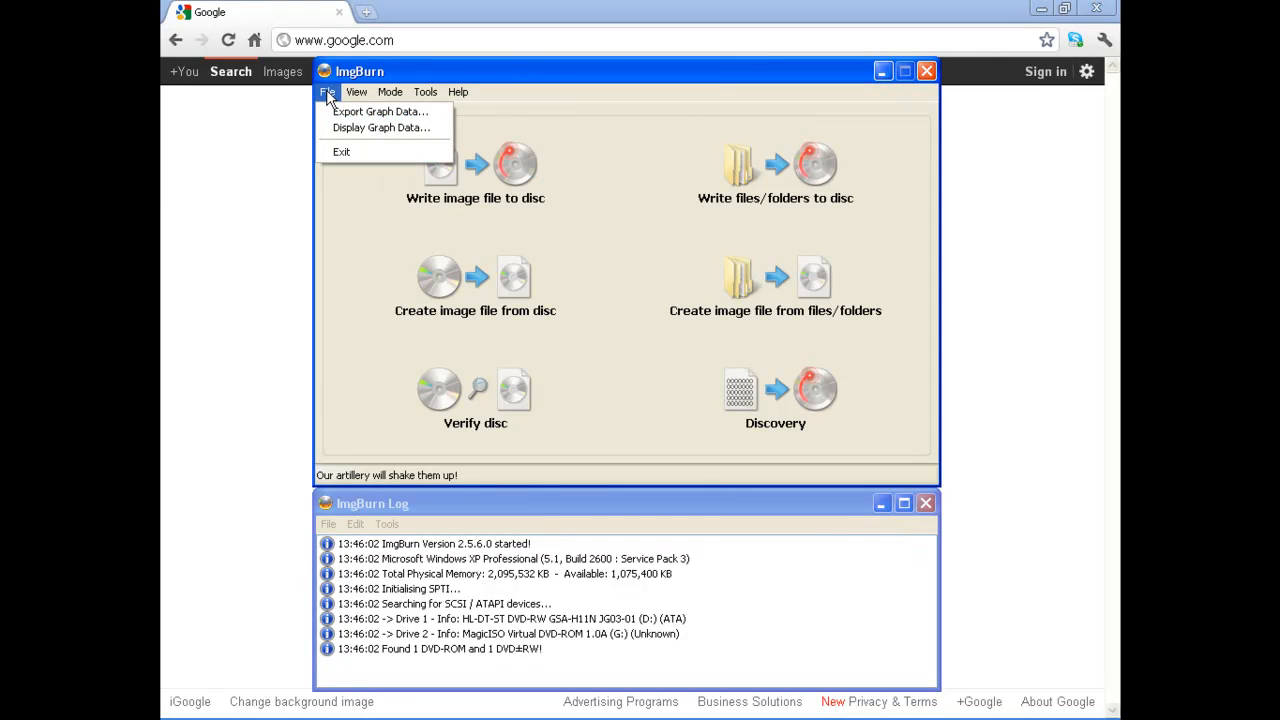
left_click(629, 333)
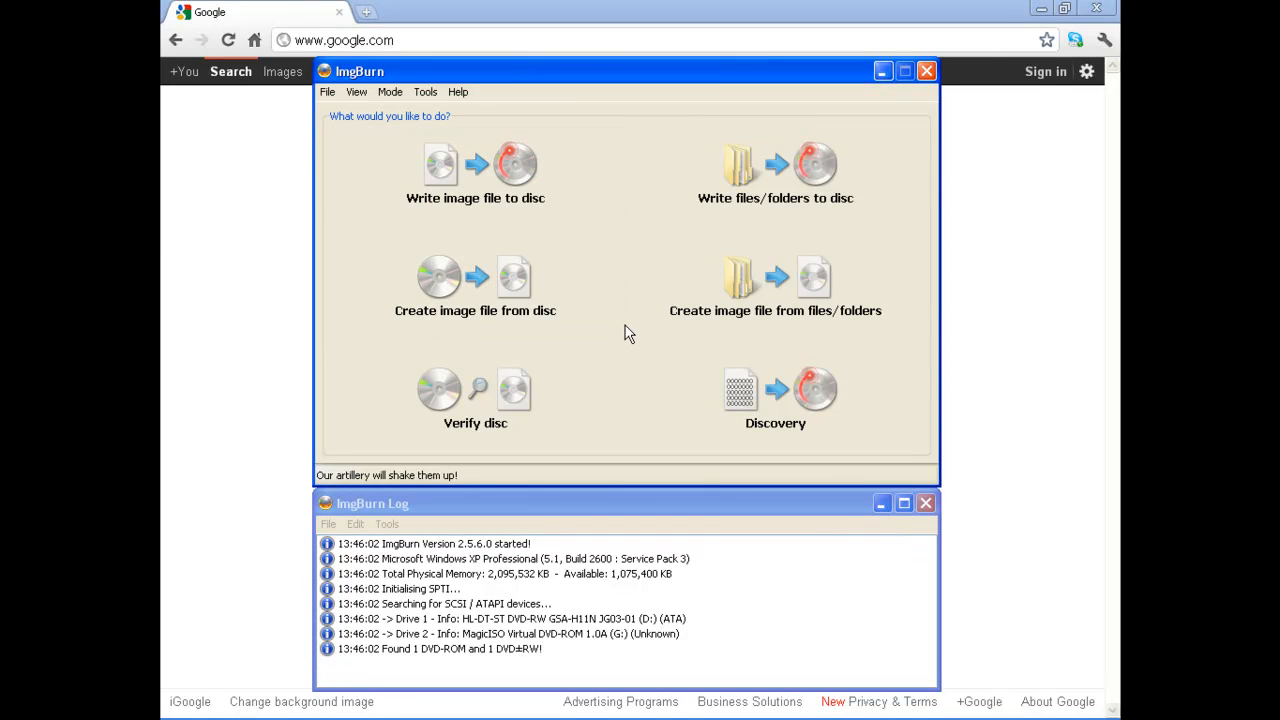
Enter write-image-to-disc mode and pick ubuntu-11.10-desktop-i386.iso from the 11-10 folder.
left_click(475, 165)
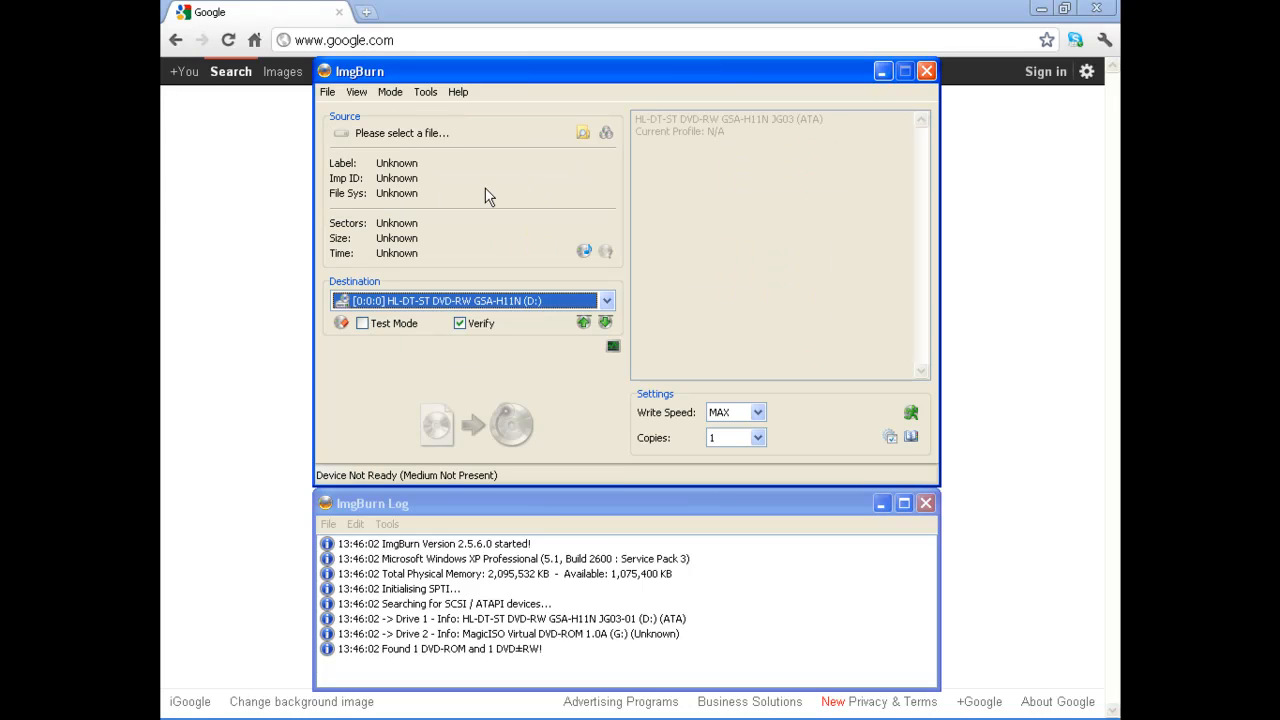
mouse_move(583, 132)
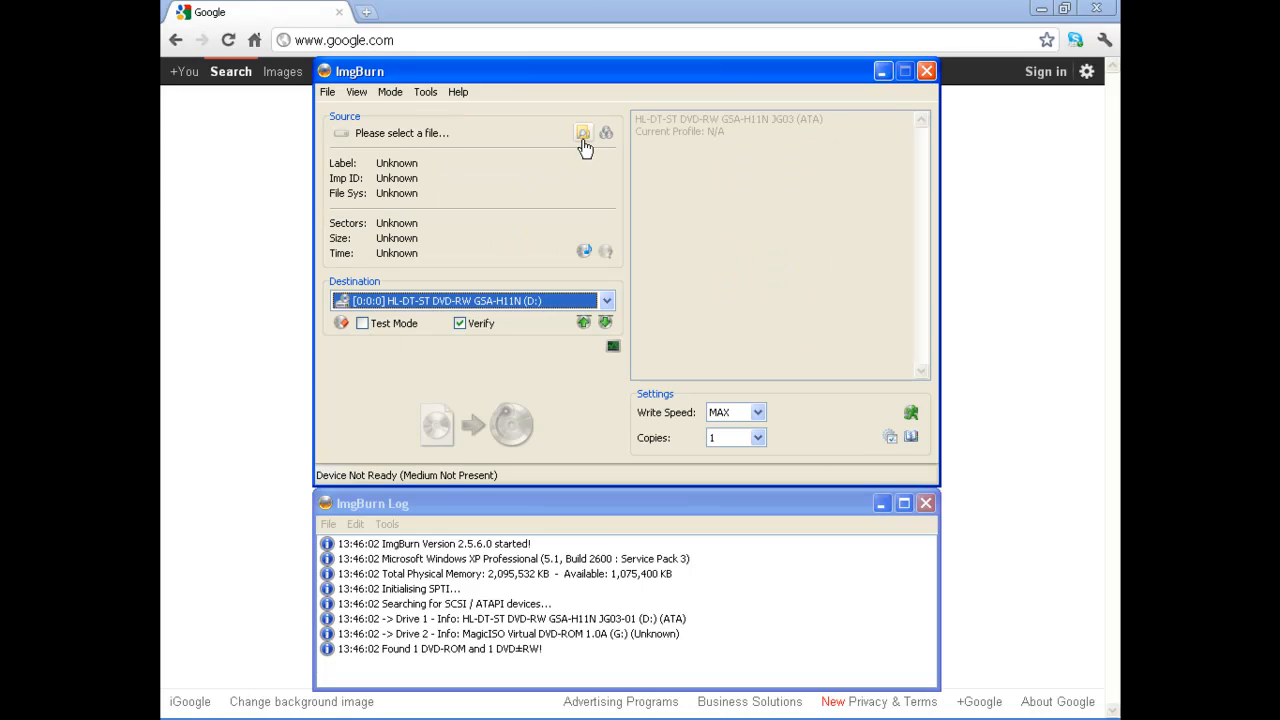
left_click(583, 132)
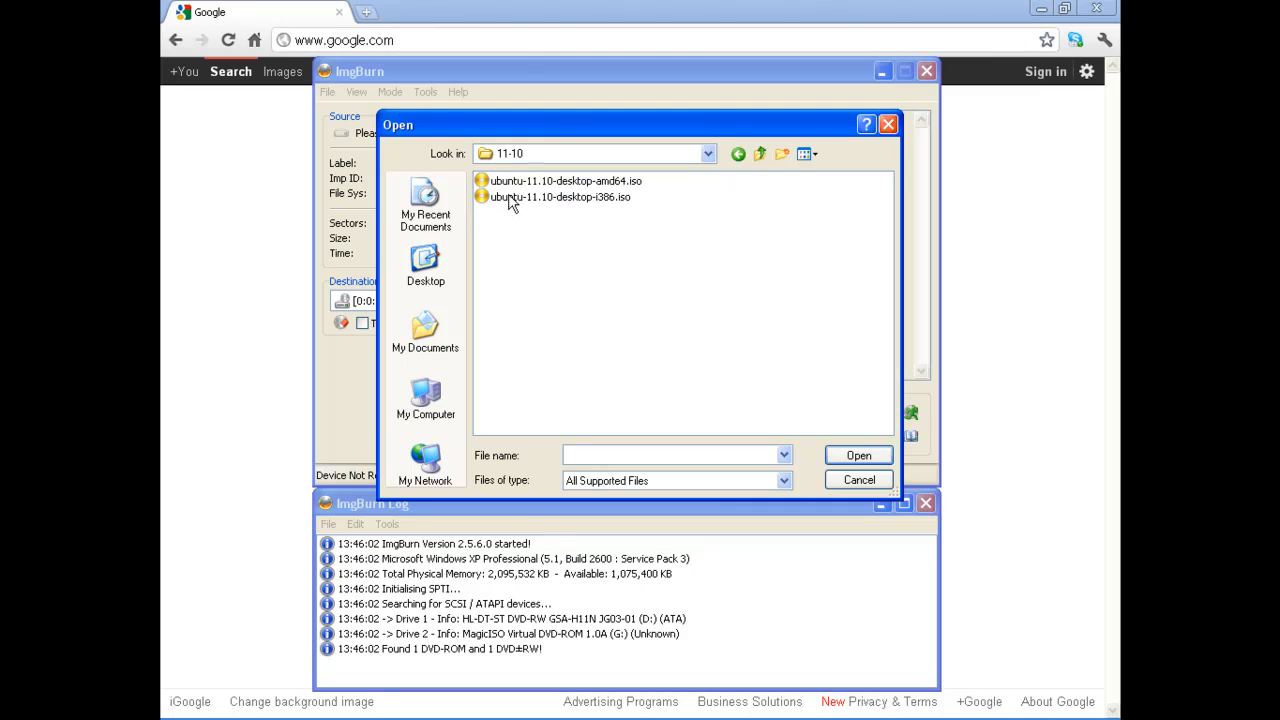
mouse_move(603, 266)
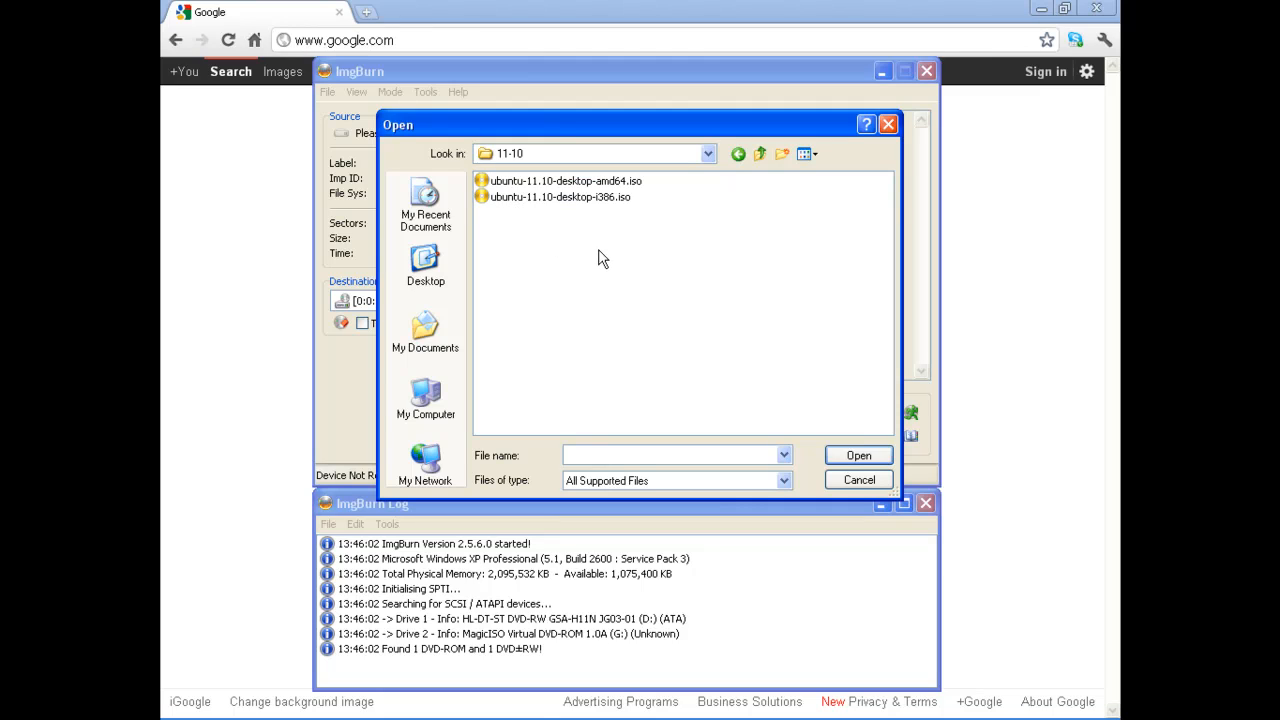
left_click(560, 196)
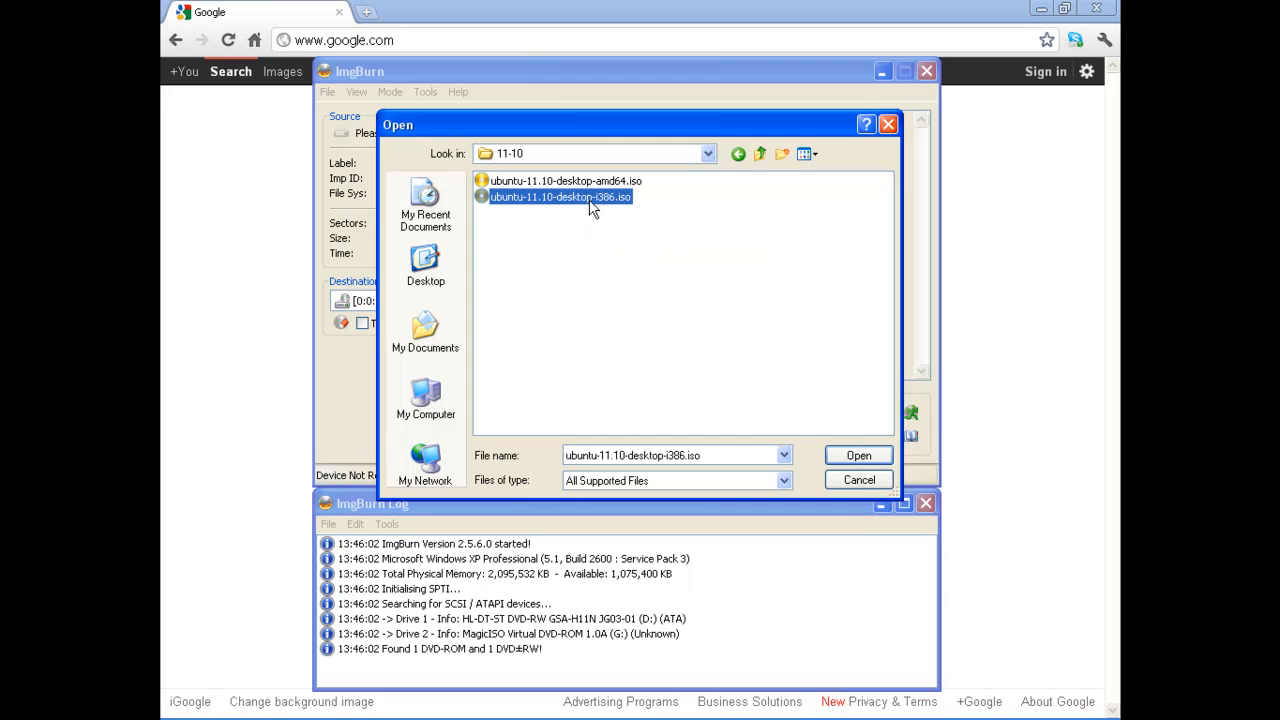
mouse_move(613, 306)
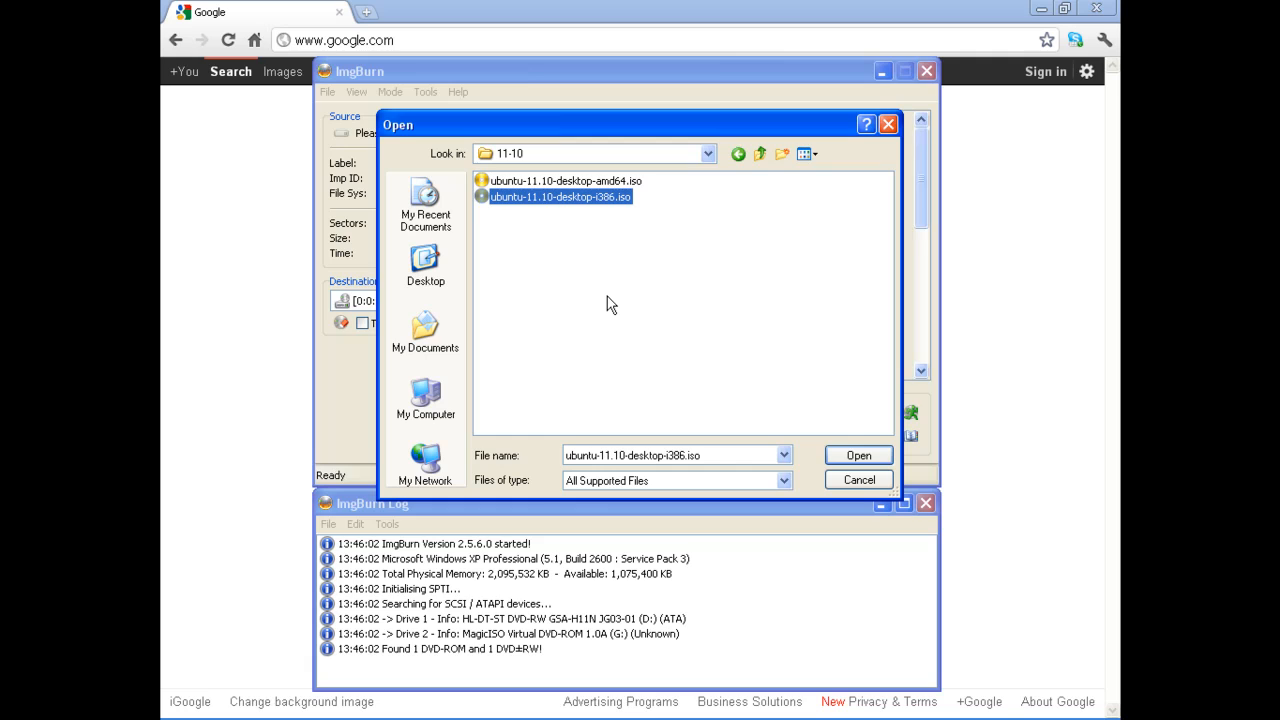
Load the Ubuntu ISO and burn it to drive D: at MAX speed with Verify on.
left_click(857, 455)
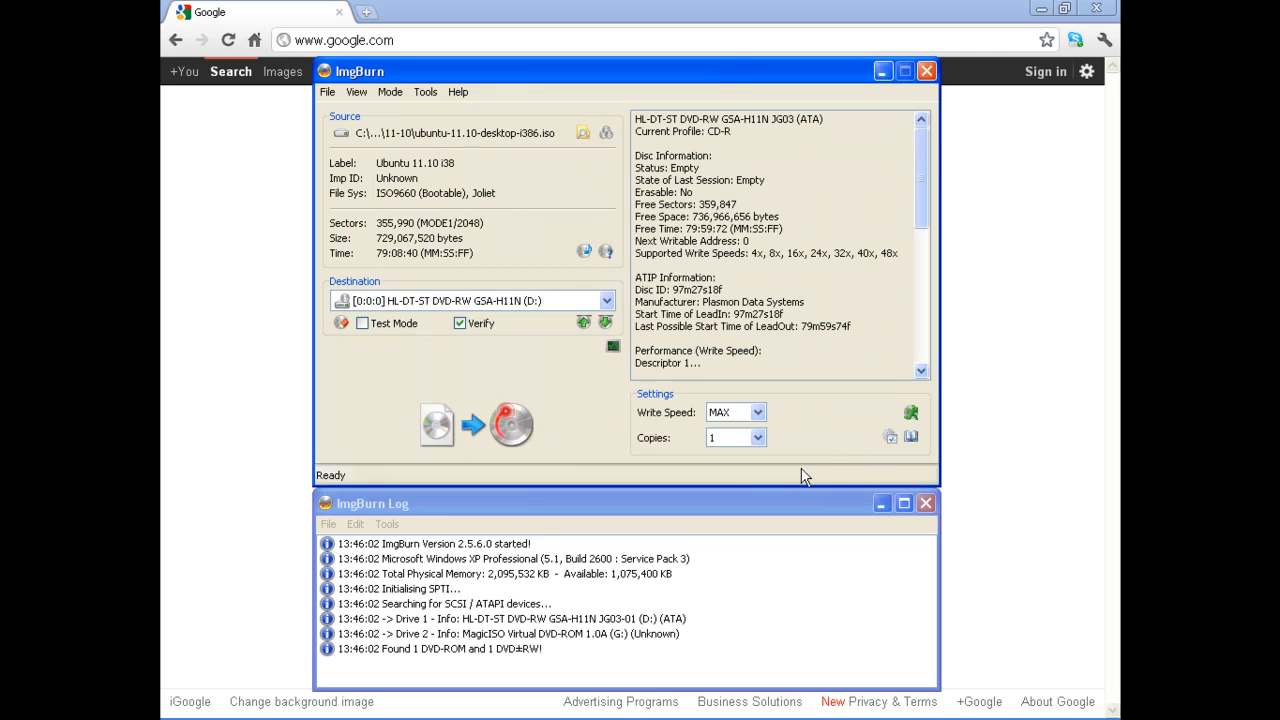
mouse_move(563, 451)
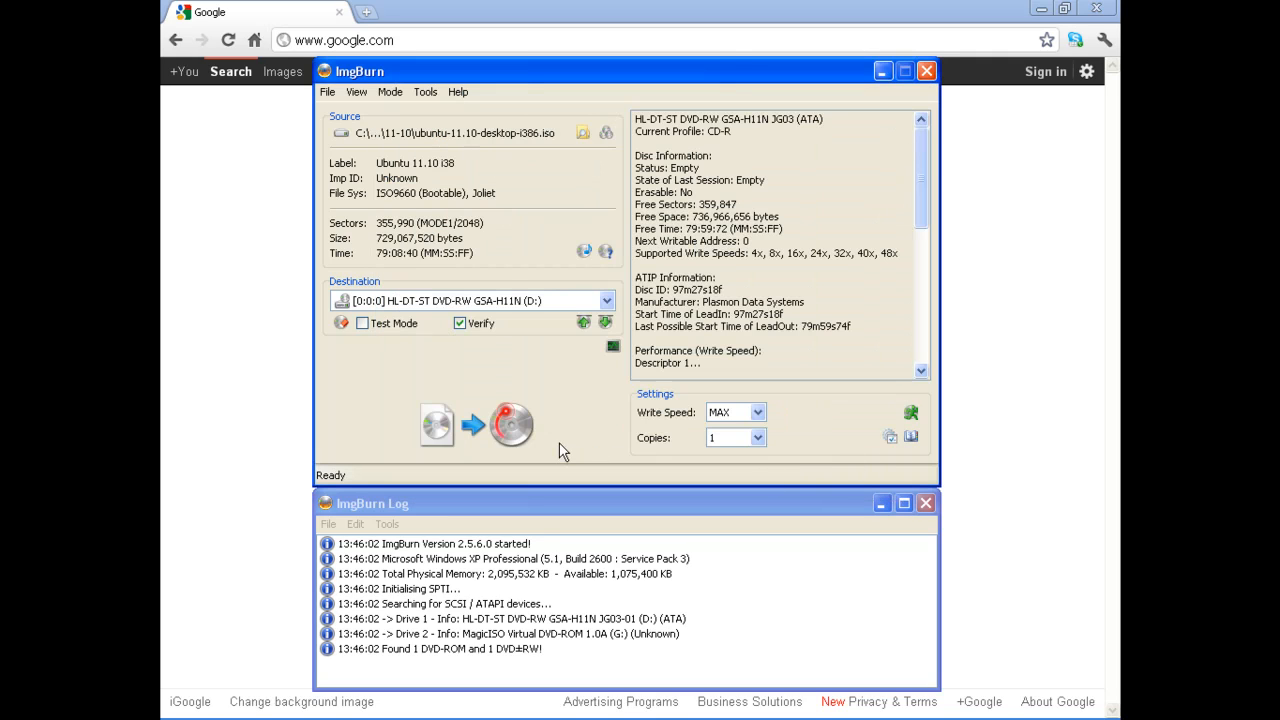
mouse_move(432, 172)
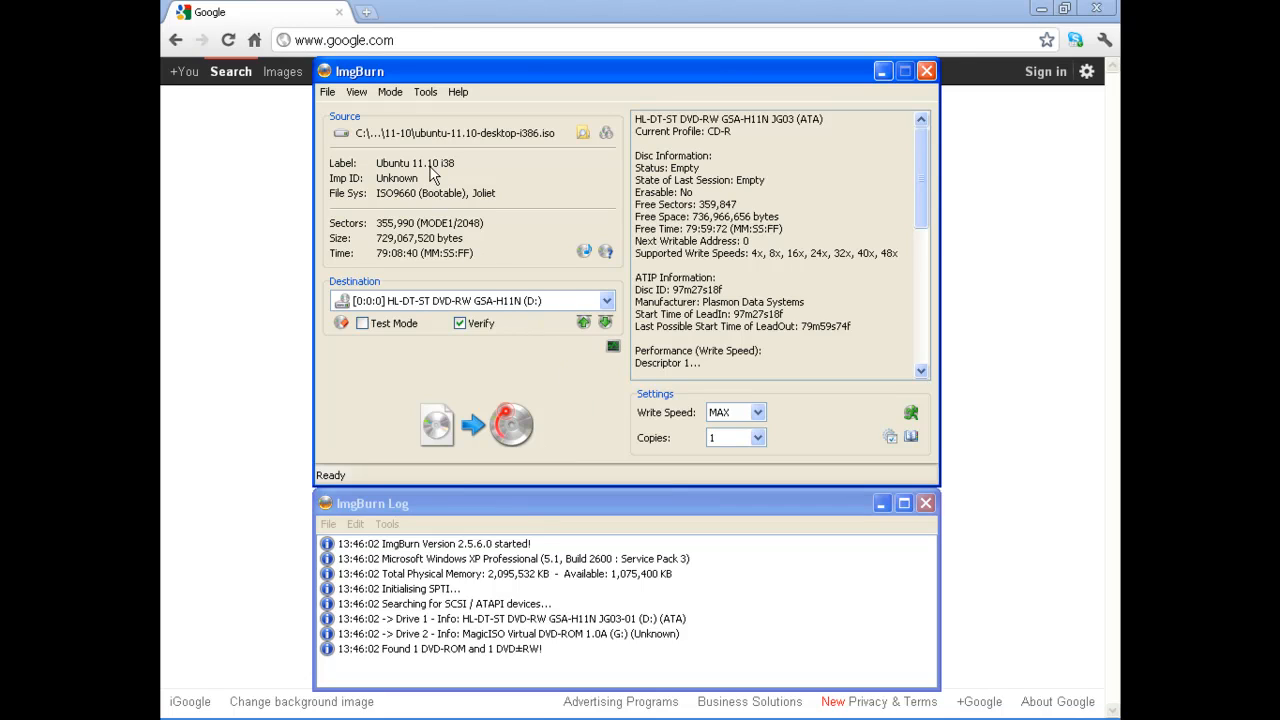
mouse_move(408, 303)
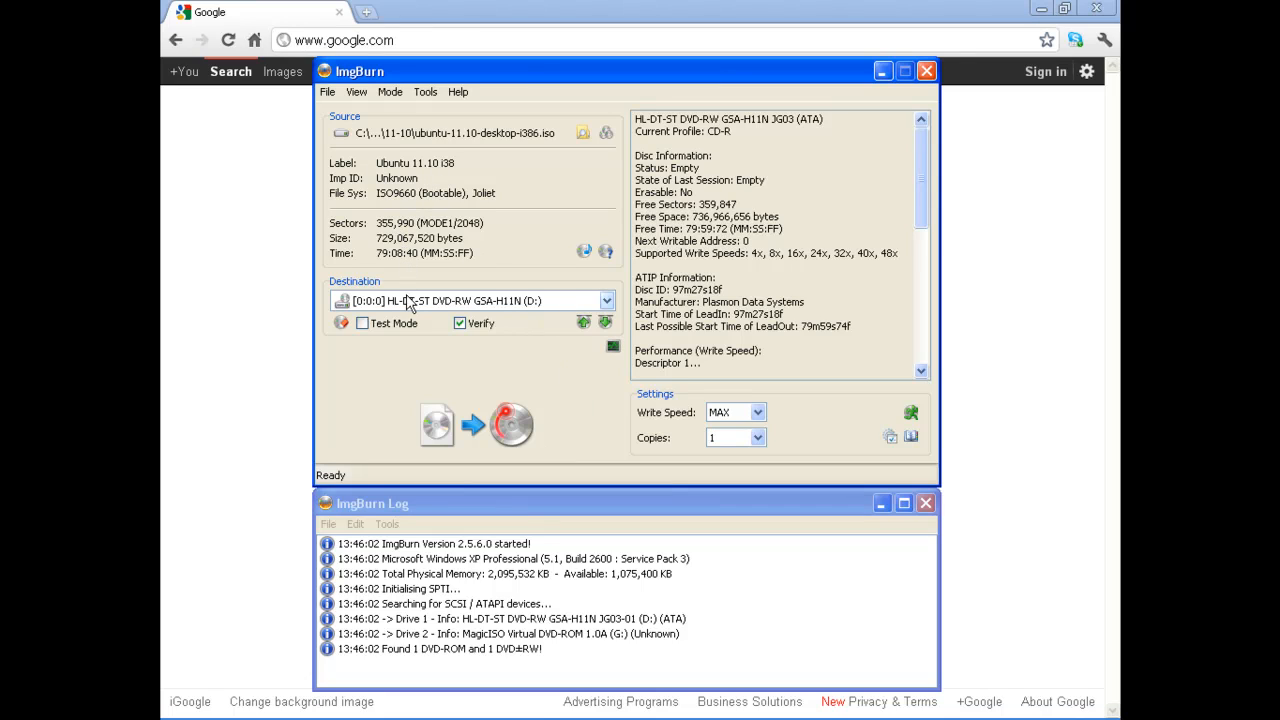
left_click(467, 300)
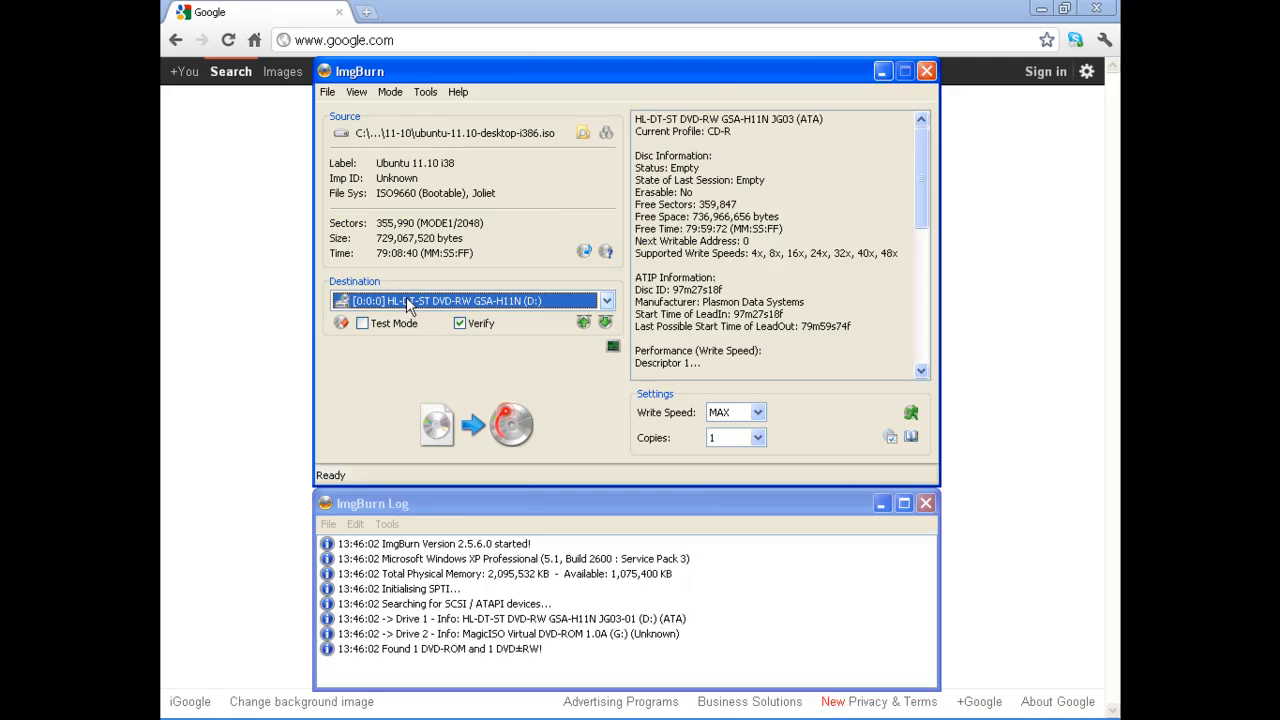
mouse_move(471, 340)
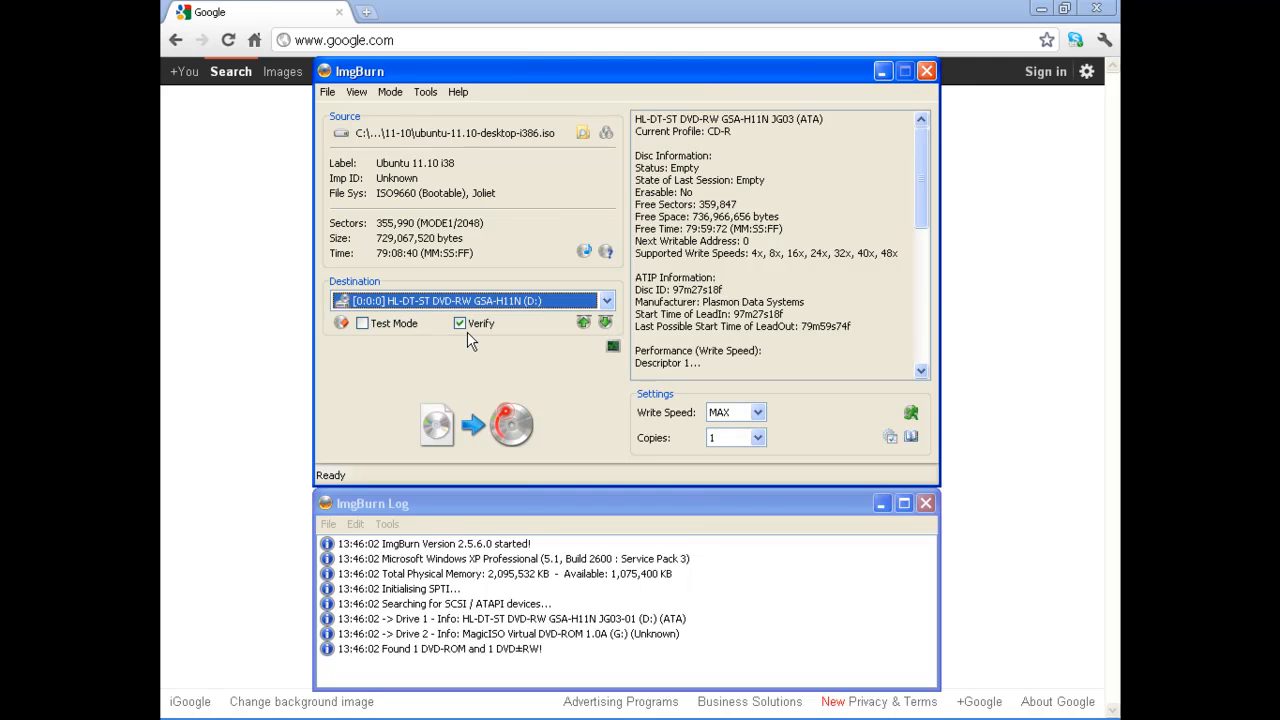
mouse_move(836, 214)
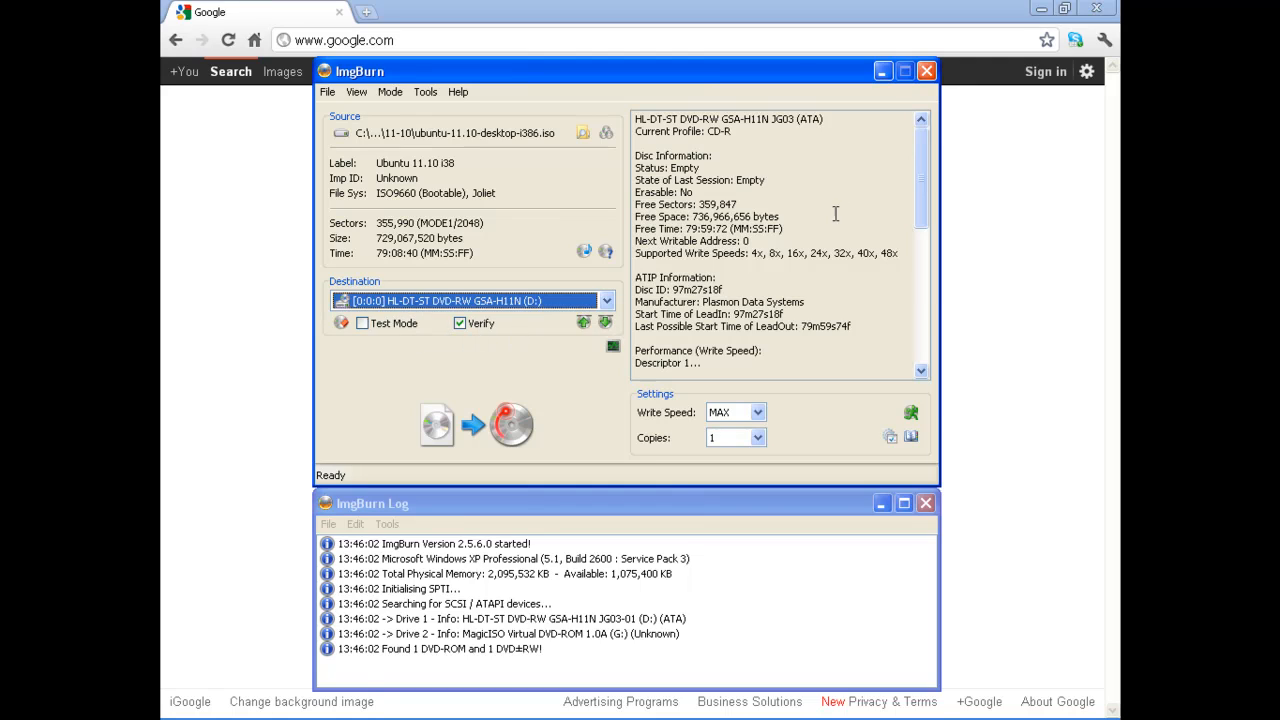
scroll("down", 3)
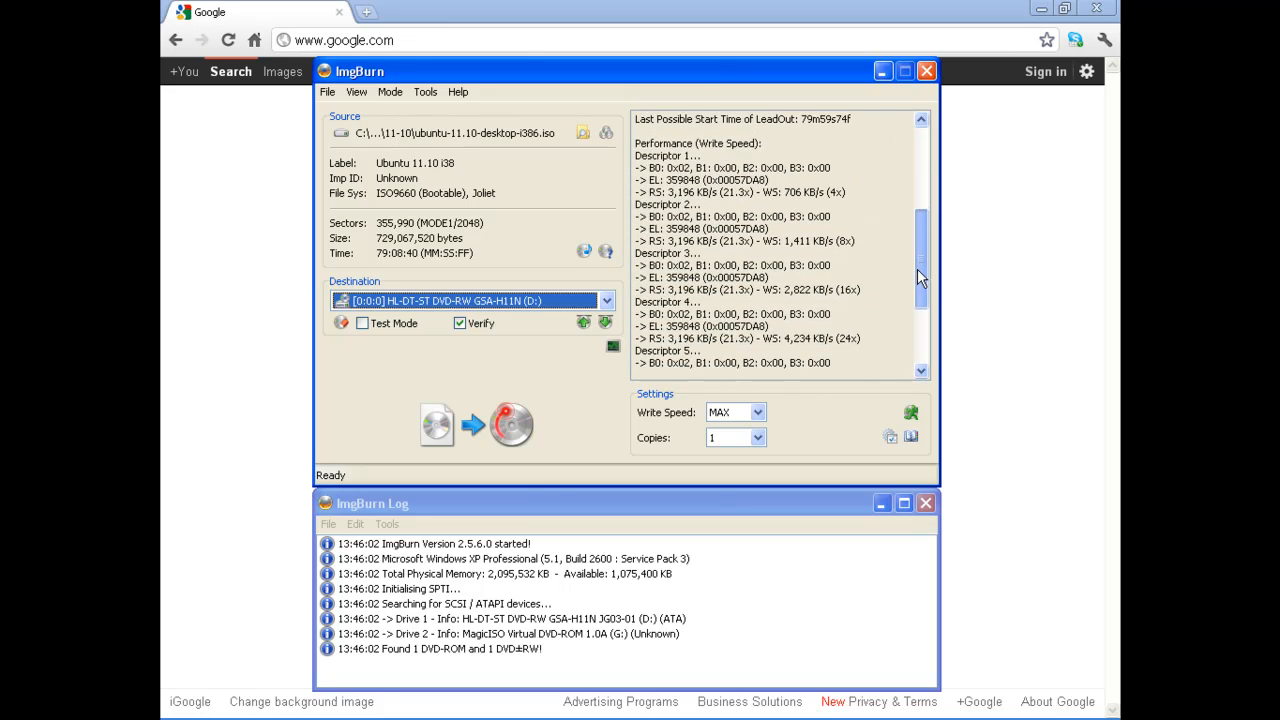
scroll("up", 3)
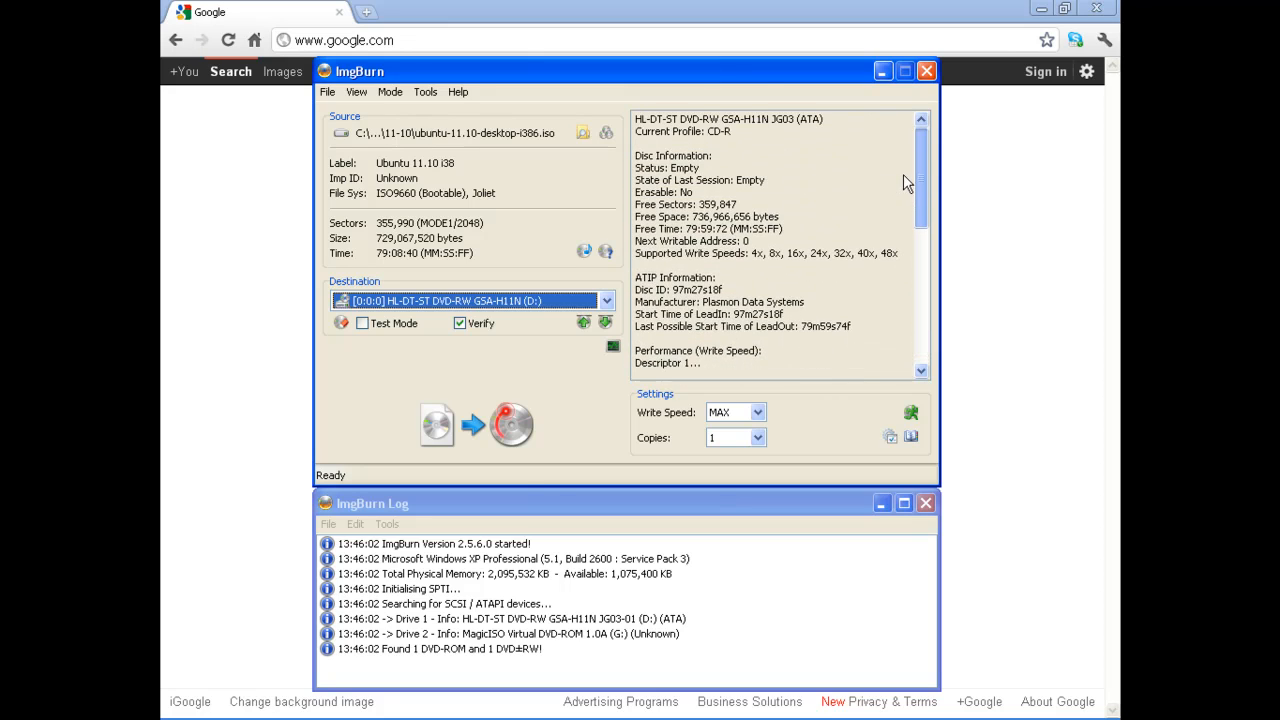
mouse_move(530, 375)
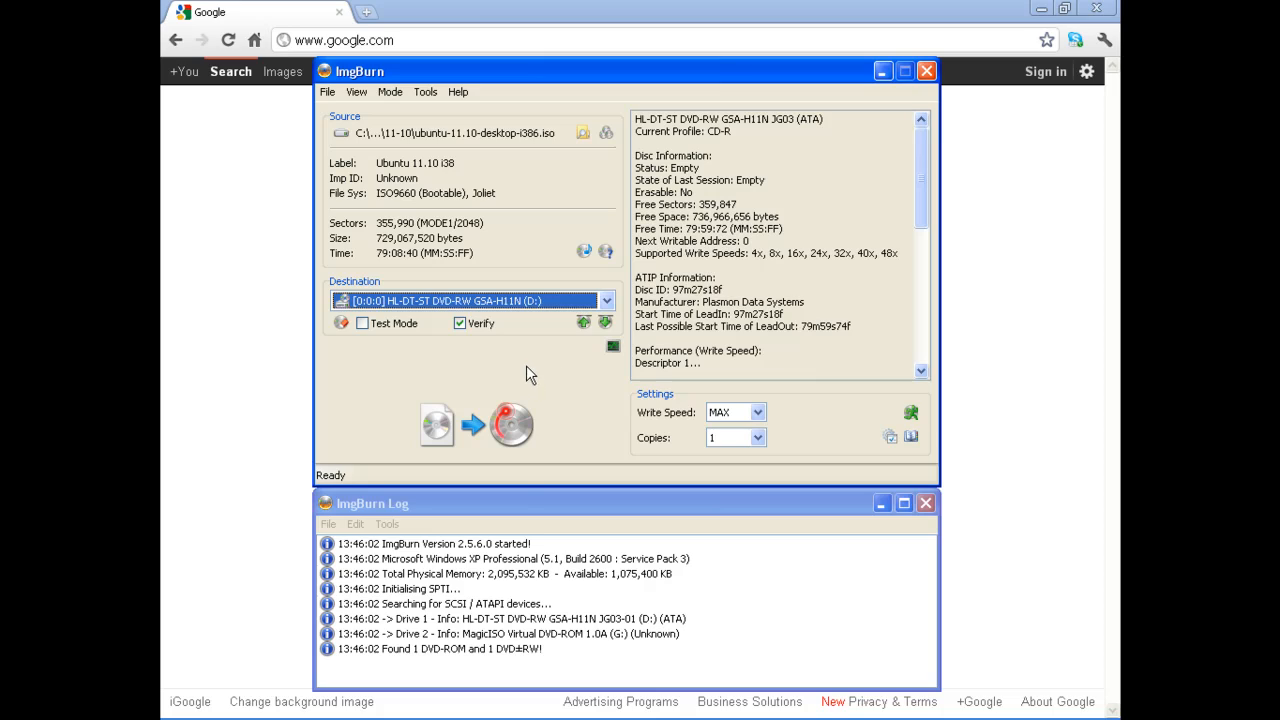
mouse_move(655, 418)
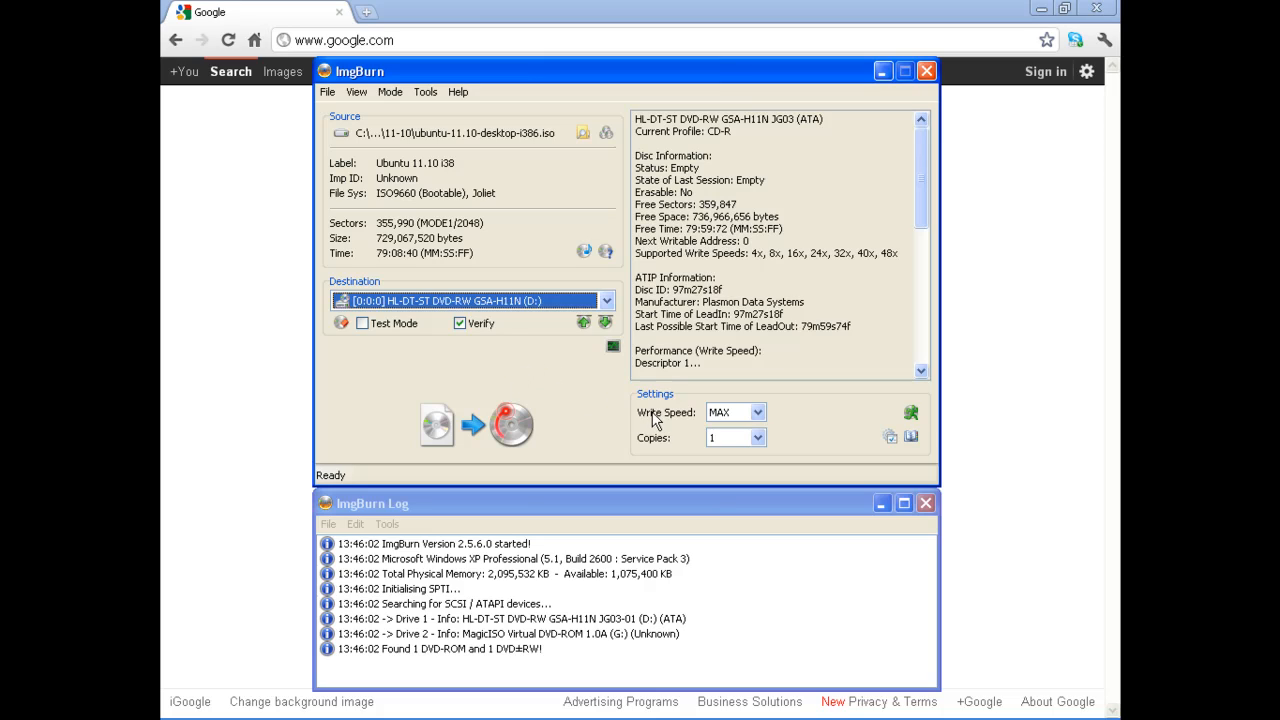
left_click(757, 412)
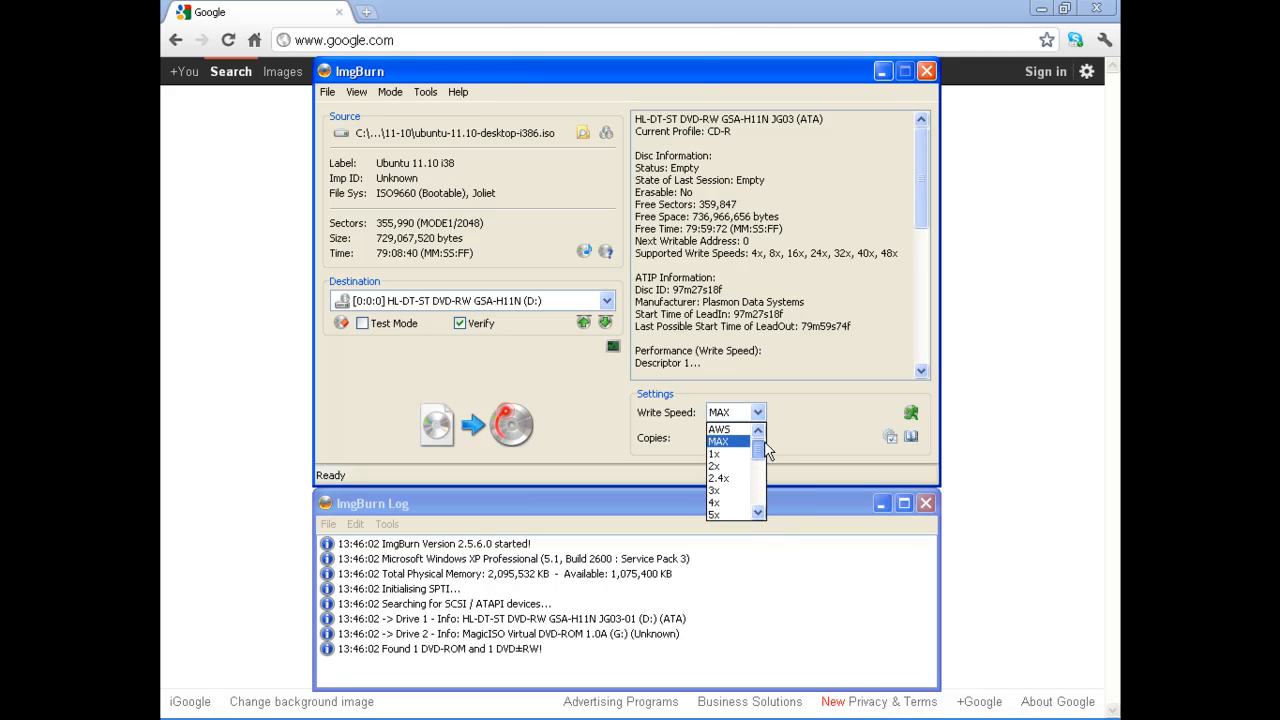
left_click(758, 438)
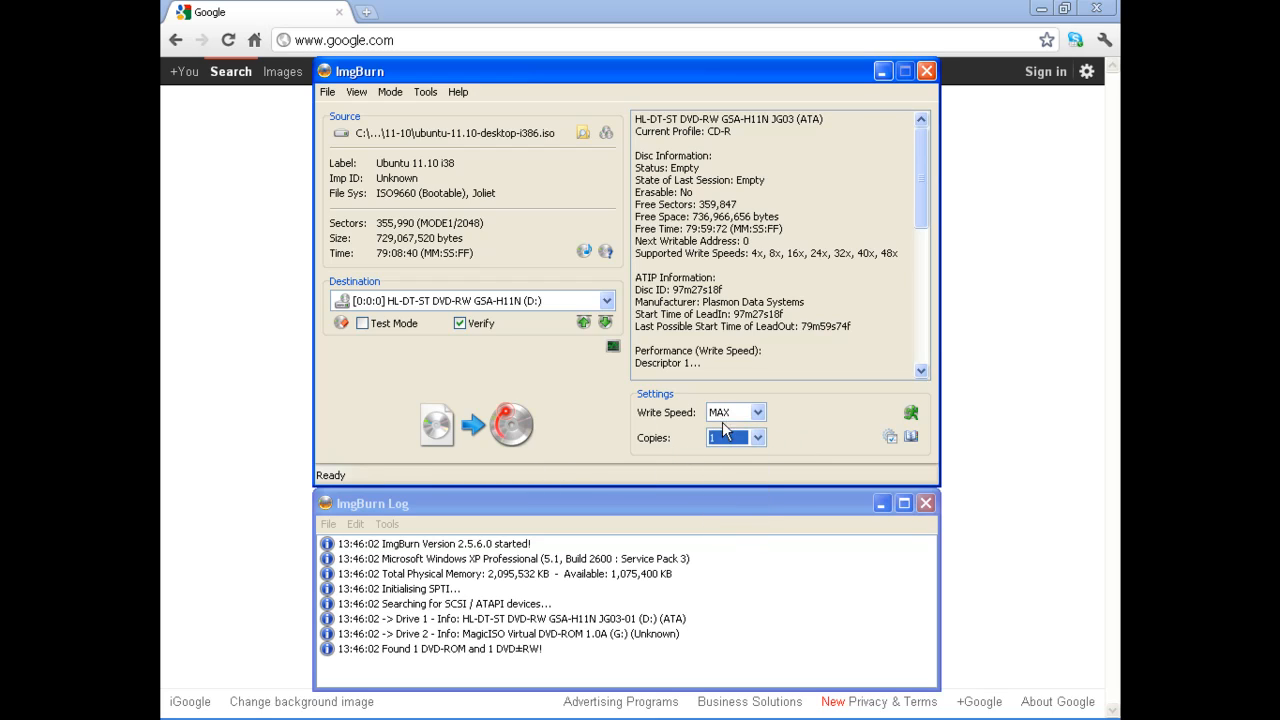
mouse_move(505, 435)
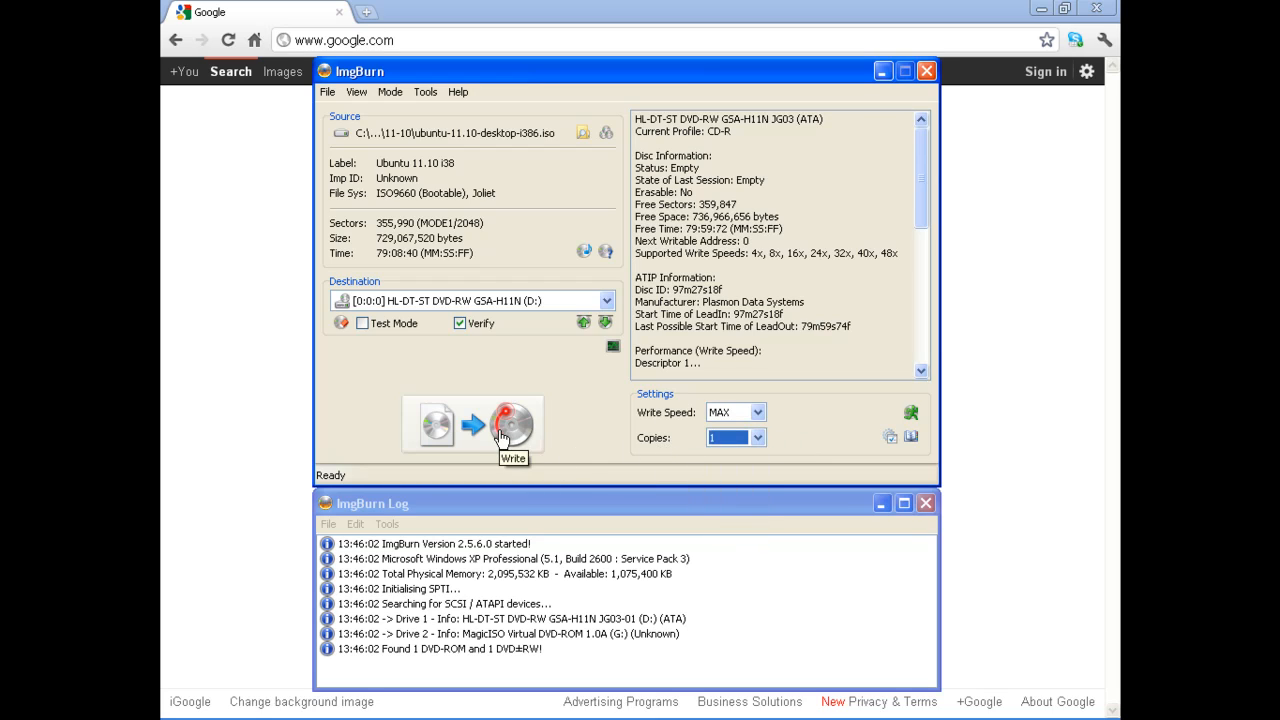
left_click(510, 423)
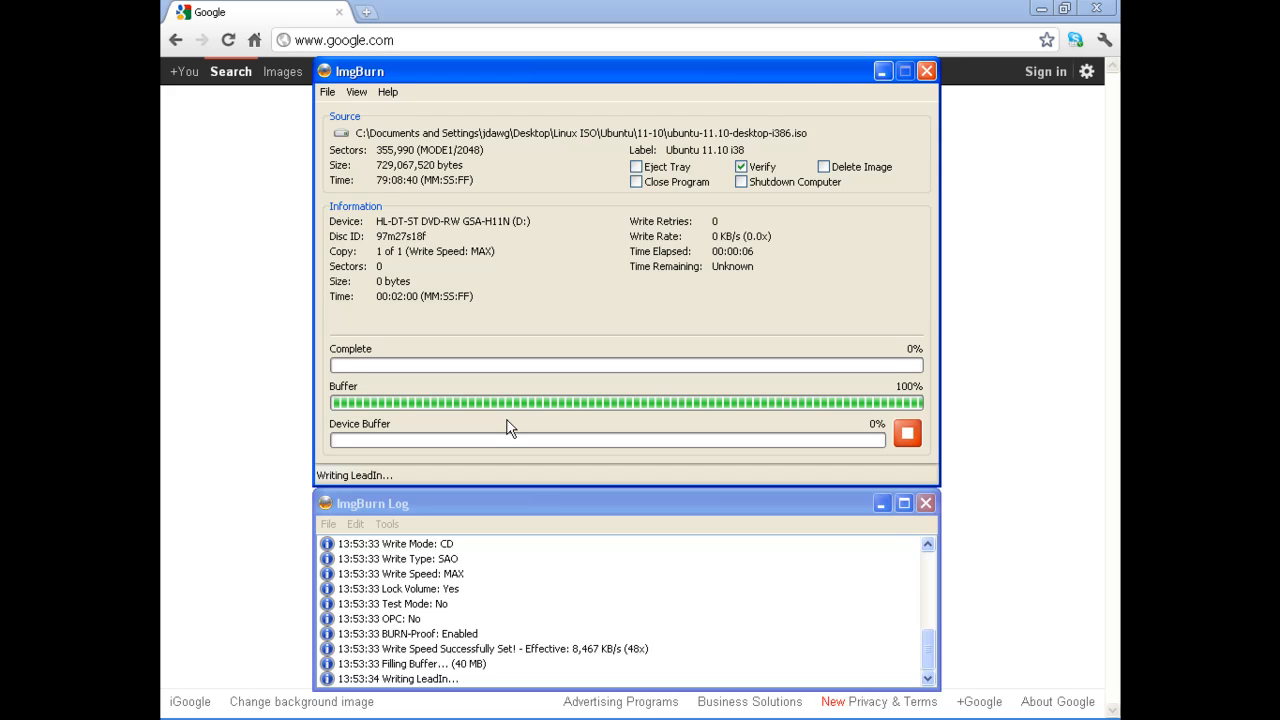
mouse_move(645, 583)
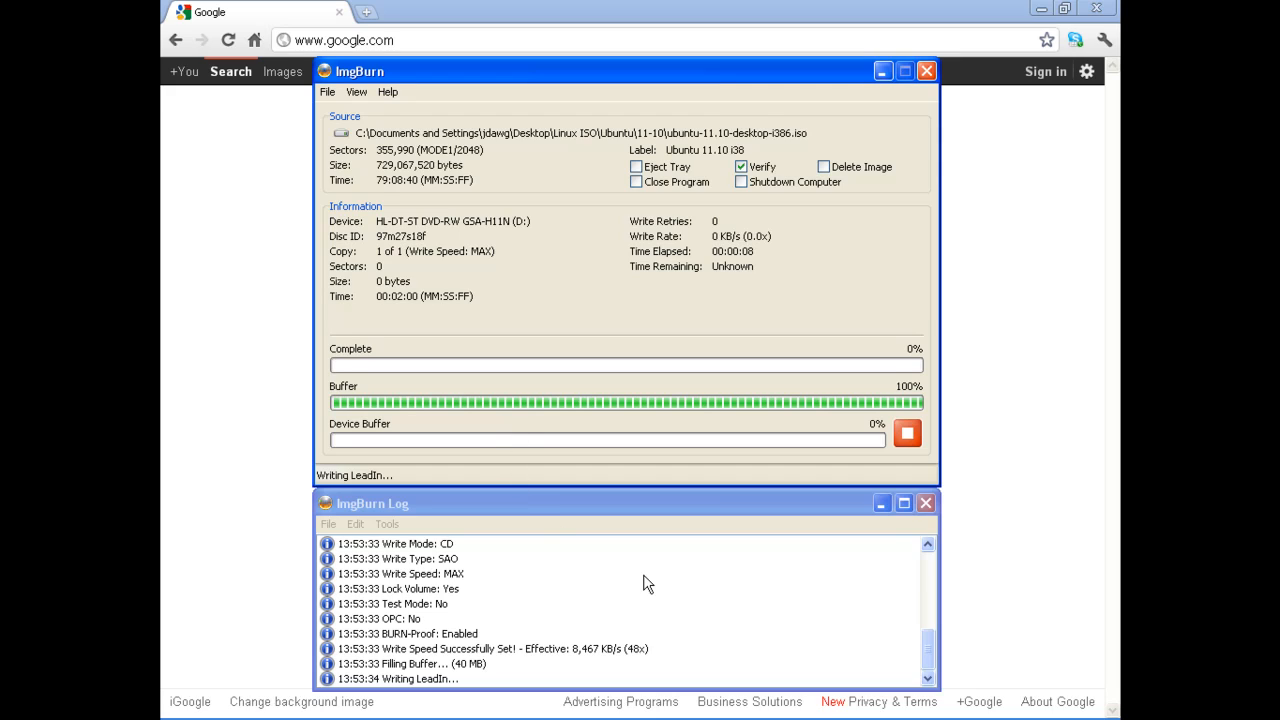
Scroll the ImgBurn log and decline closing it, keeping the log window open.
scroll("up", 3)
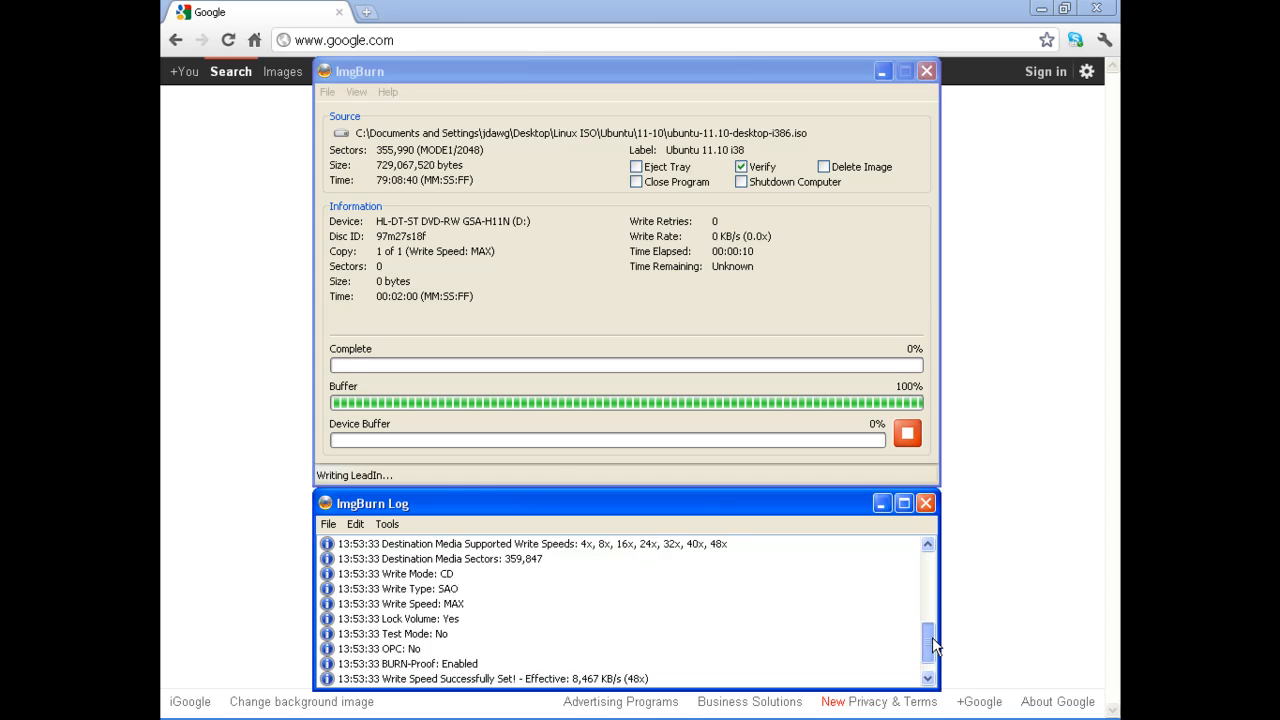
scroll("up", 3)
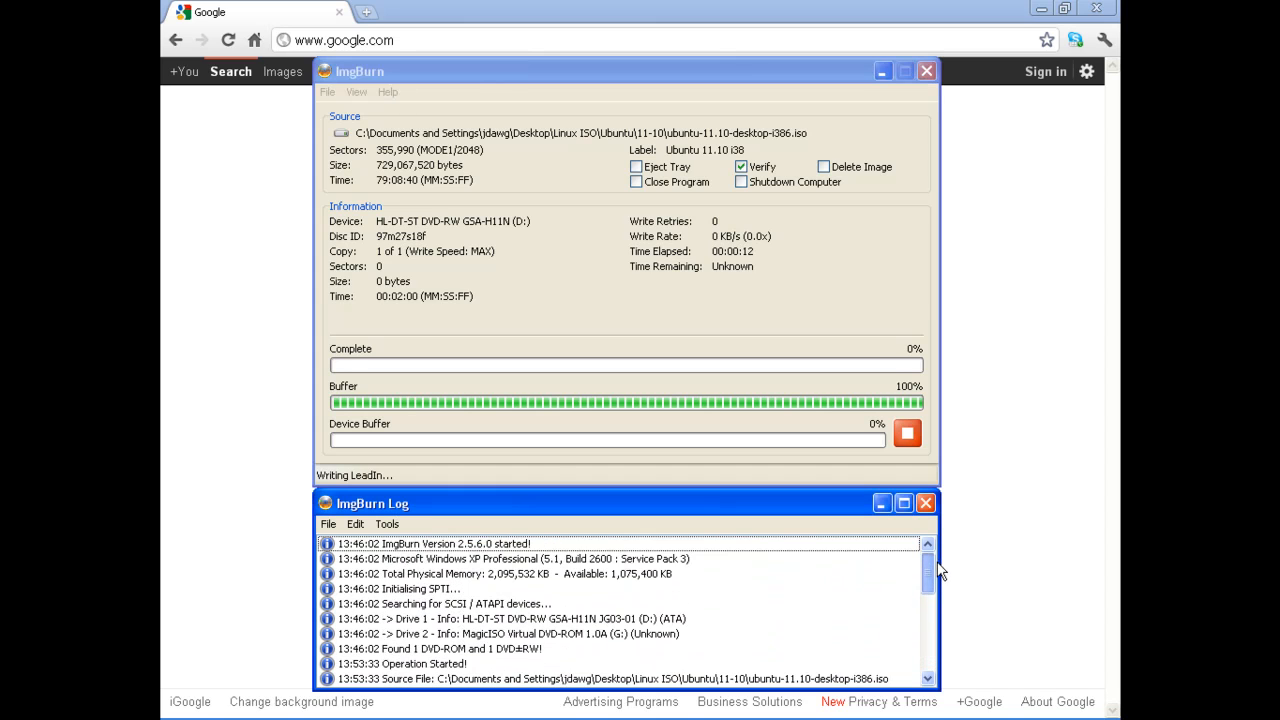
scroll("down", 3)
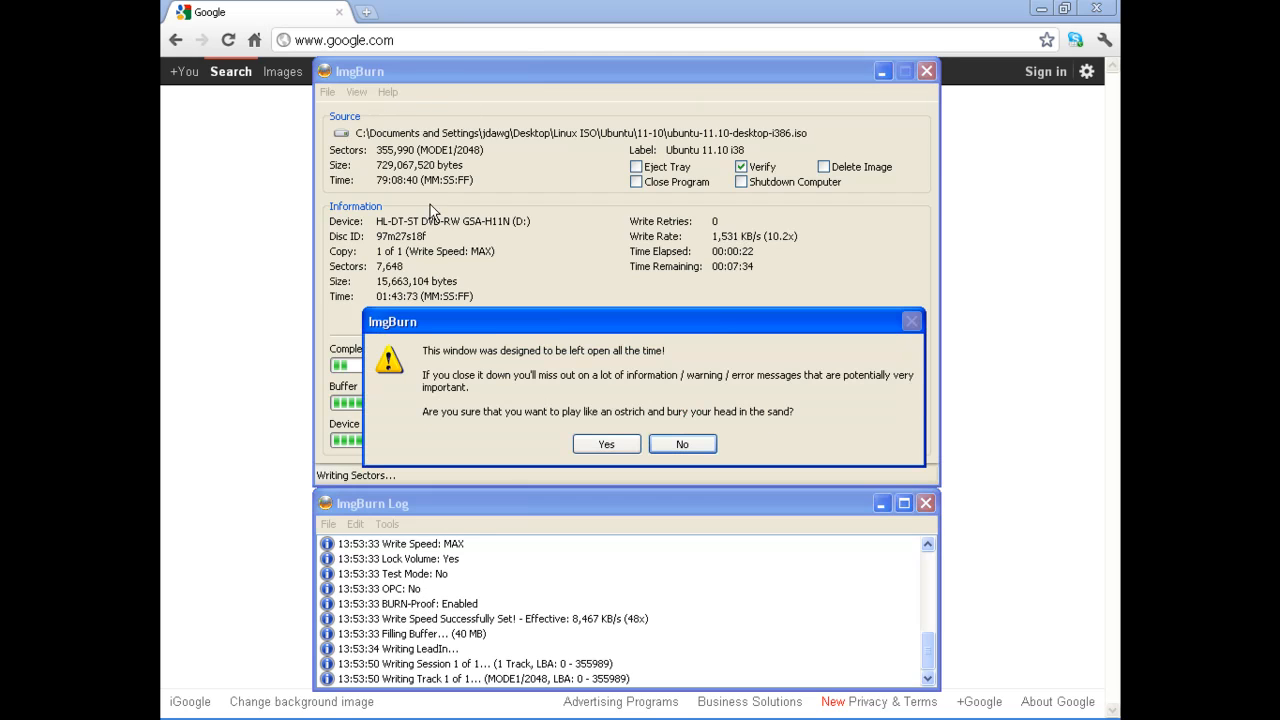
mouse_move(481, 378)
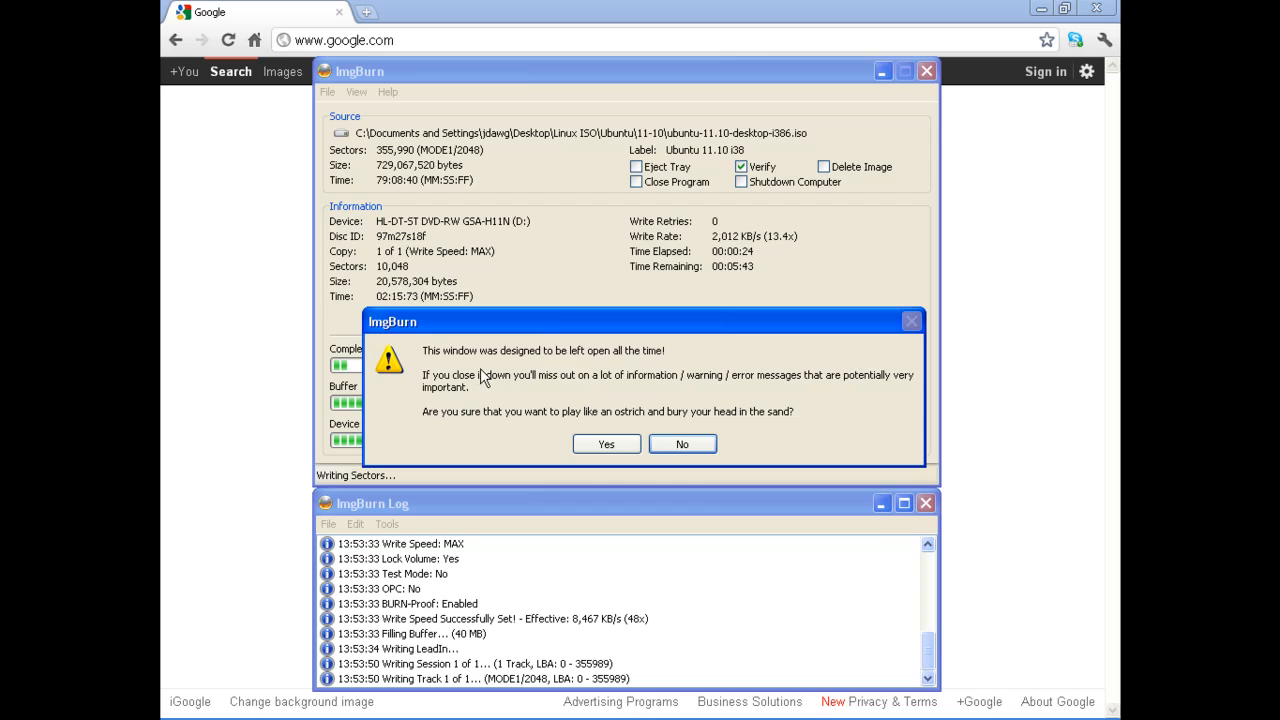
mouse_move(745, 465)
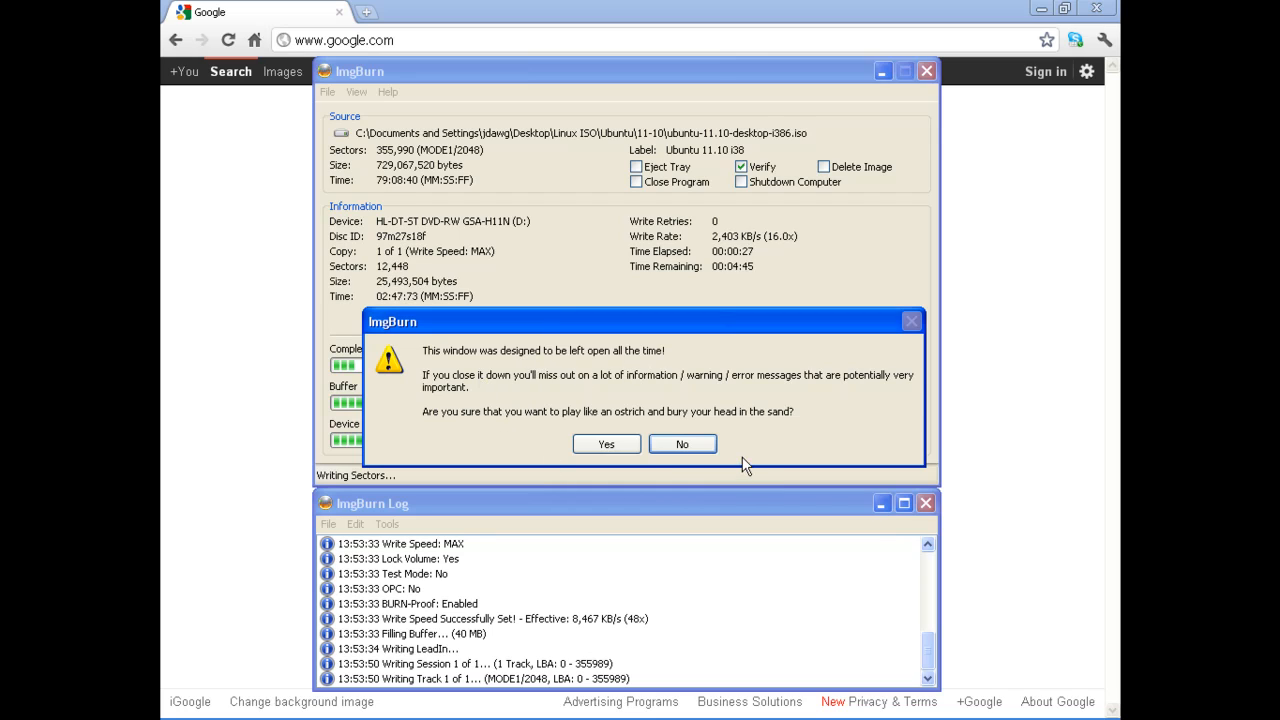
left_click(682, 443)
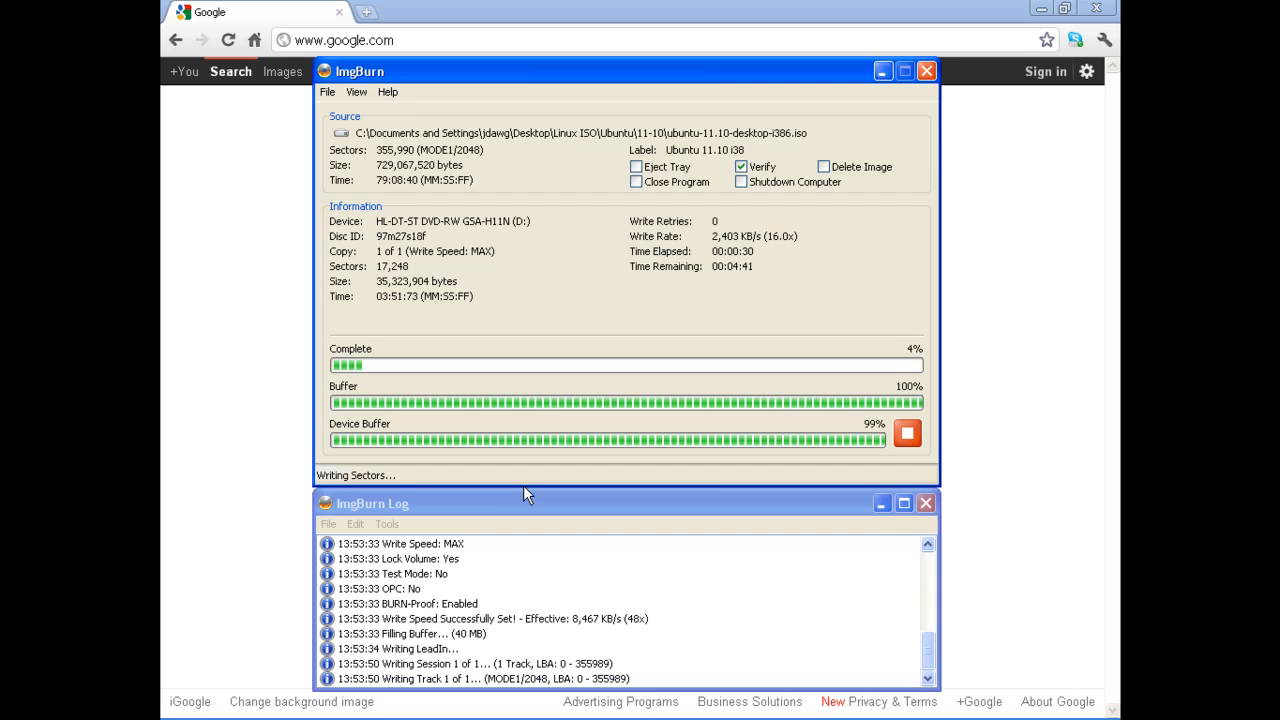
left_click(326, 92)
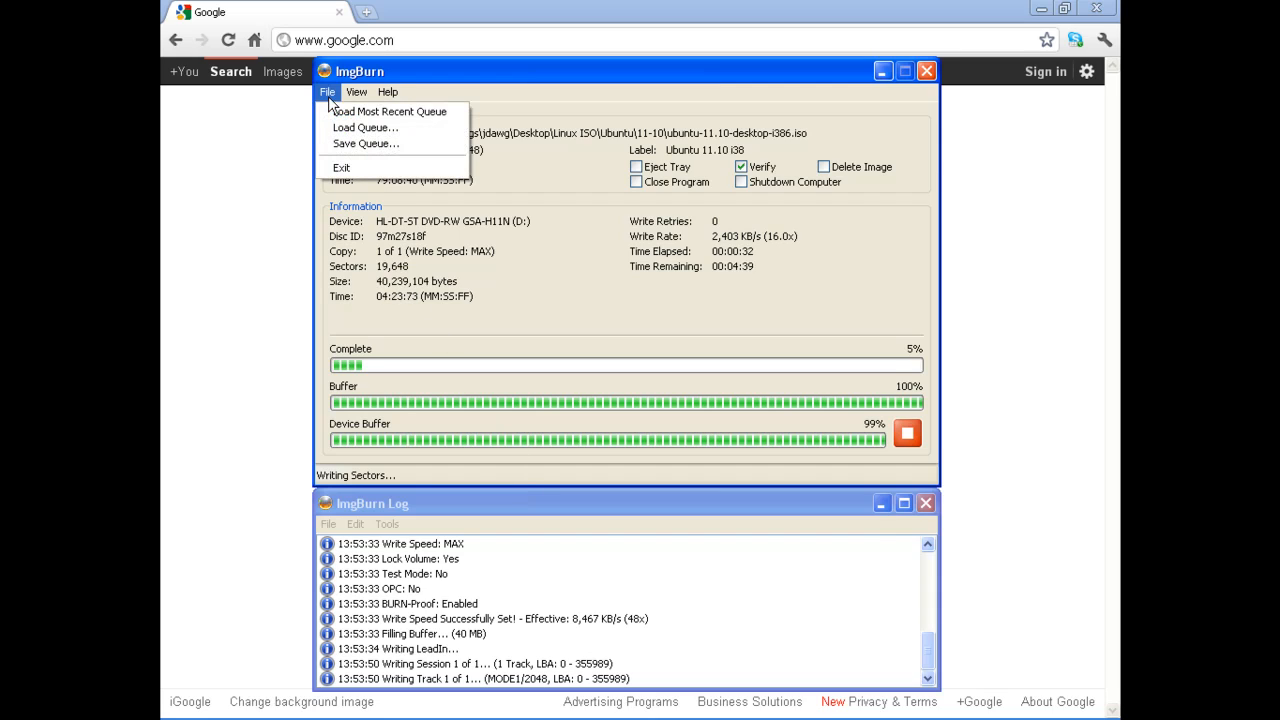
left_click(388, 92)
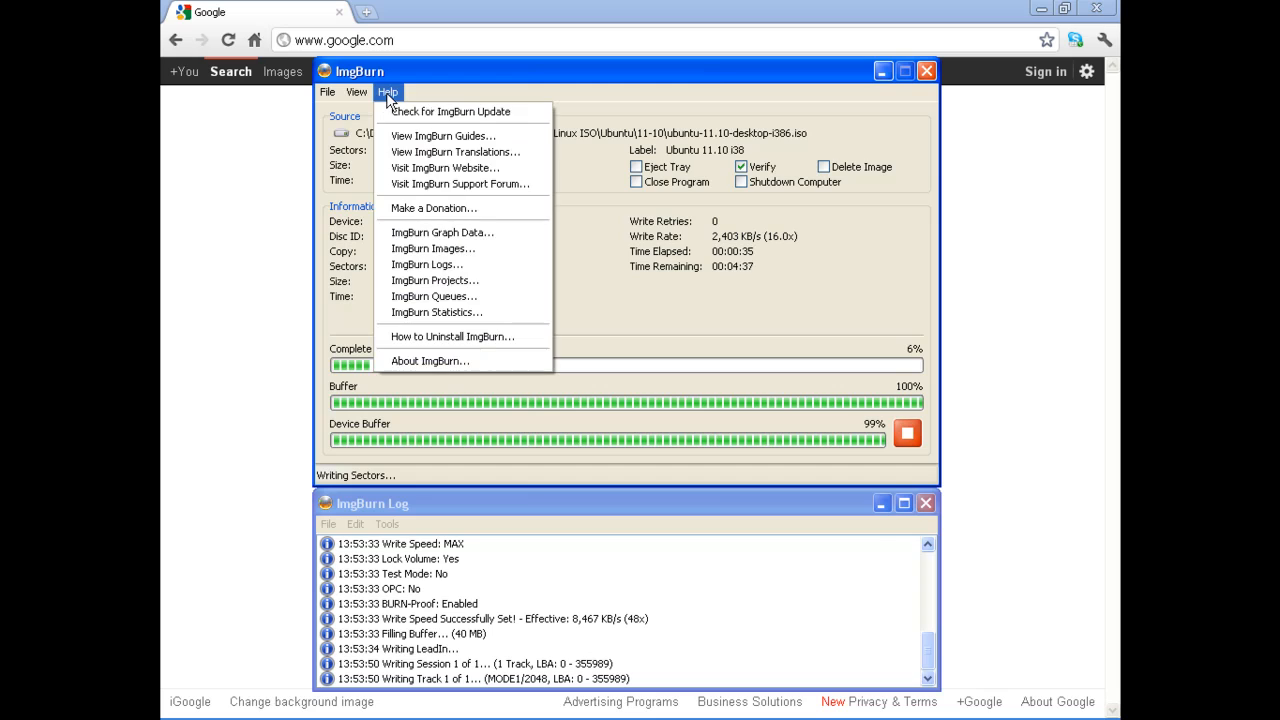
left_click(387, 91)
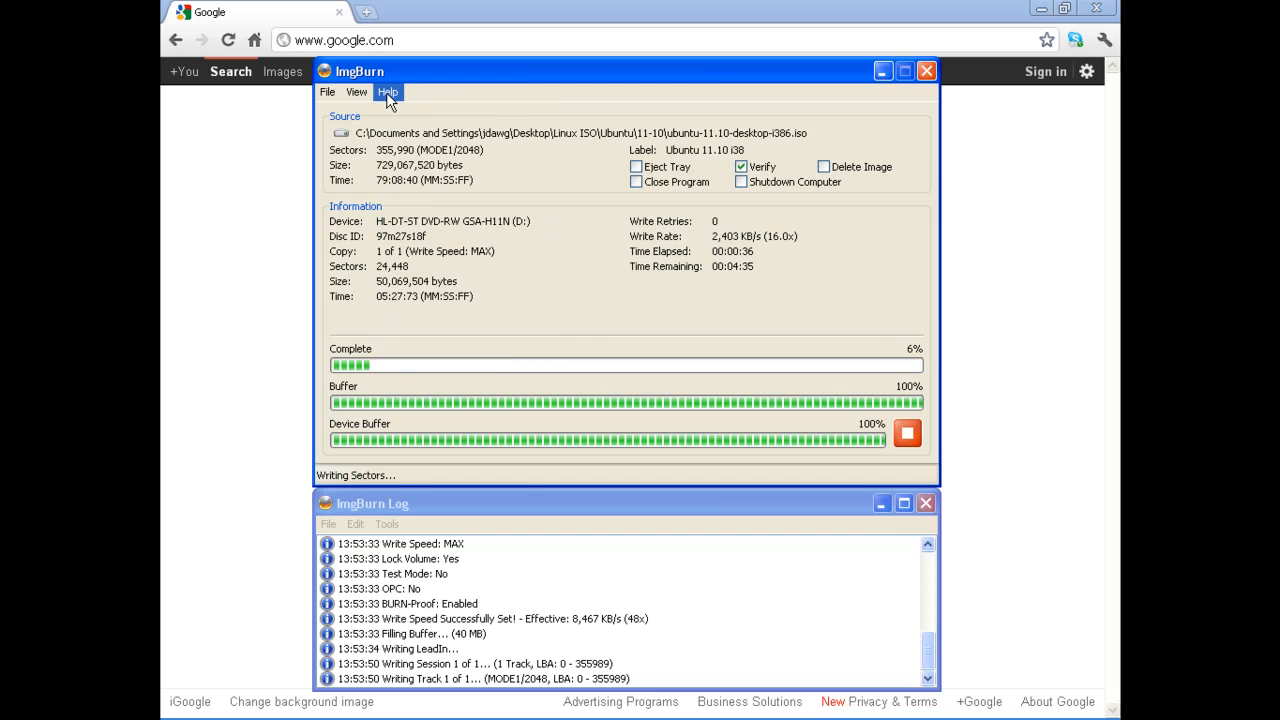
mouse_move(585, 338)
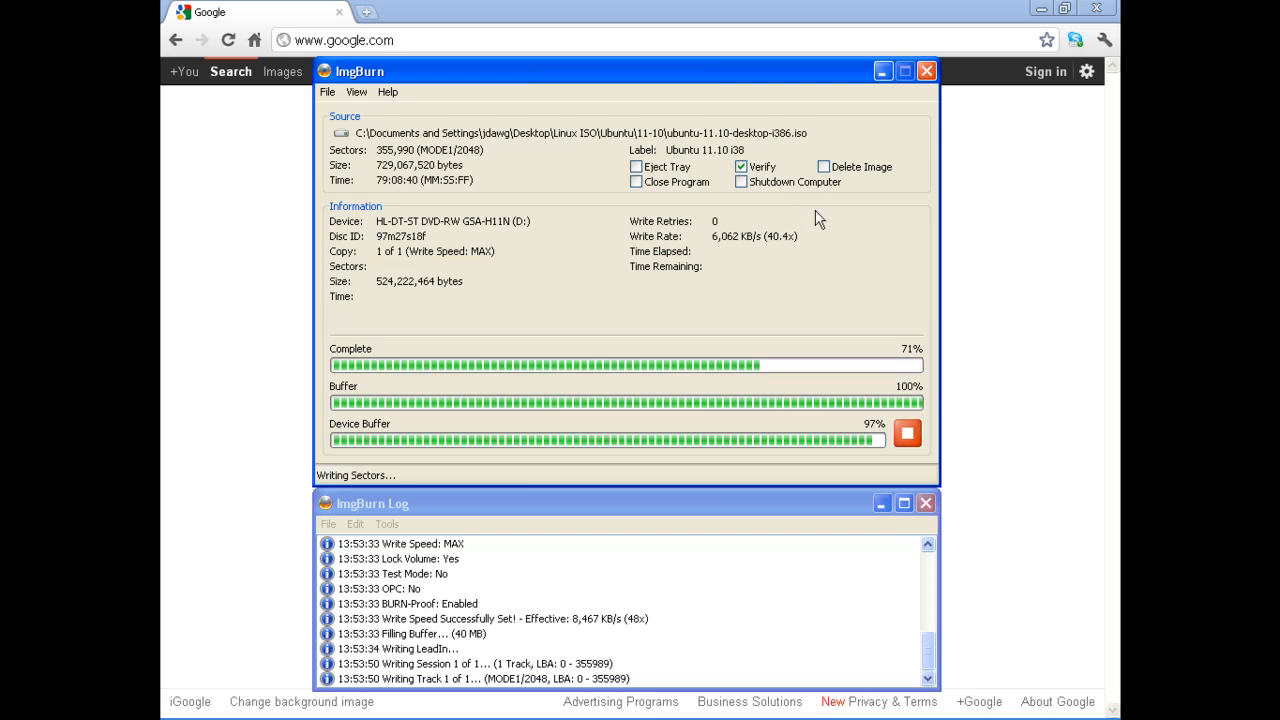
mouse_move(790, 186)
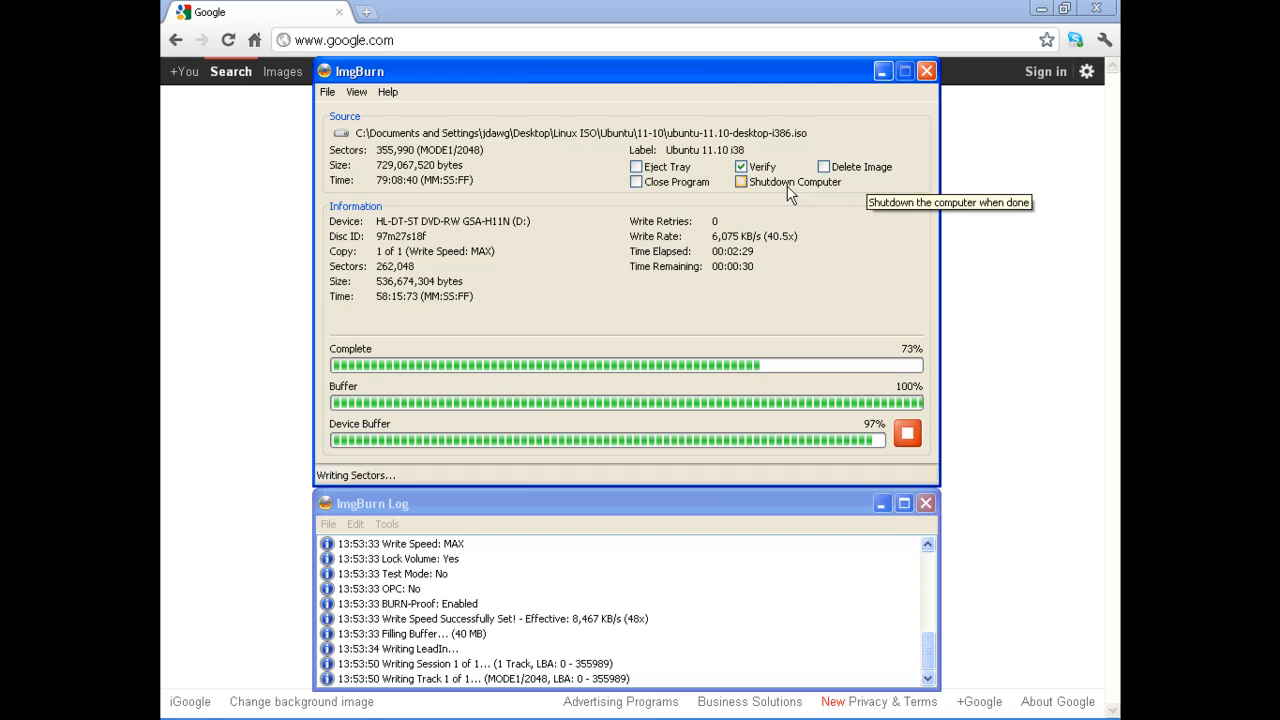
mouse_move(678, 195)
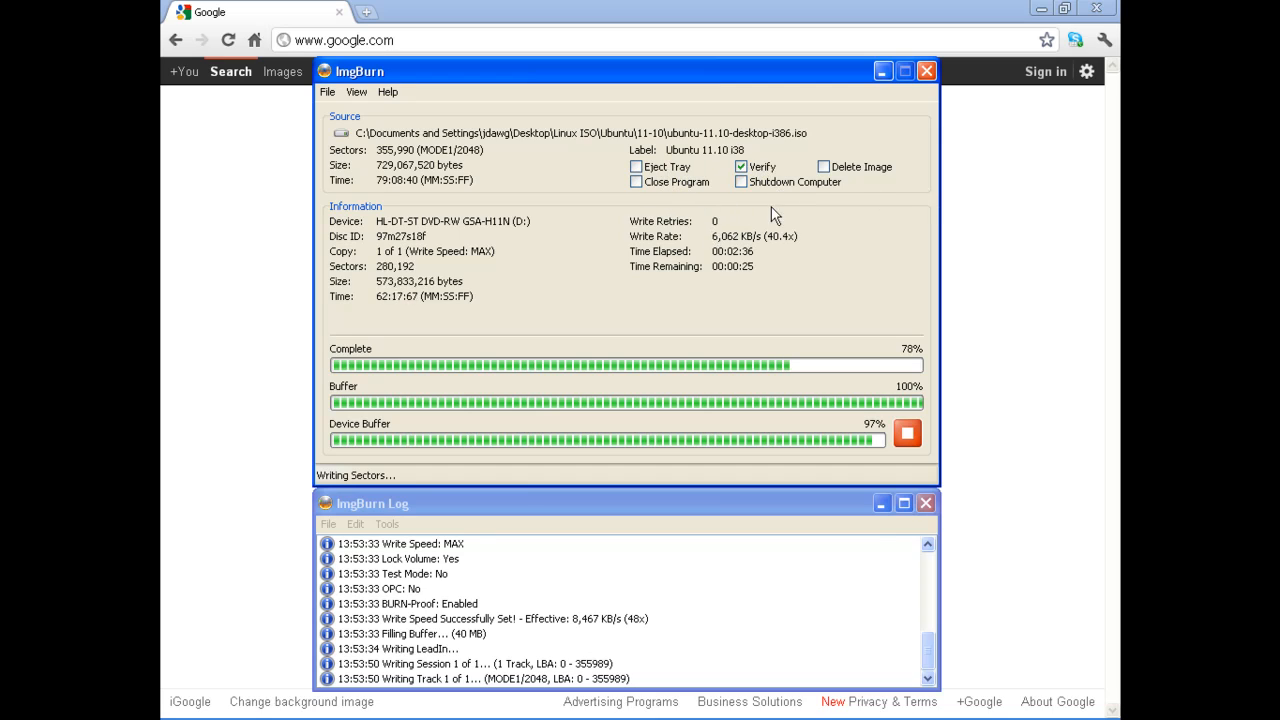
mouse_move(742, 167)
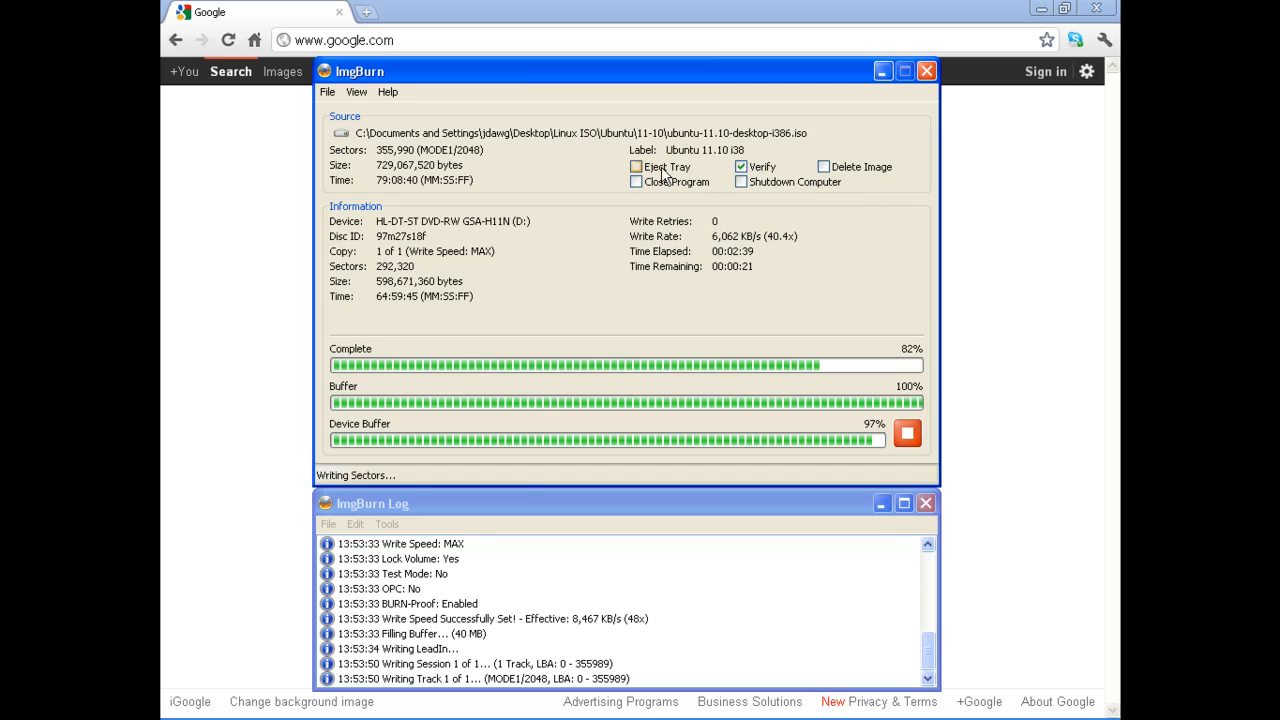
mouse_move(637, 166)
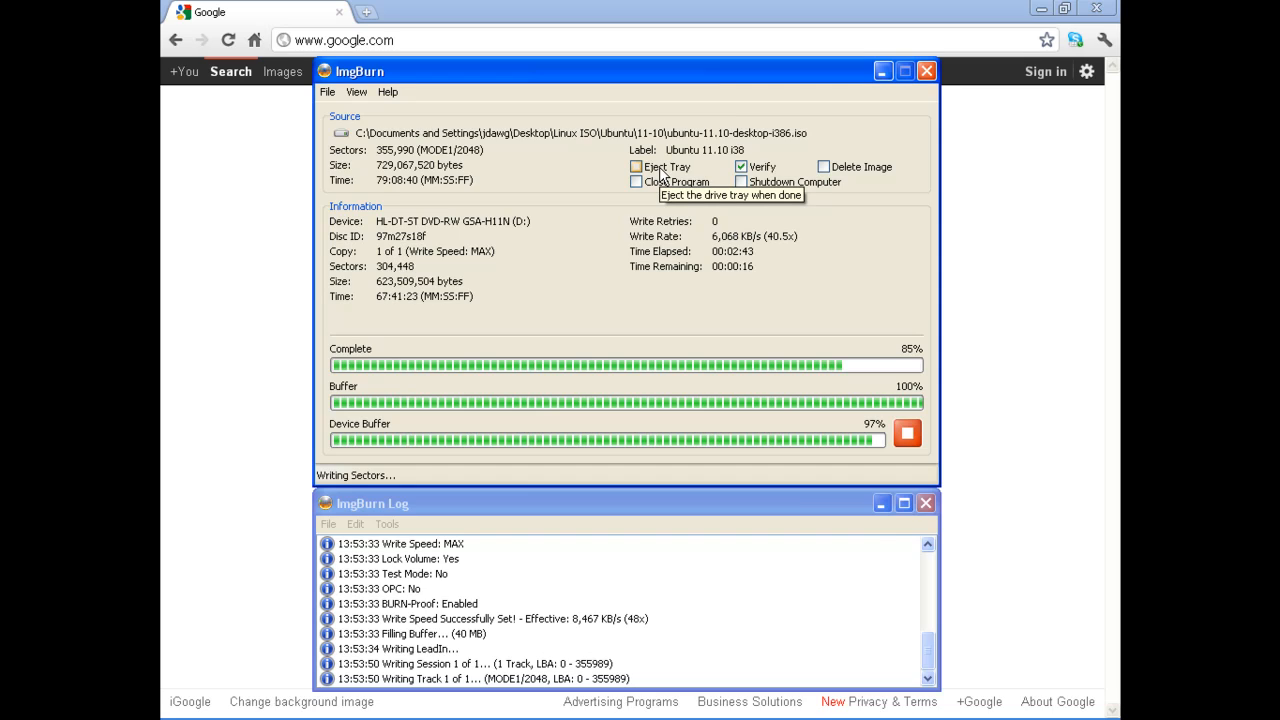
mouse_move(580, 260)
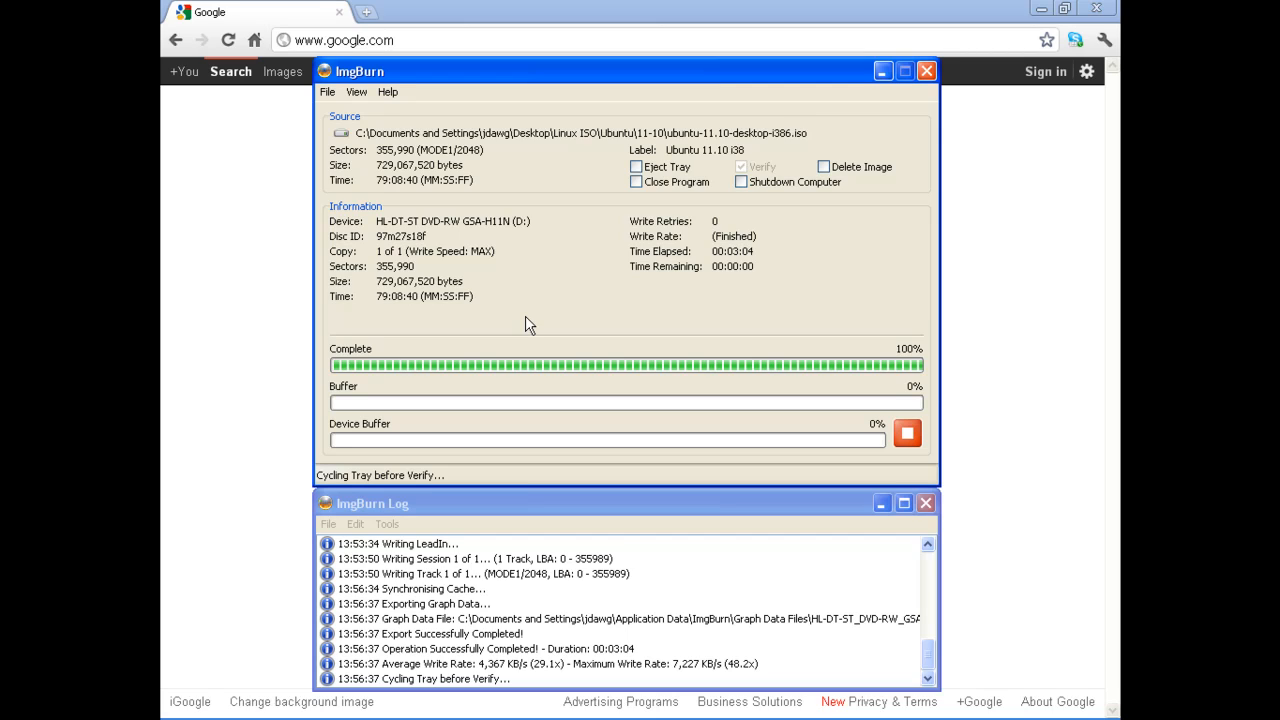
mouse_move(527, 333)
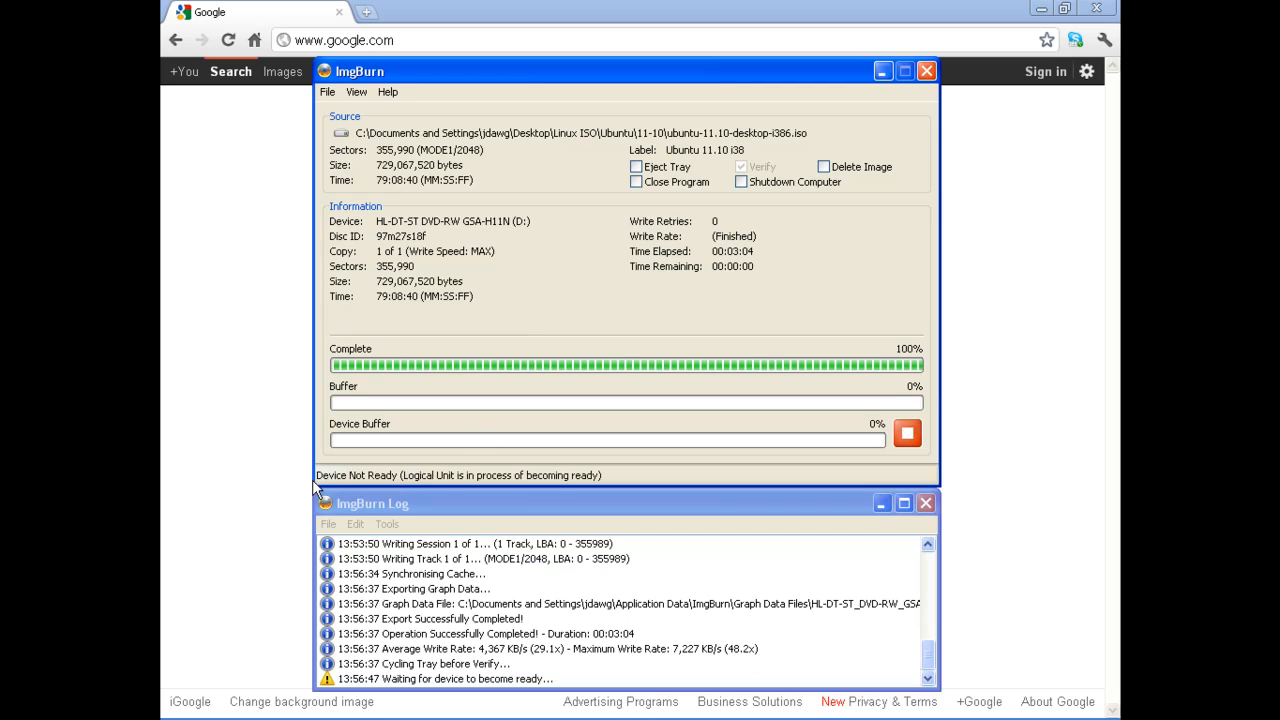
mouse_move(415, 692)
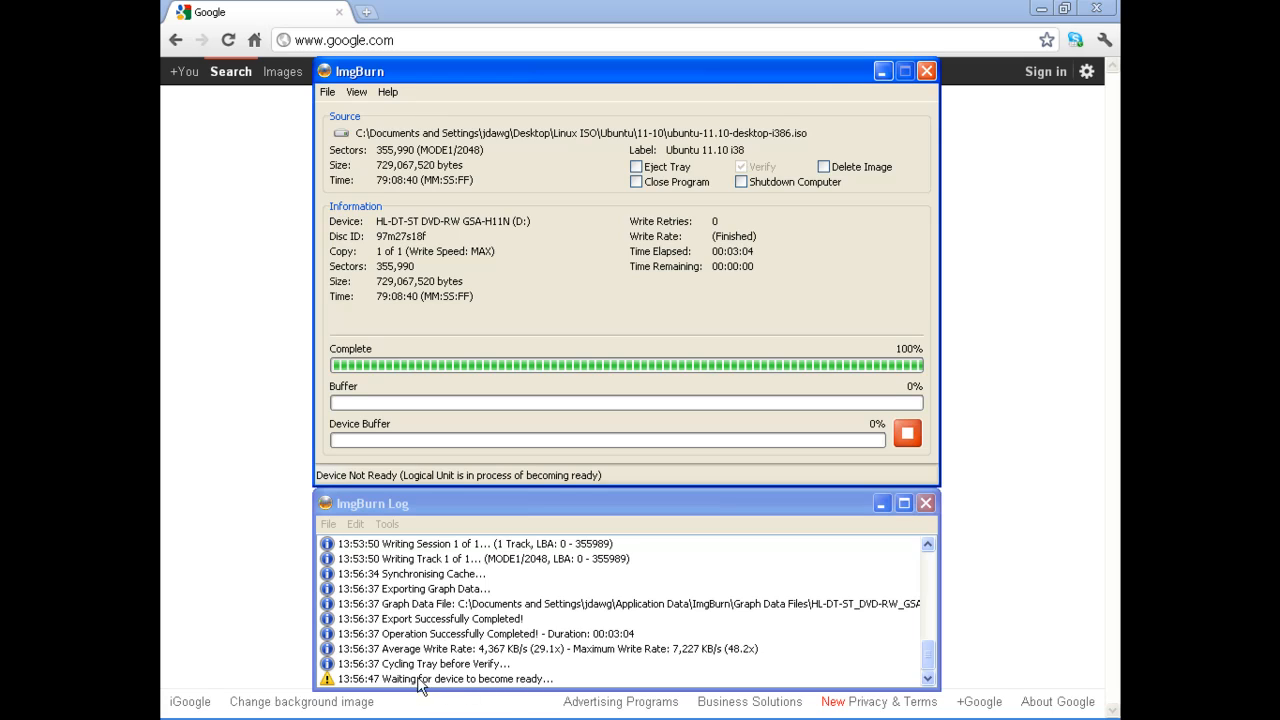
mouse_move(597, 317)
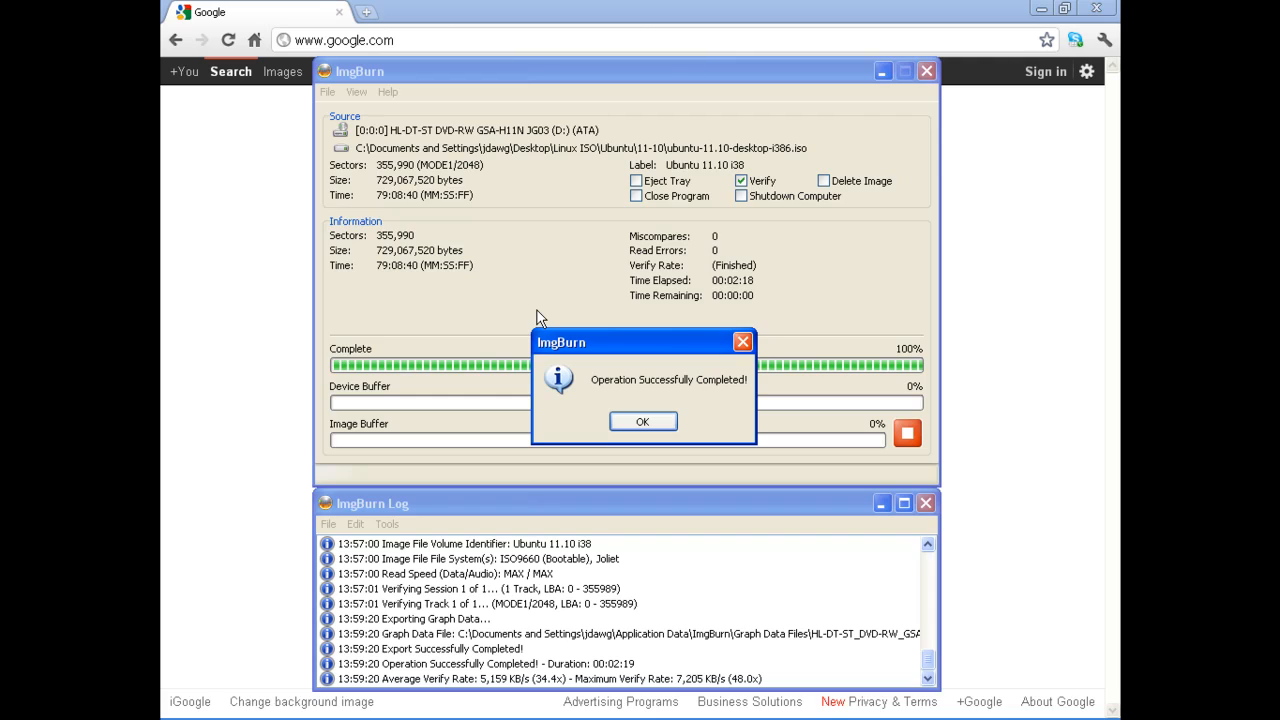
mouse_move(628, 413)
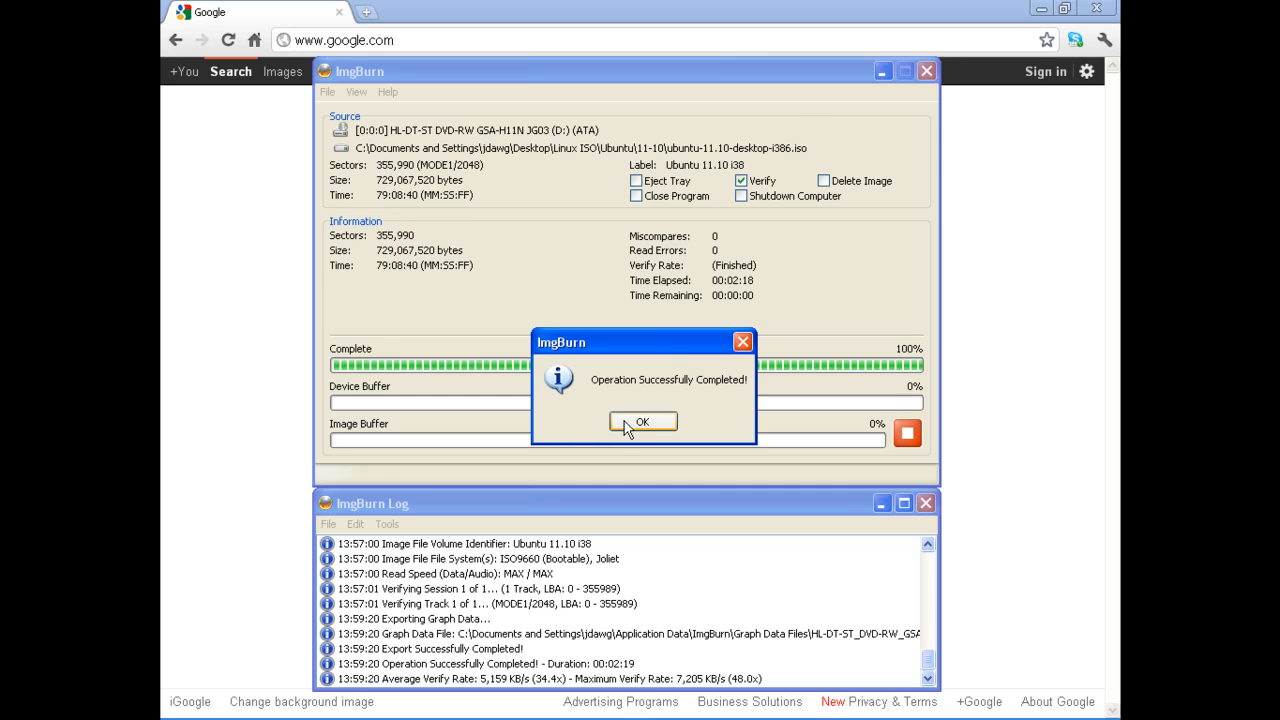
Dismiss the 'Operation Successfully Completed!' message and open ImgBurn's File menu.
left_click(643, 421)
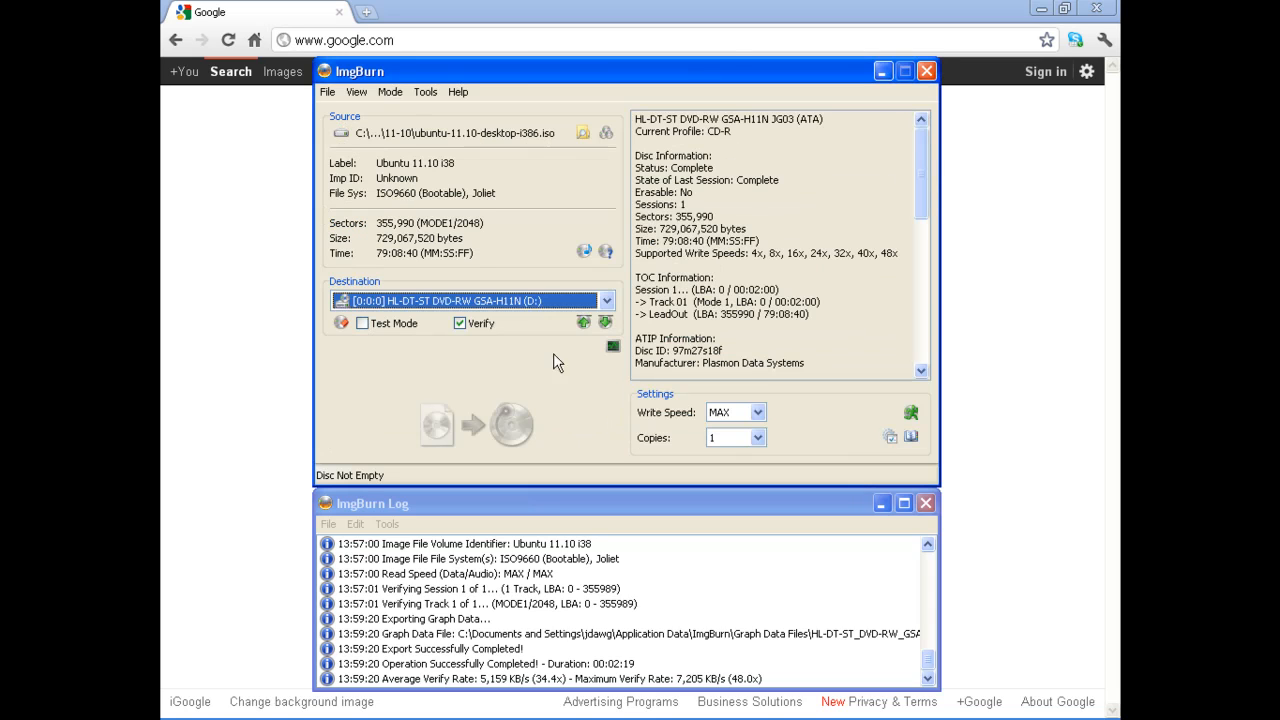
left_click(327, 92)
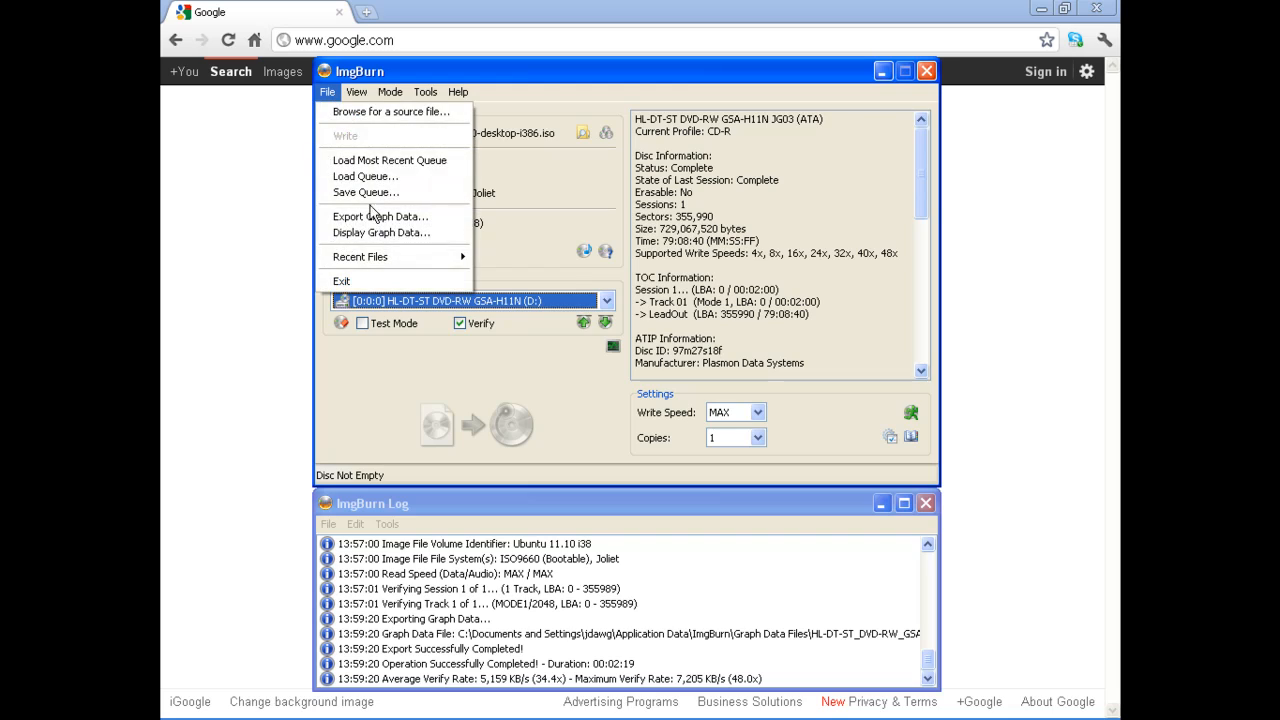
mouse_move(372, 281)
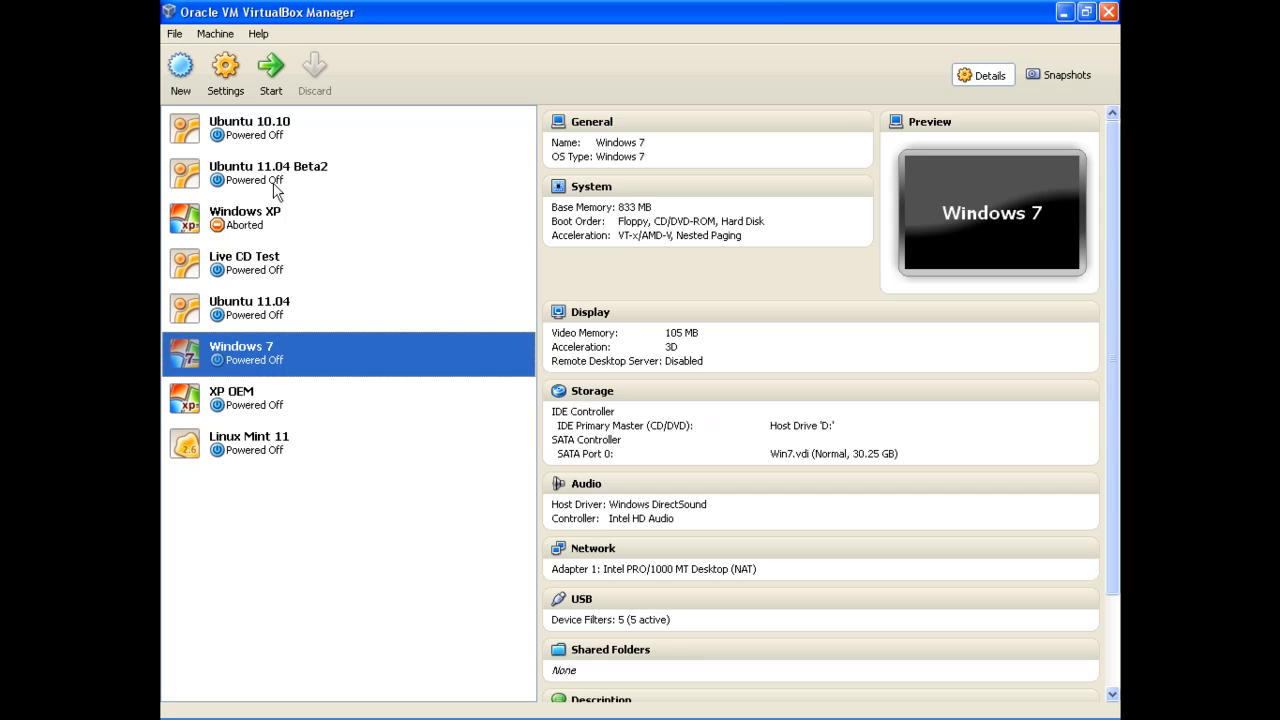
Attach host drive D: to the Windows 7 VM's IDE optical drive and save.
left_click(225, 75)
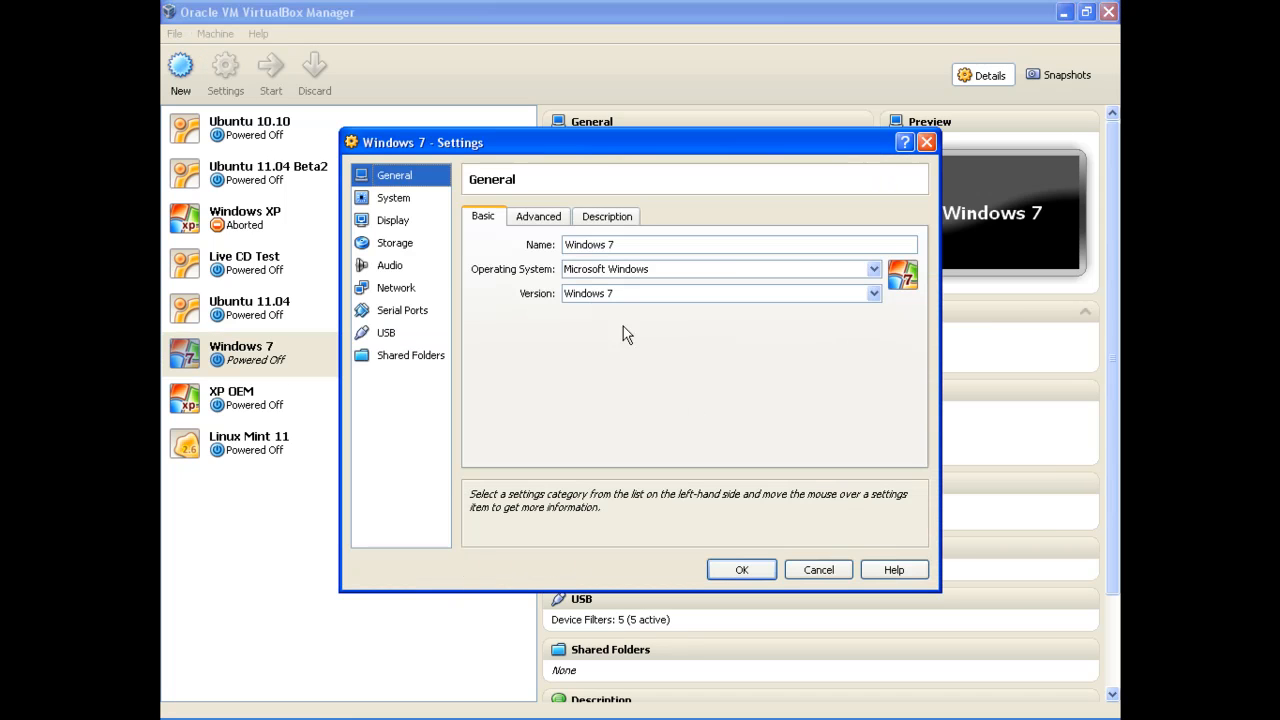
left_click(394, 242)
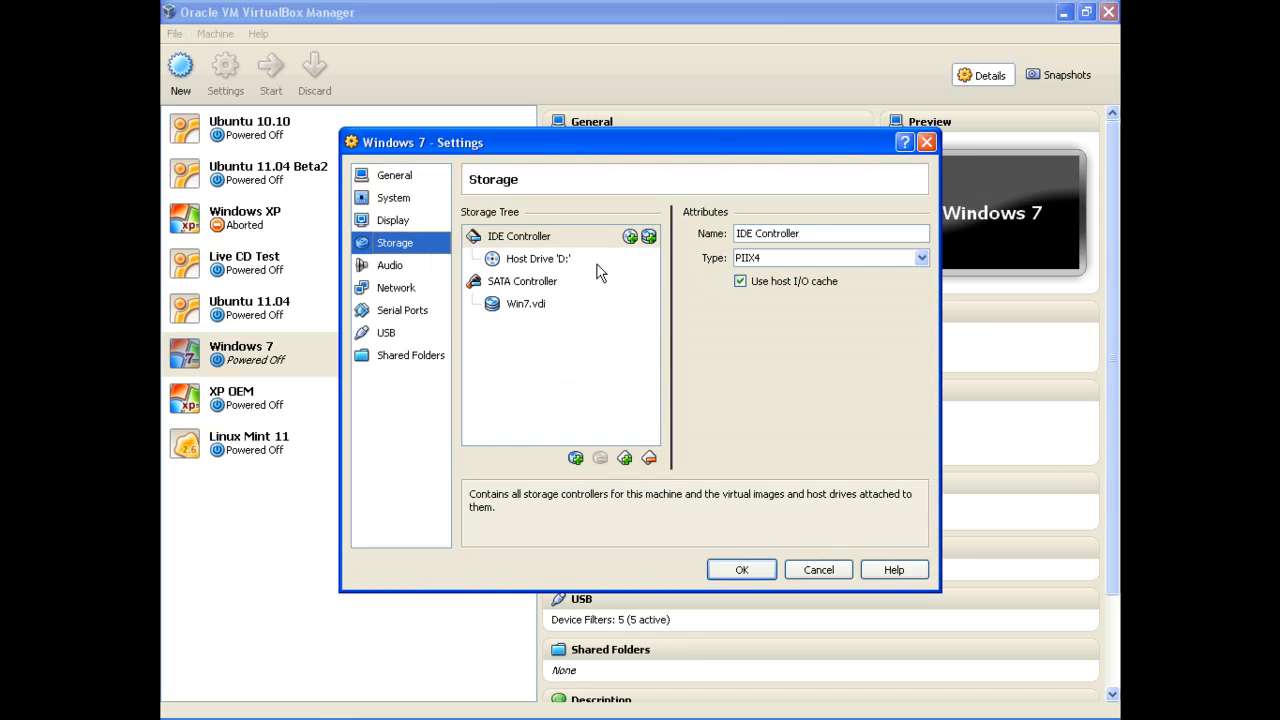
left_click(538, 258)
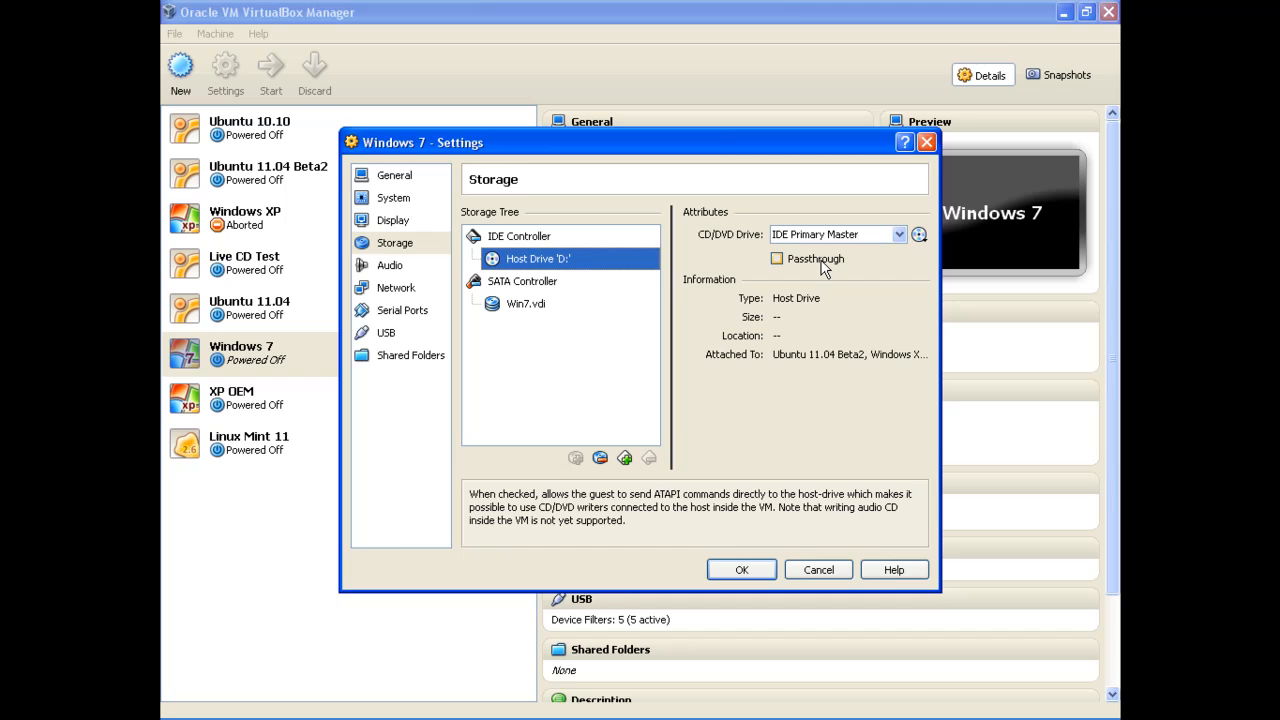
mouse_move(838, 262)
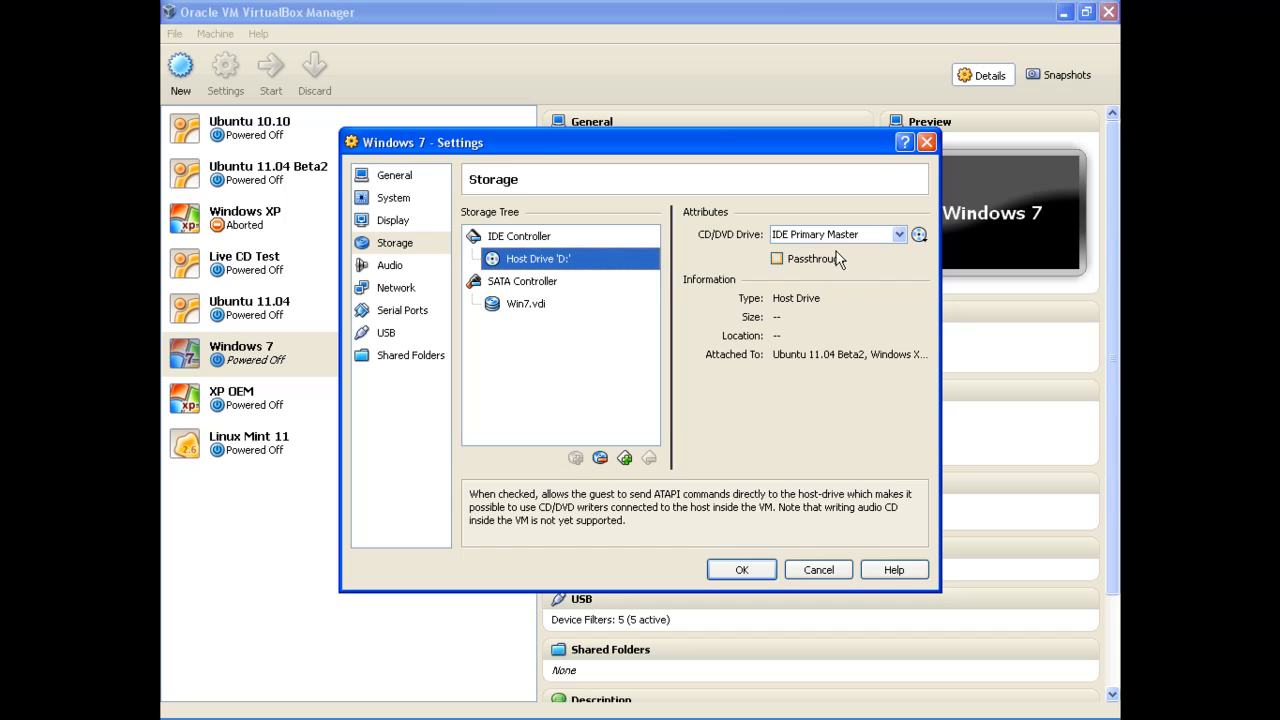
left_click(835, 234)
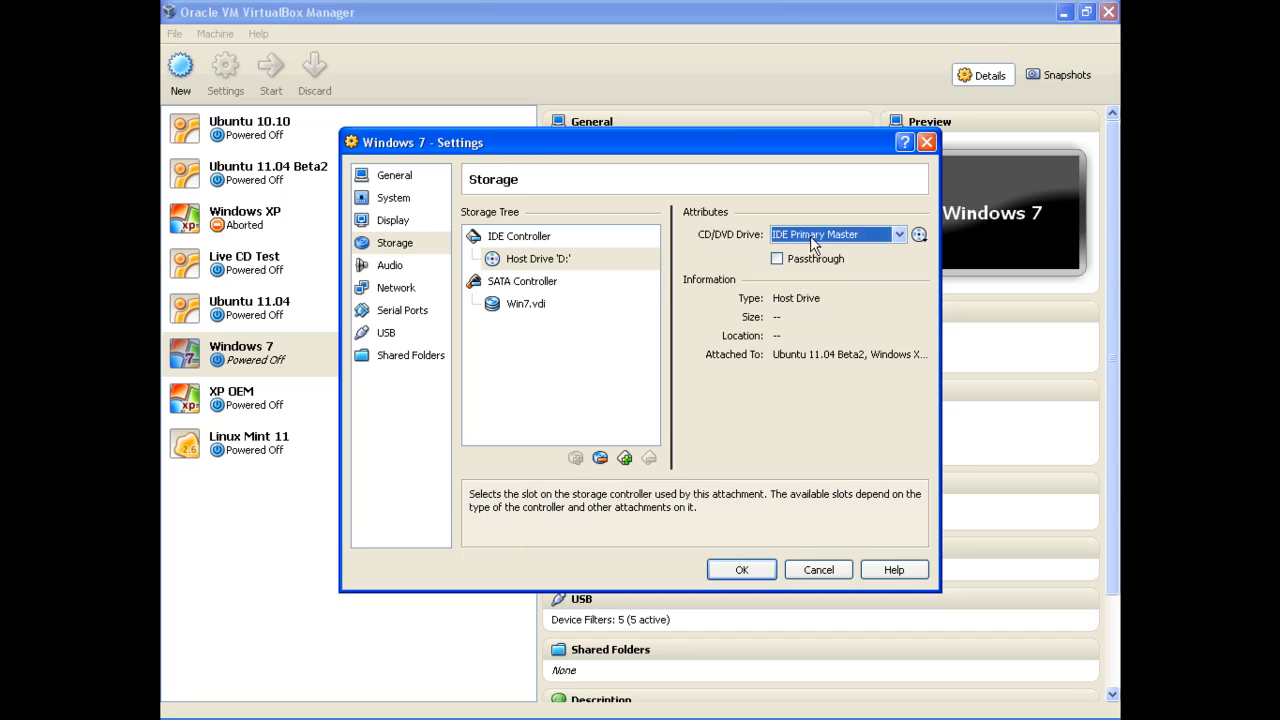
left_click(897, 234)
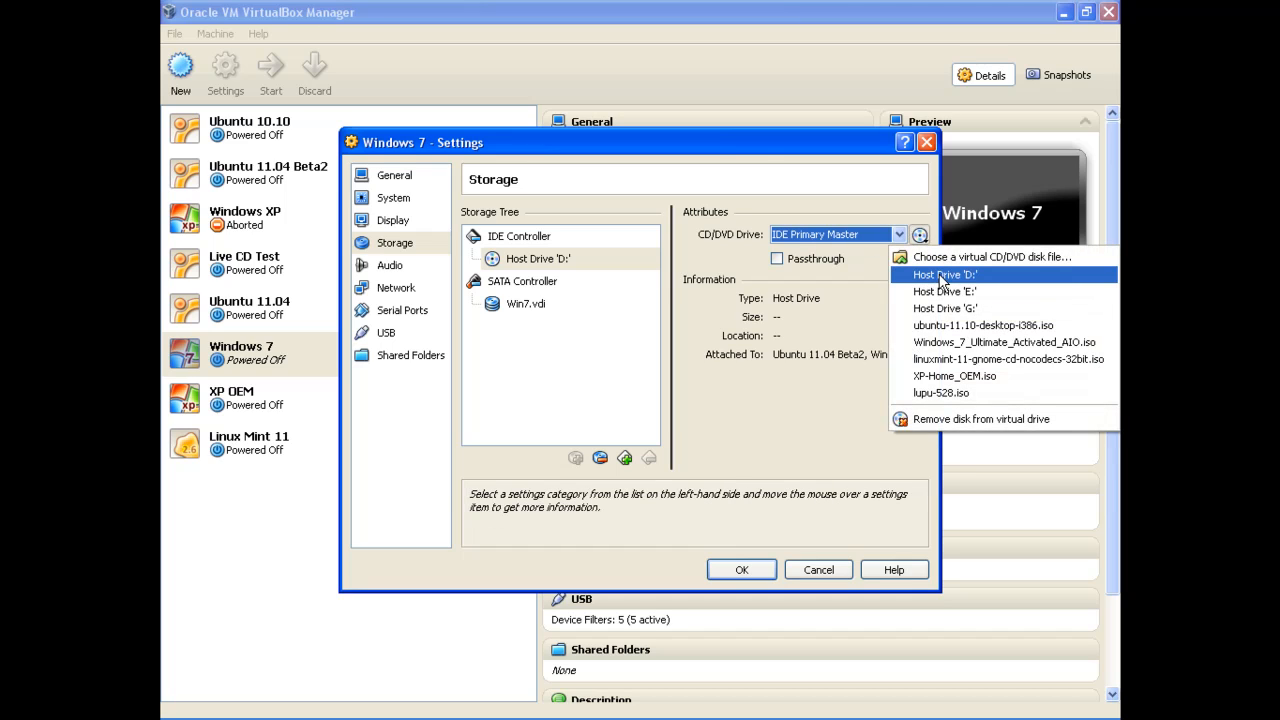
left_click(943, 274)
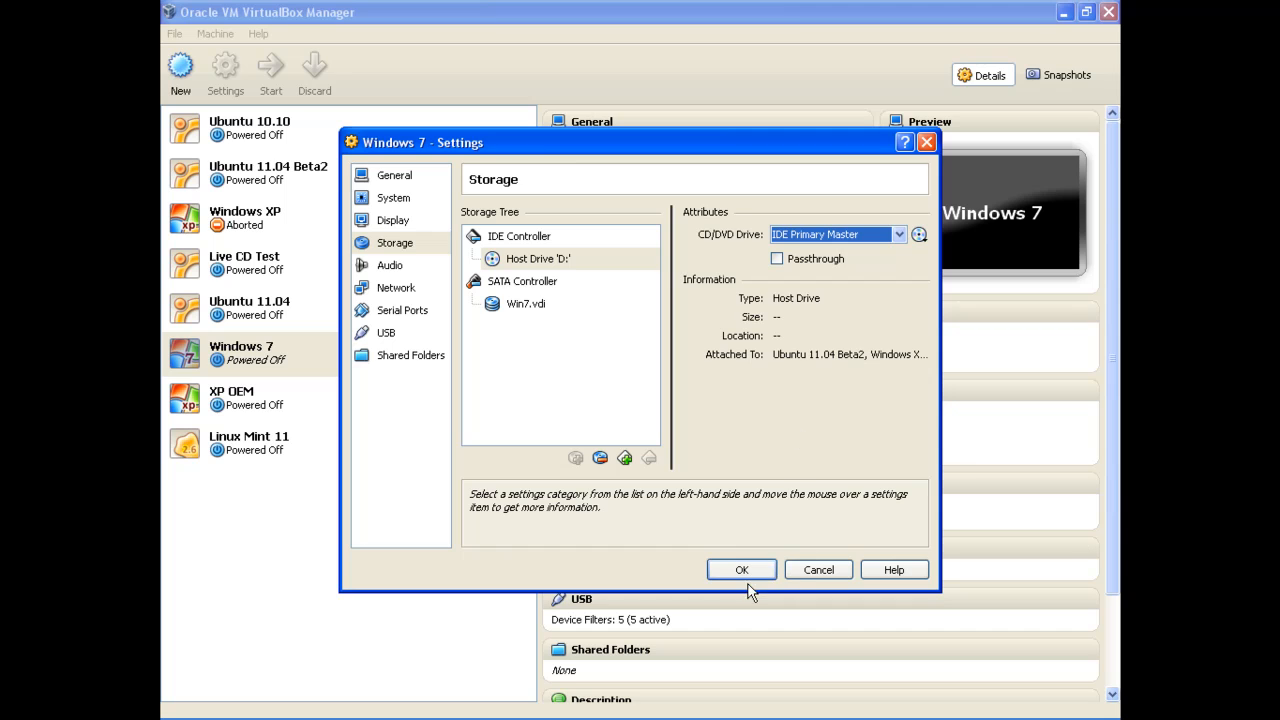
left_click(741, 569)
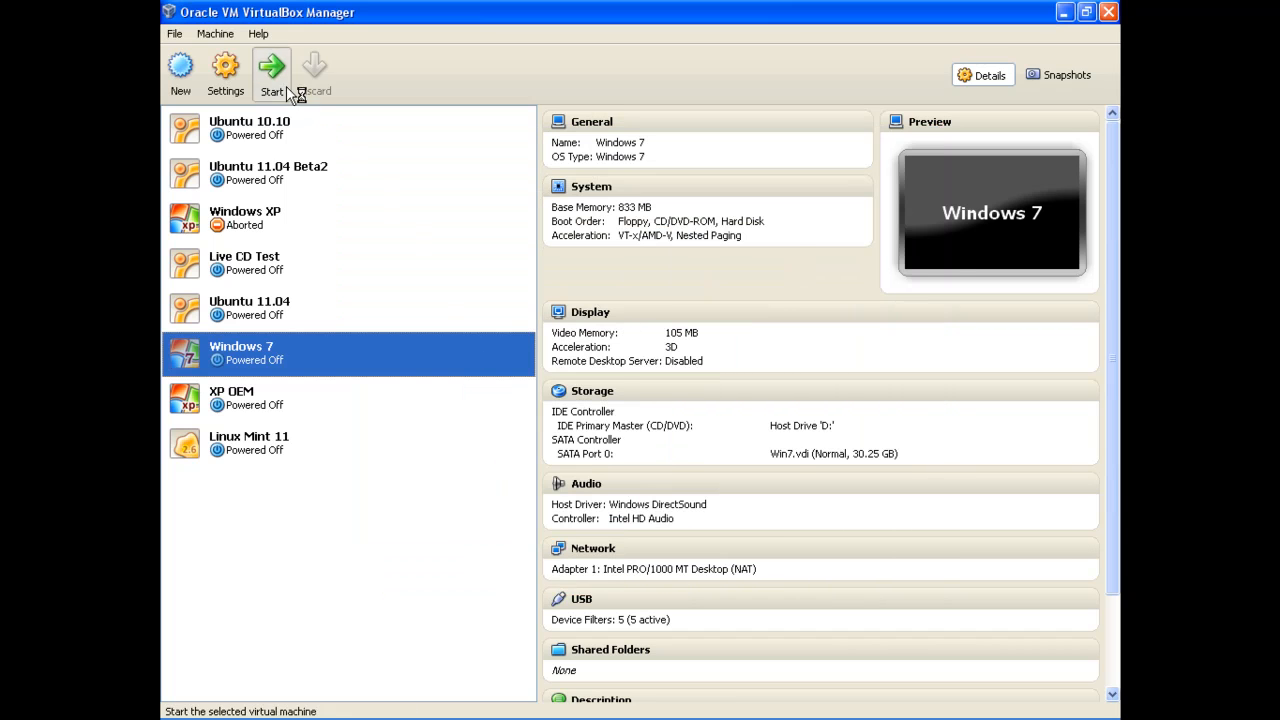
Start the Windows 7 VirtualBox VM and bring up its temporary boot device menu with F12.
left_click(271, 75)
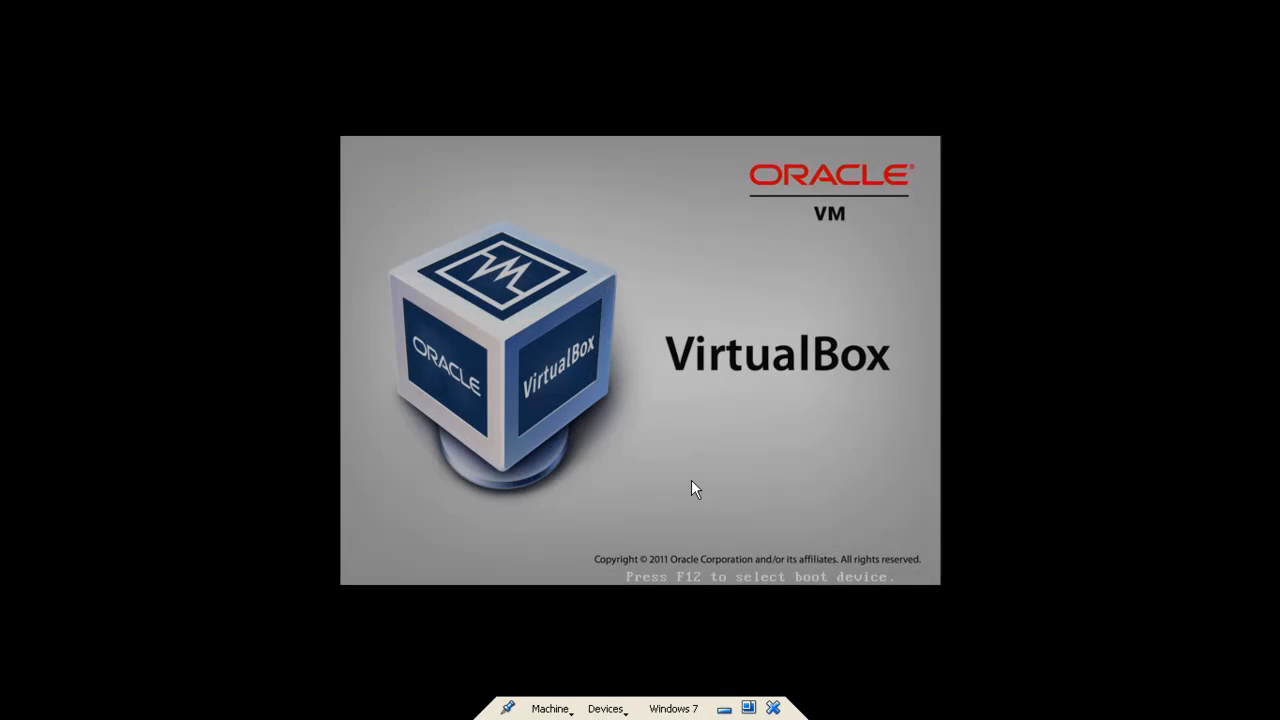
key("f12")
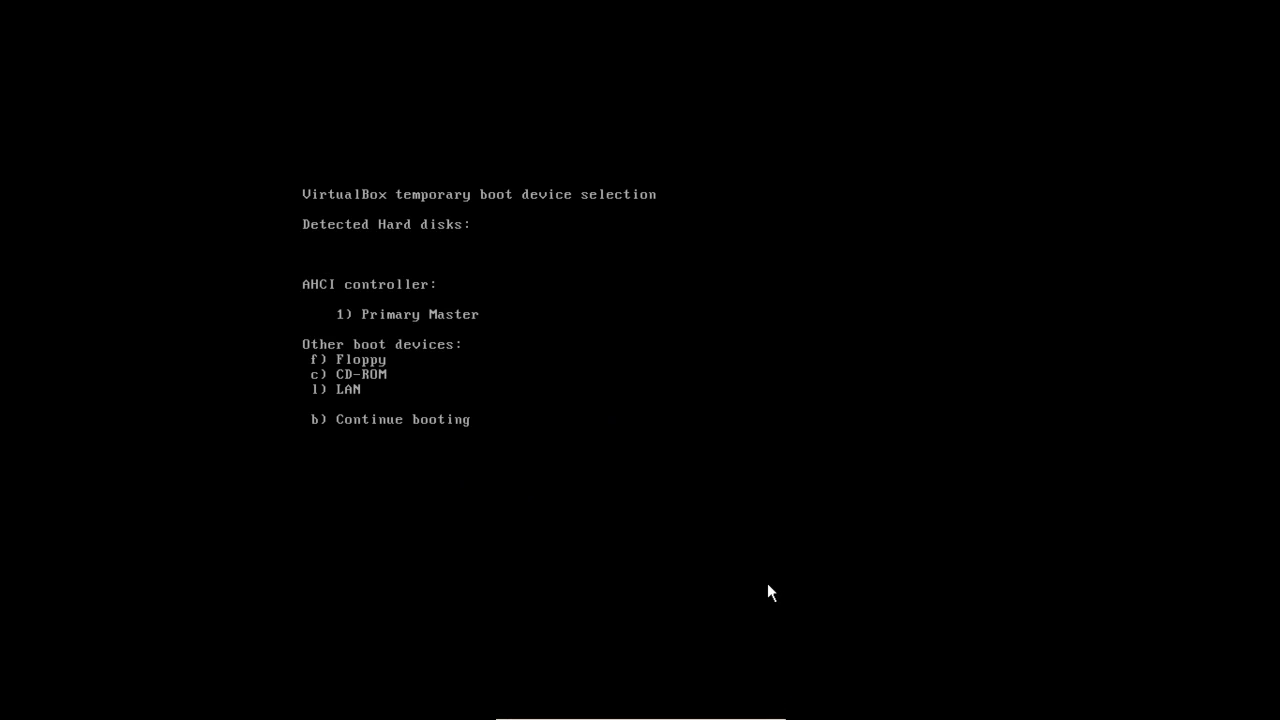
mouse_move(350, 389)
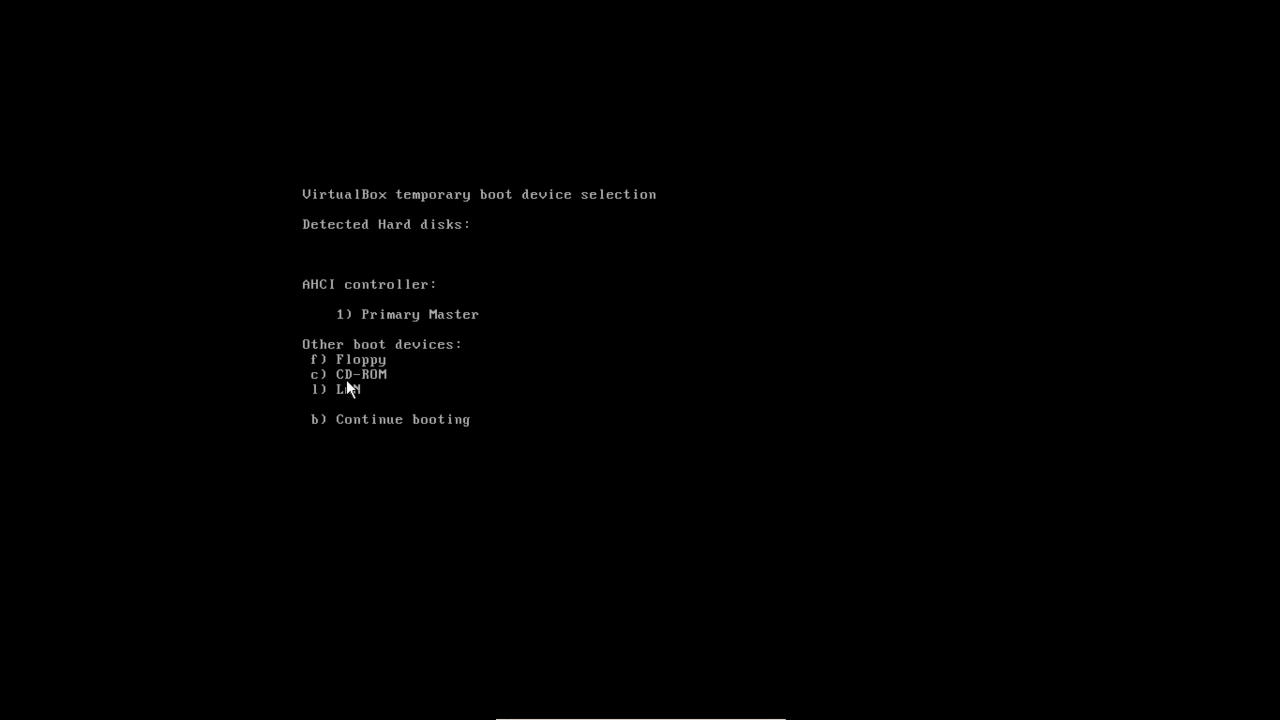
mouse_move(371, 394)
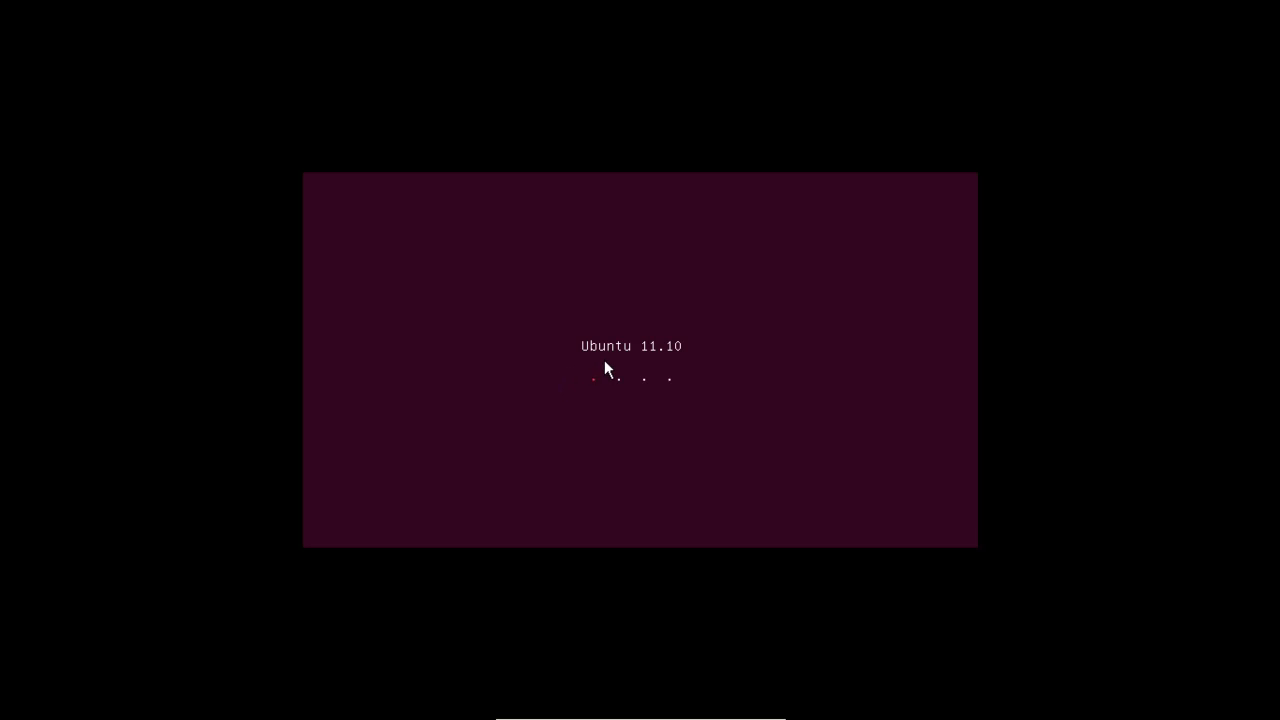
mouse_move(672, 368)
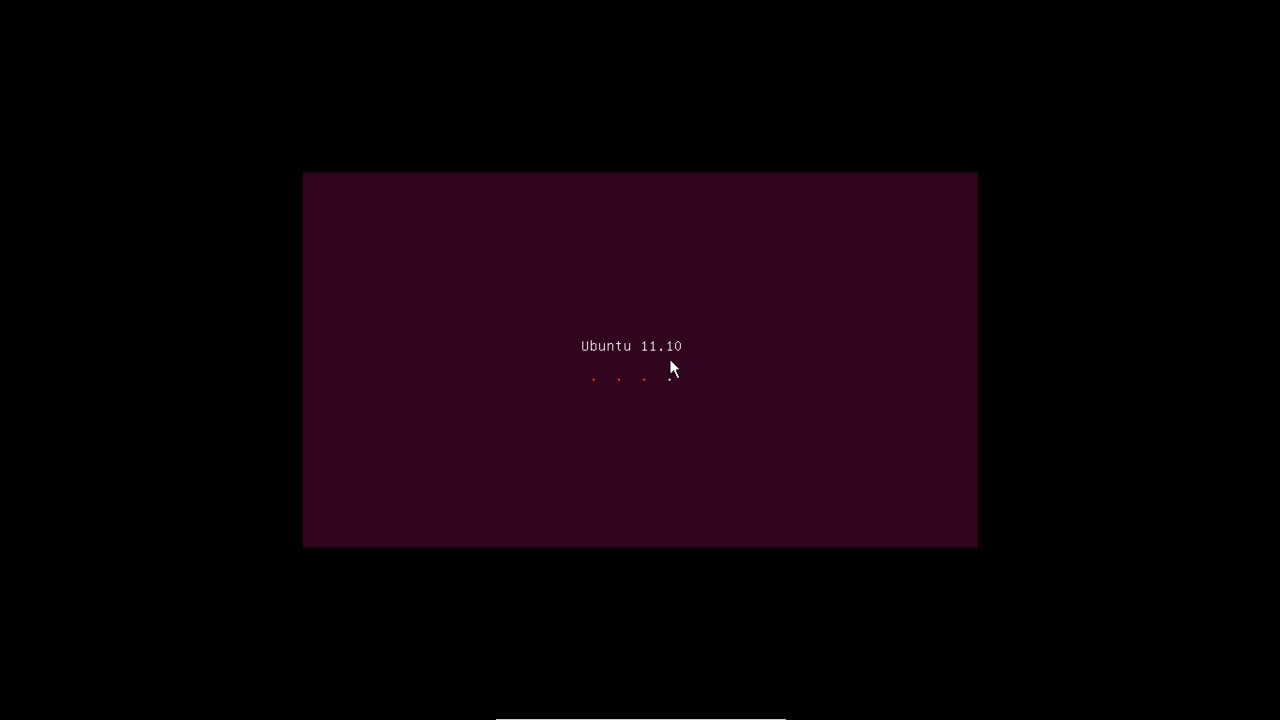